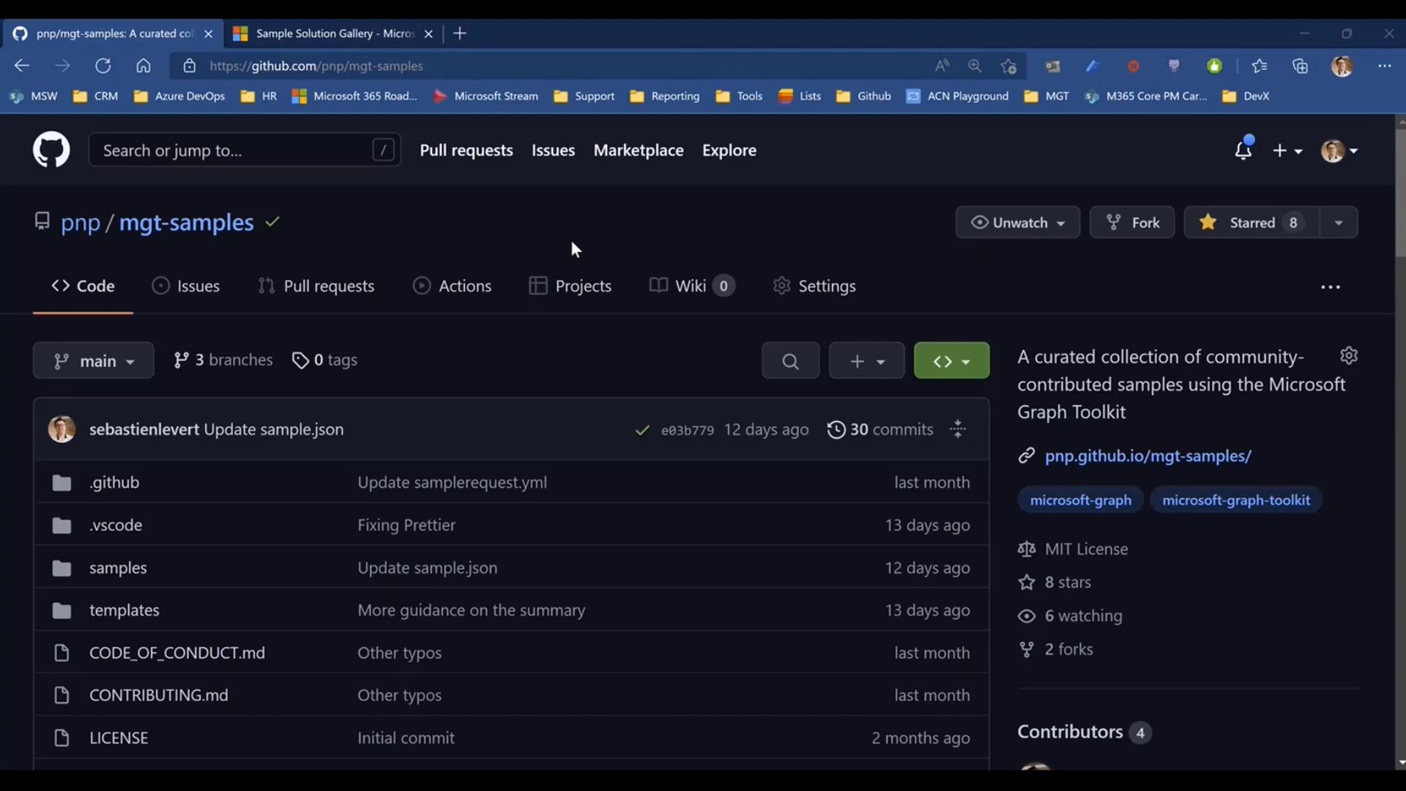
mouse_move(231, 595)
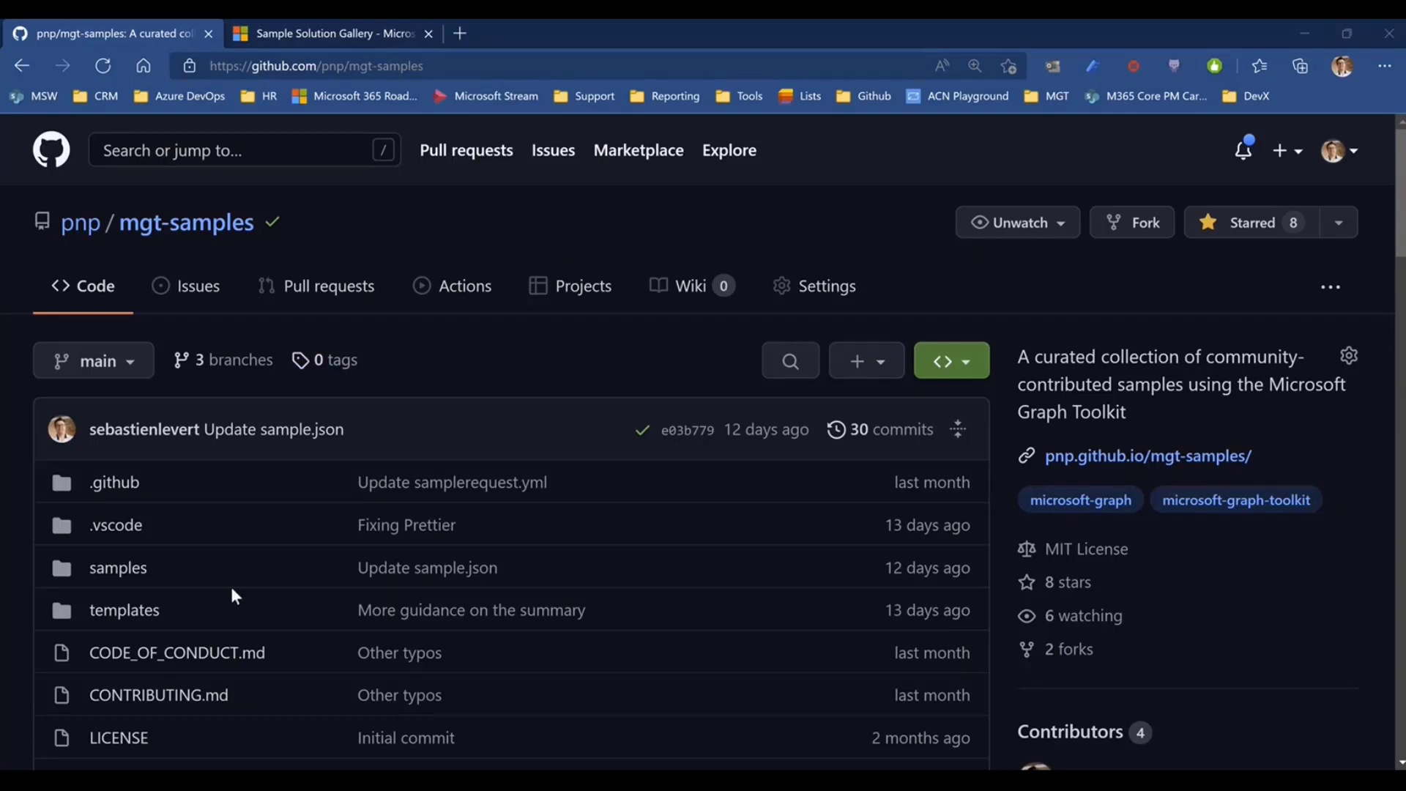
mouse_move(117, 567)
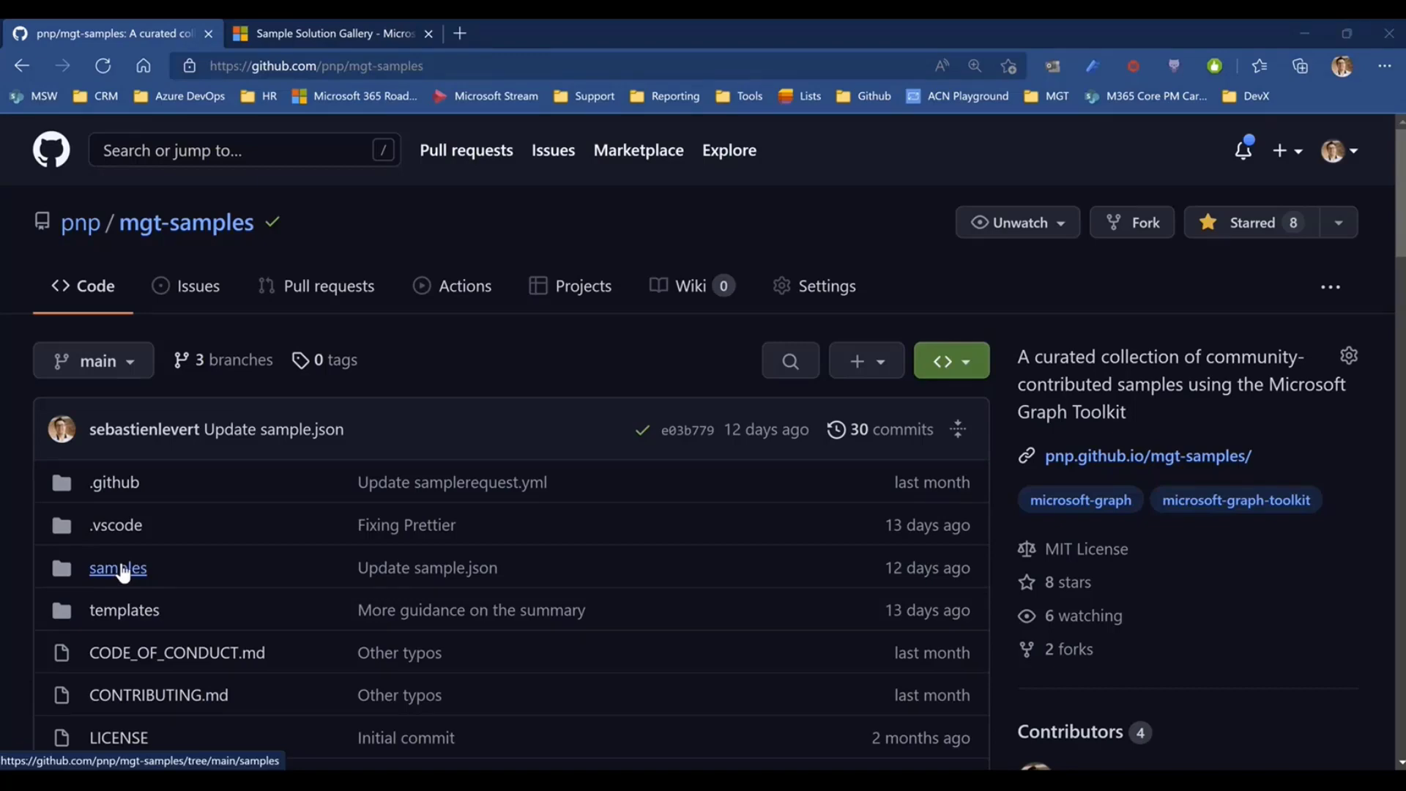
Open the mgt-samples 'samples' folder and scroll through its four sample projects
left_click(116, 567)
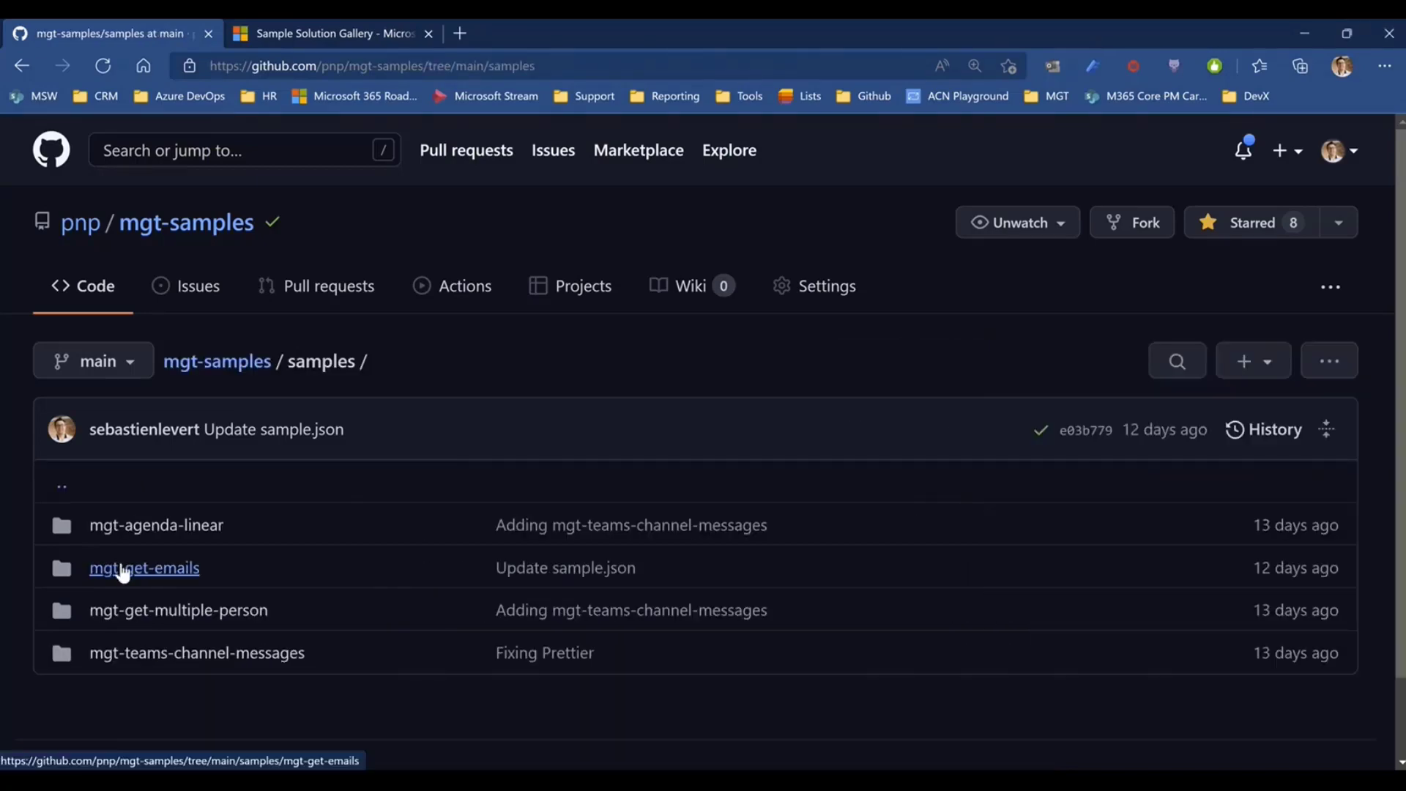
scroll("down", 3)
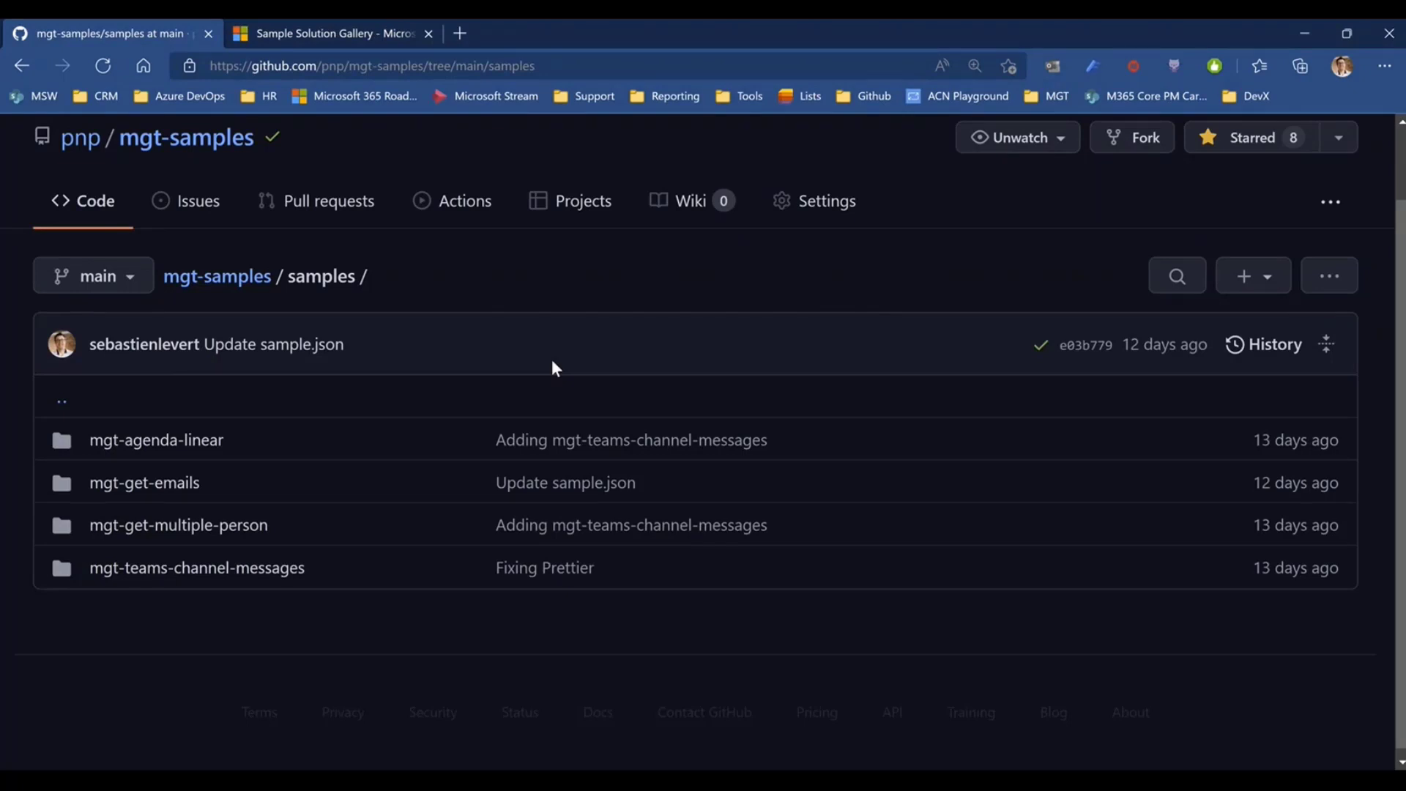
mouse_move(144, 482)
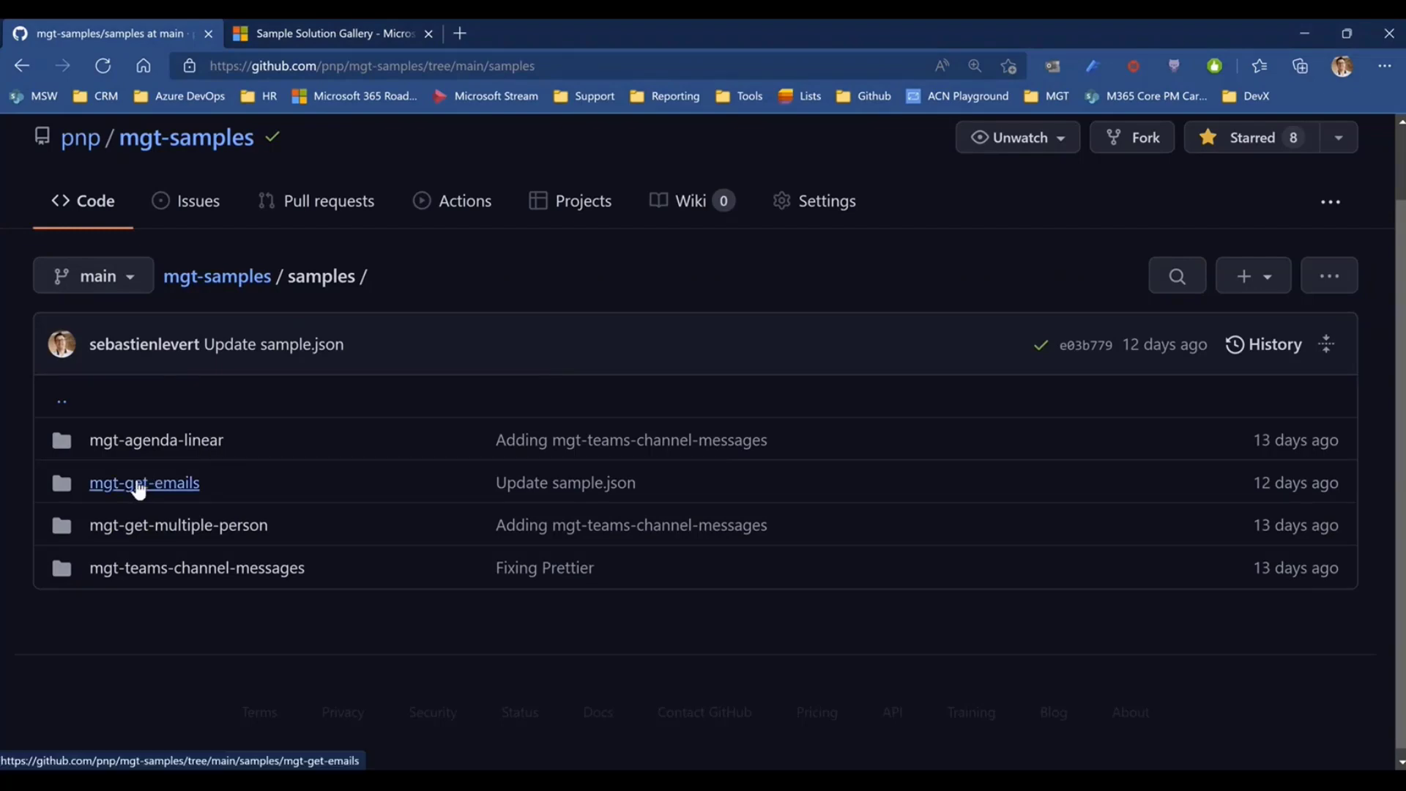
Open mgt-get-emails and read its README through features and version history to Live Preview
left_click(144, 483)
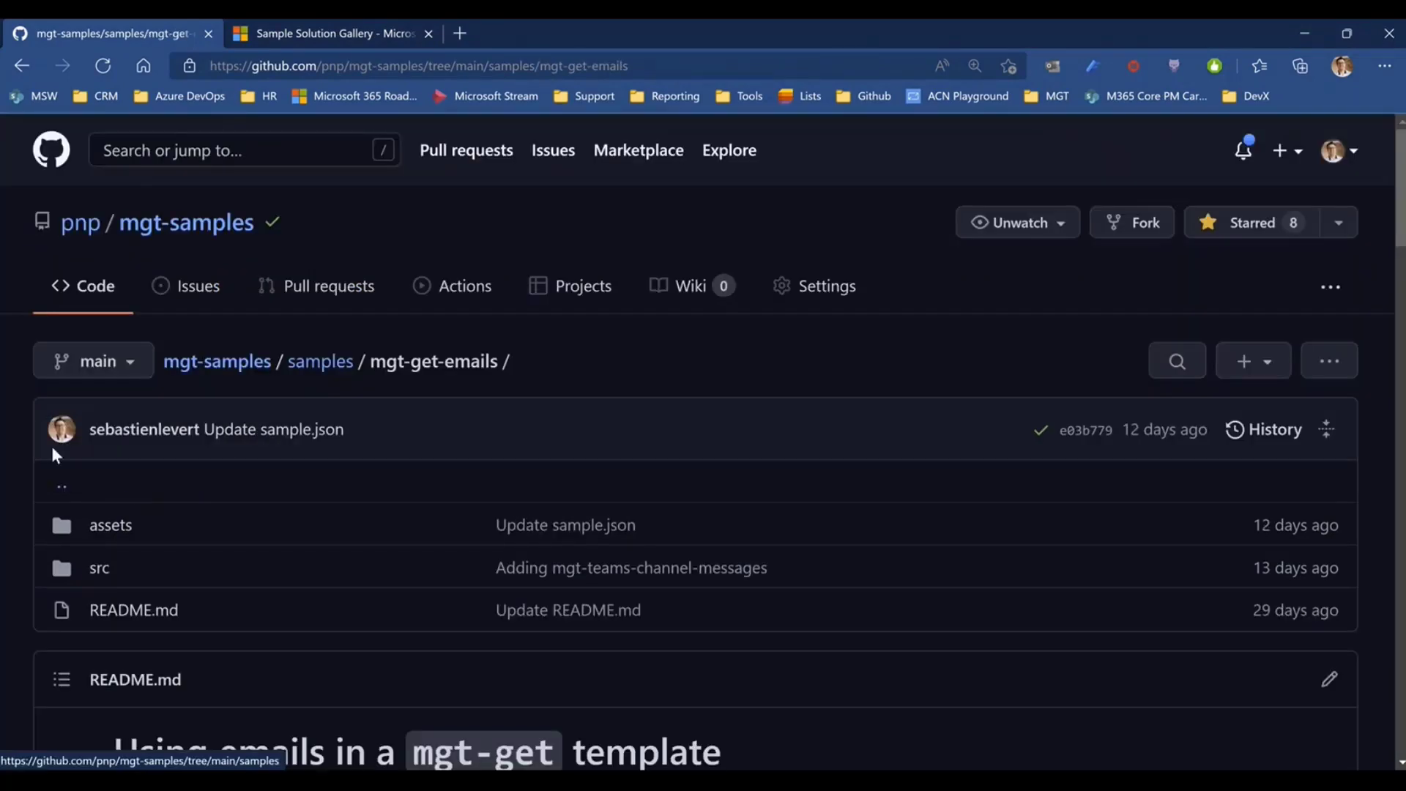
scroll("down", 3)
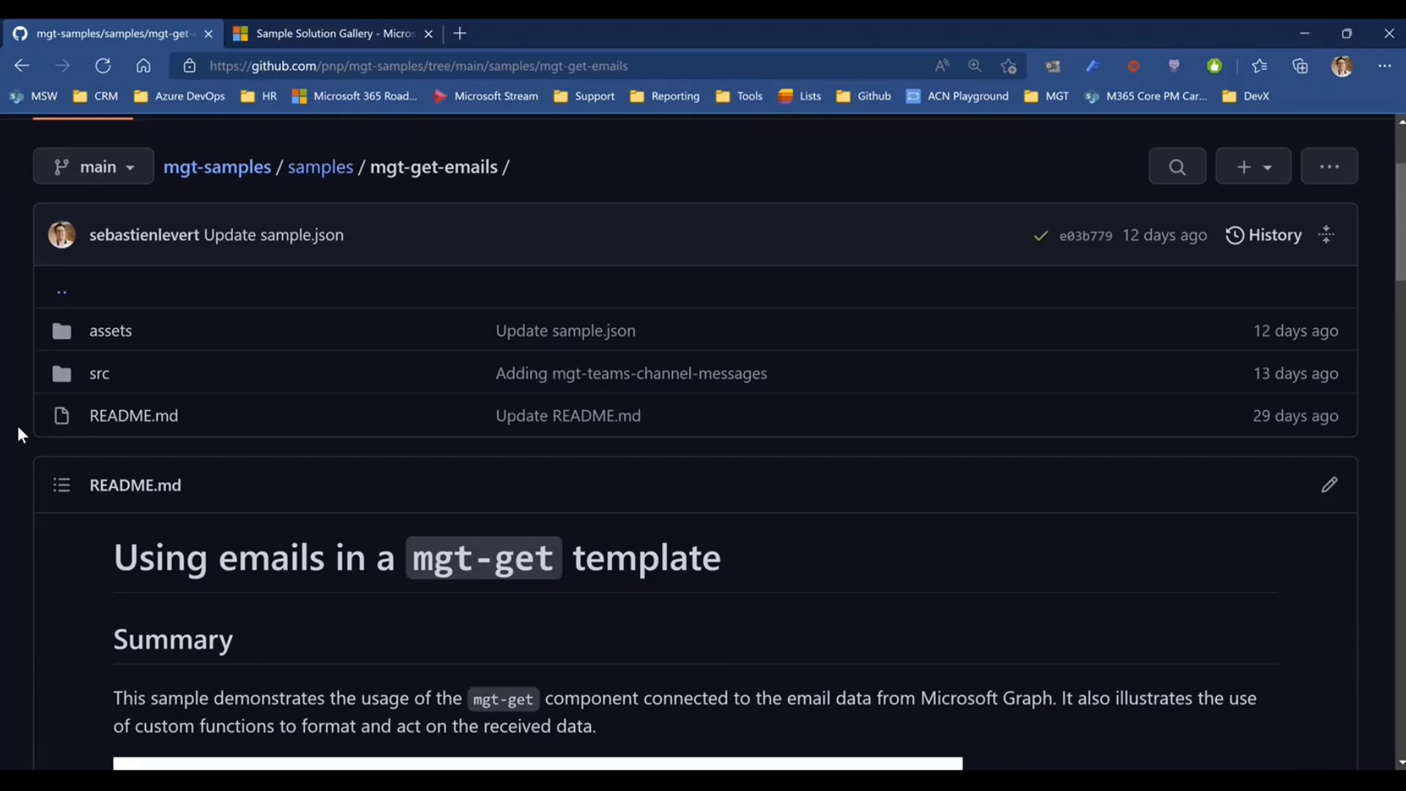
scroll("down", 3)
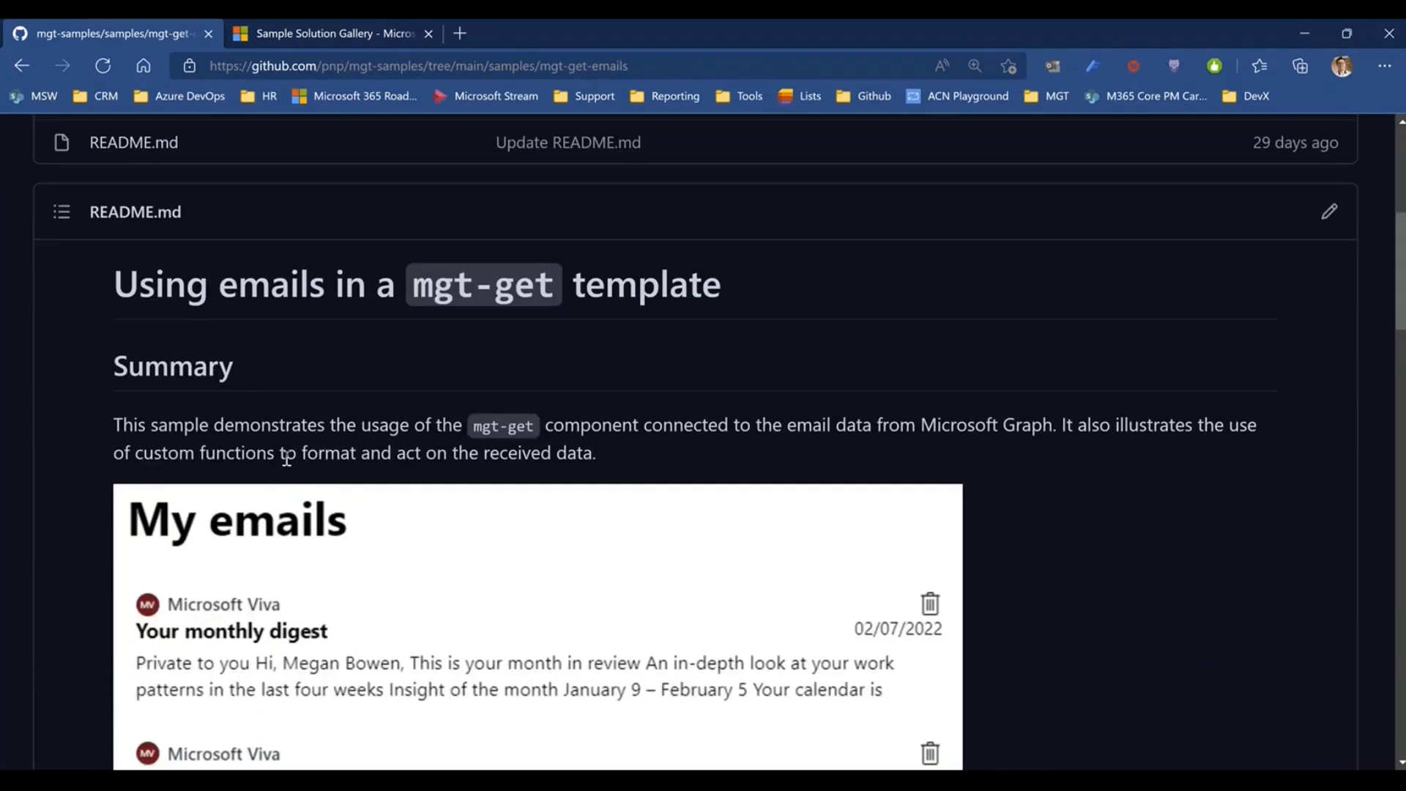
mouse_move(171, 488)
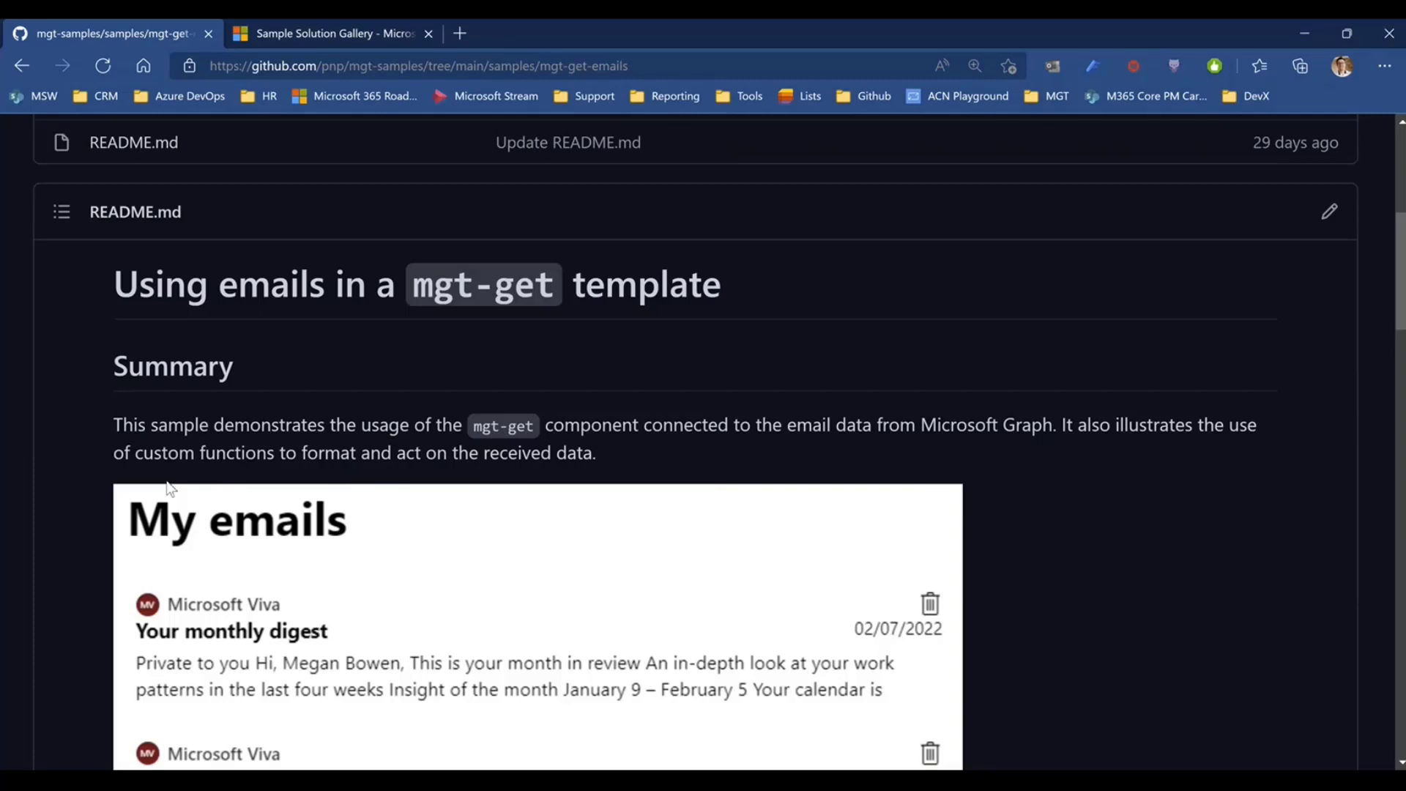
scroll("down", 3)
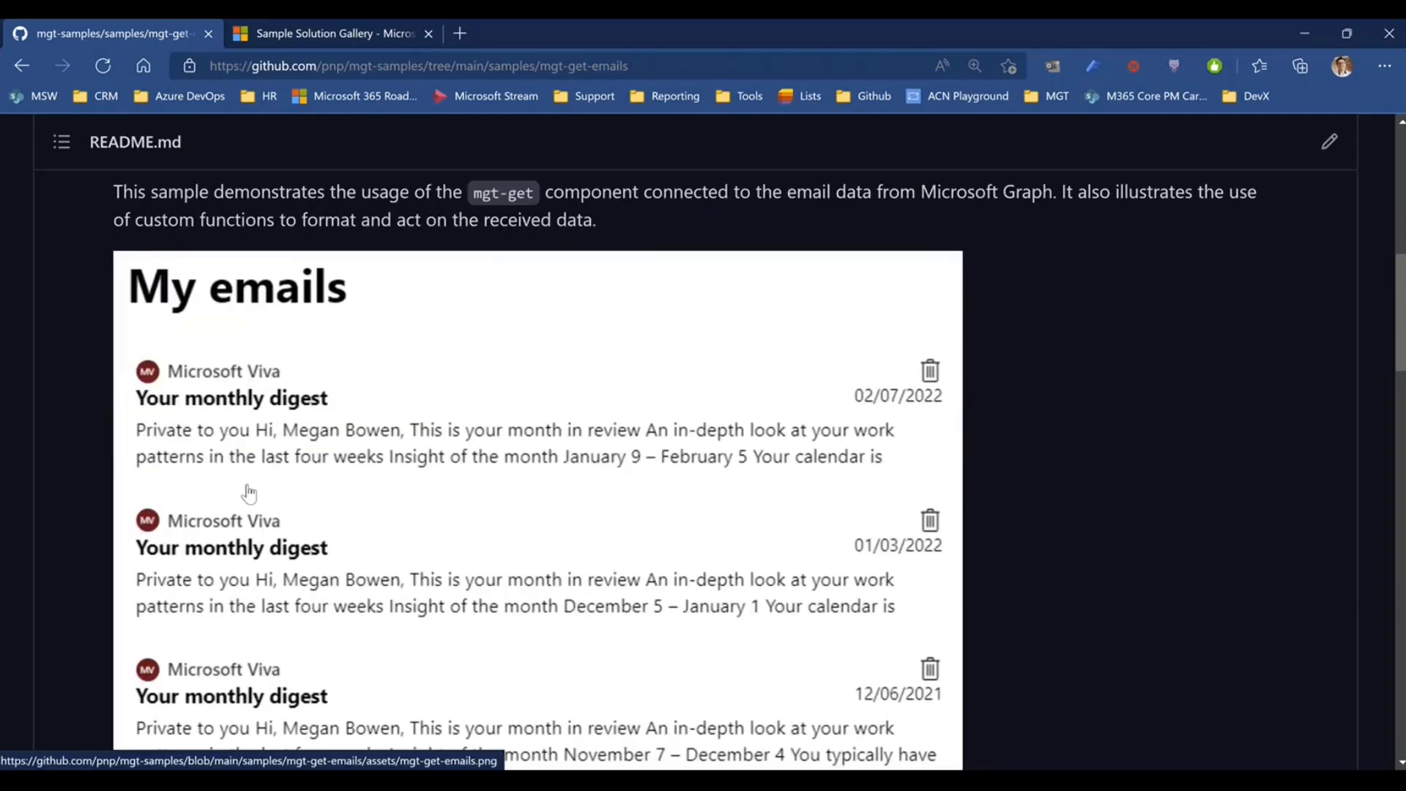
scroll("down", 3)
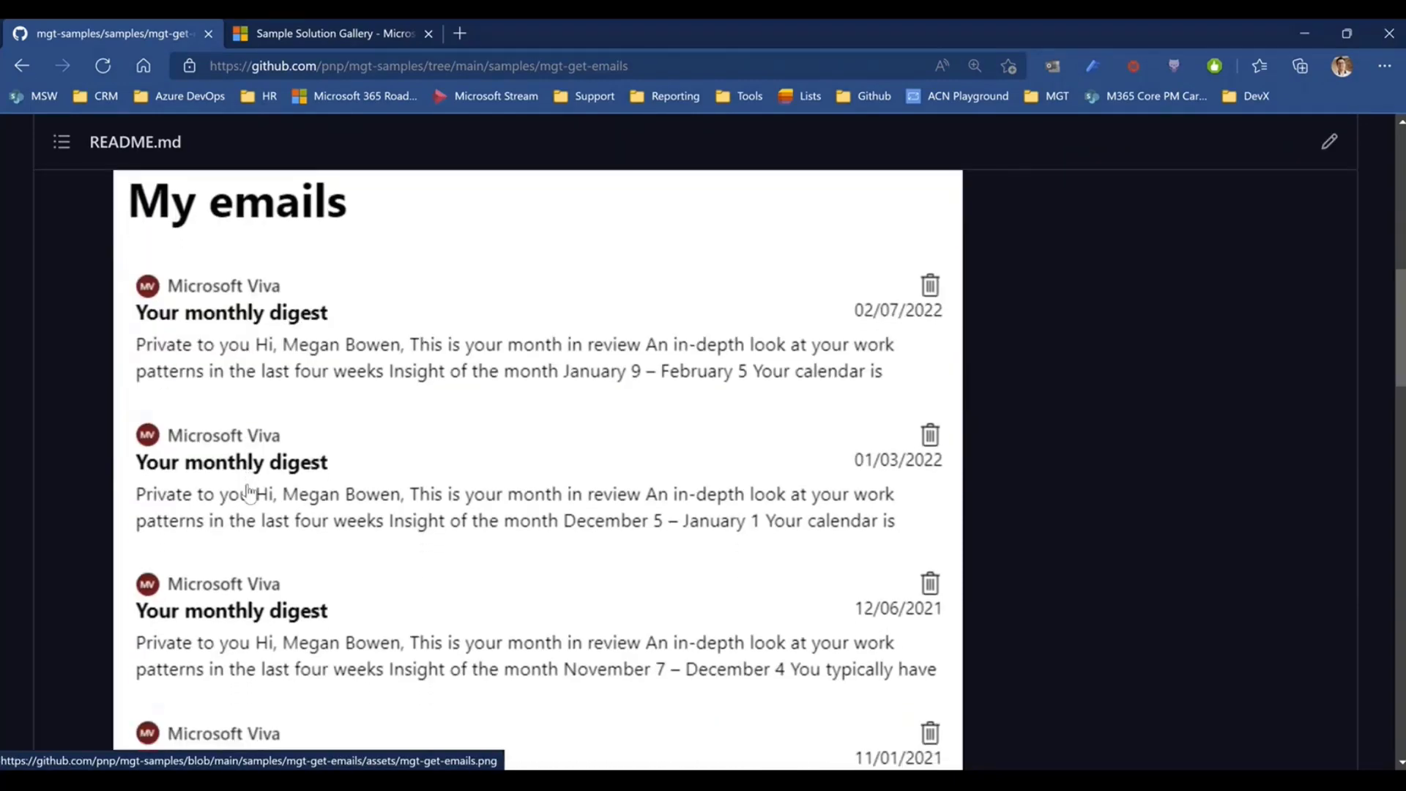
scroll("down", 3)
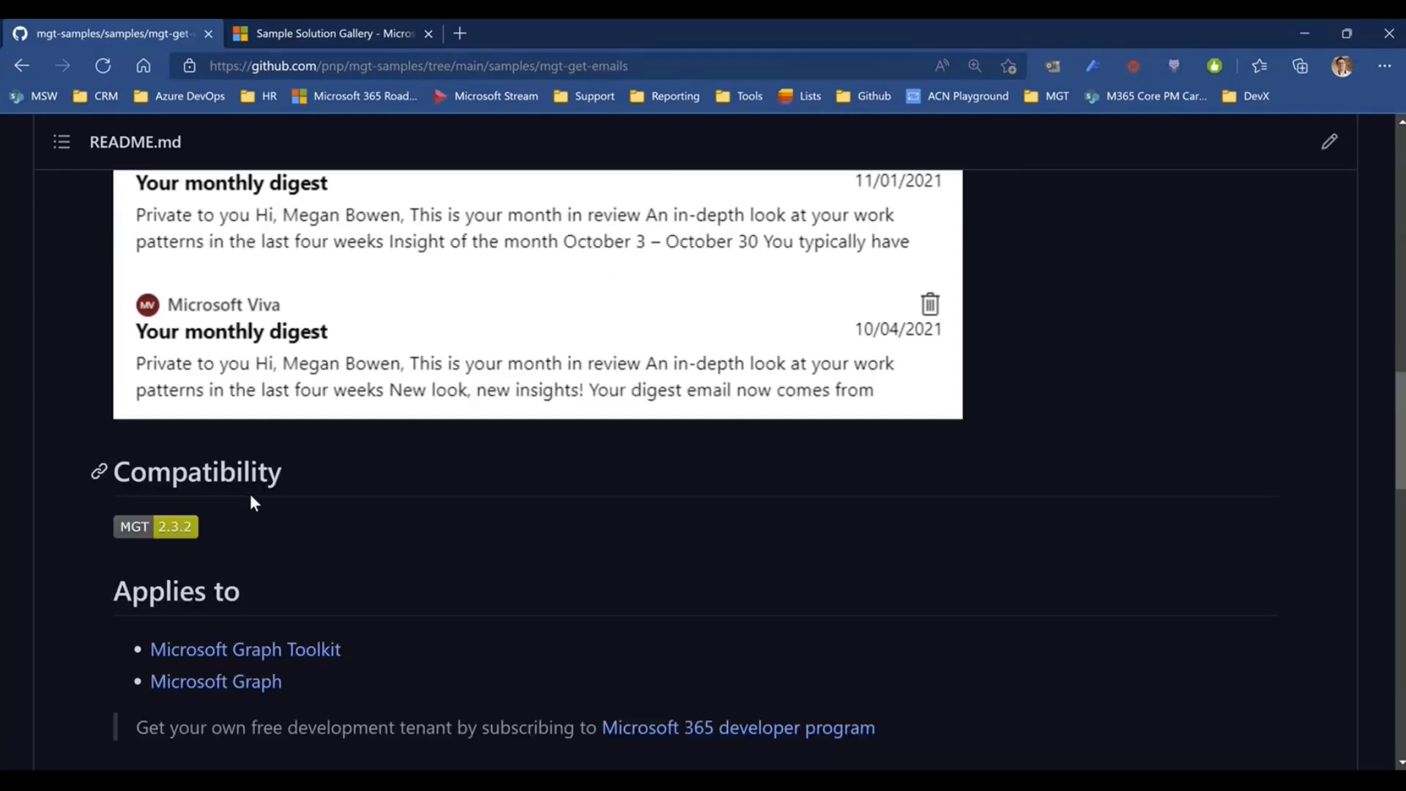
scroll("down", 3)
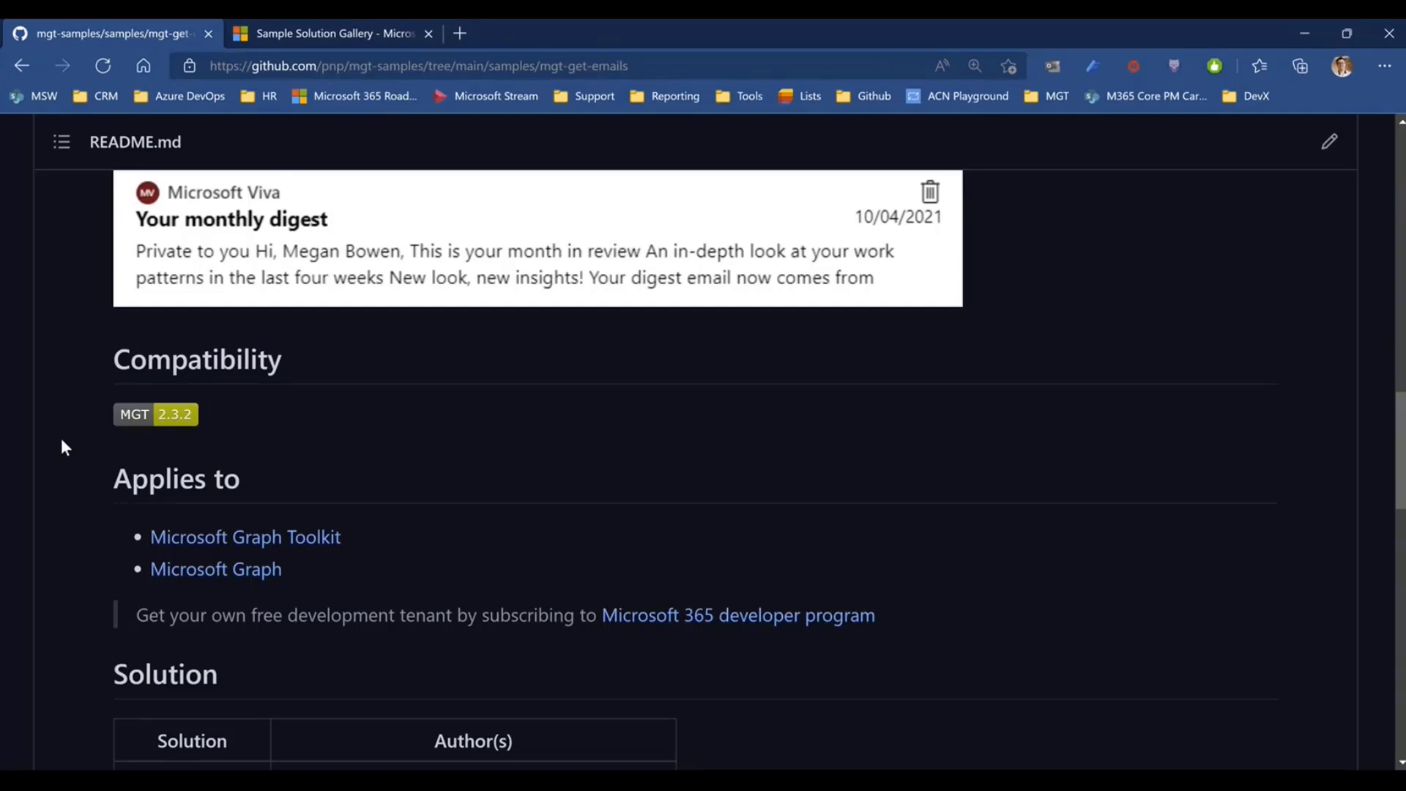
scroll("down", 3)
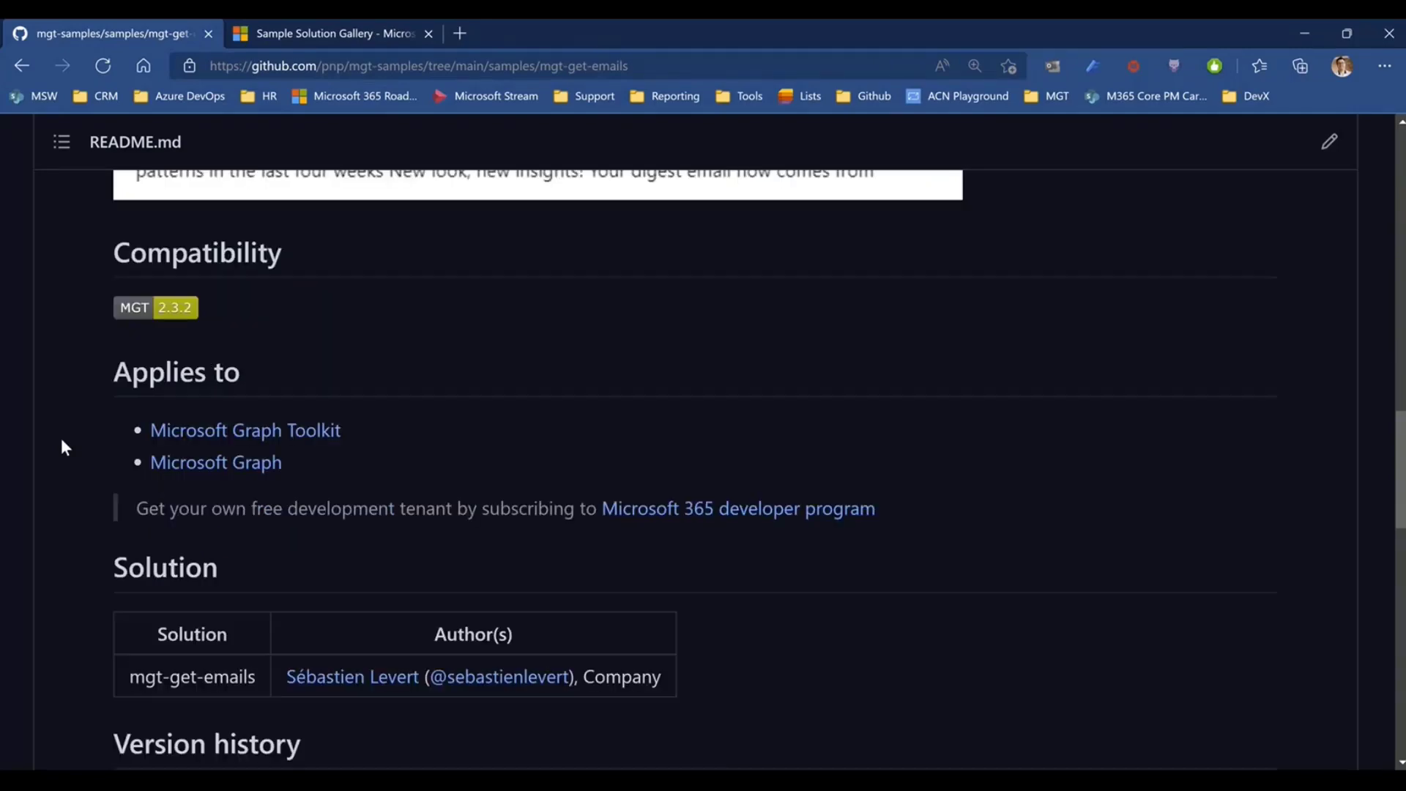
scroll("down", 3)
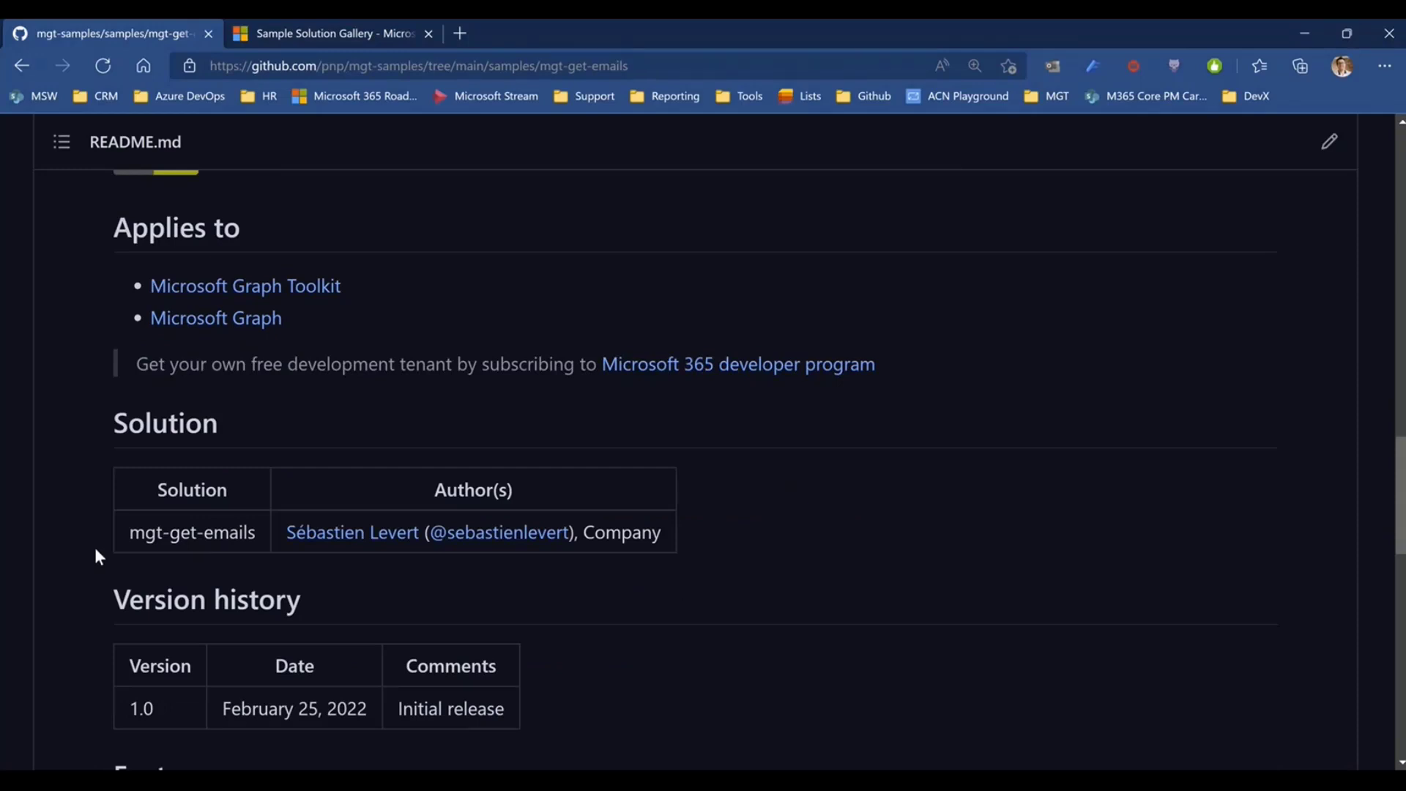
scroll("down", 3)
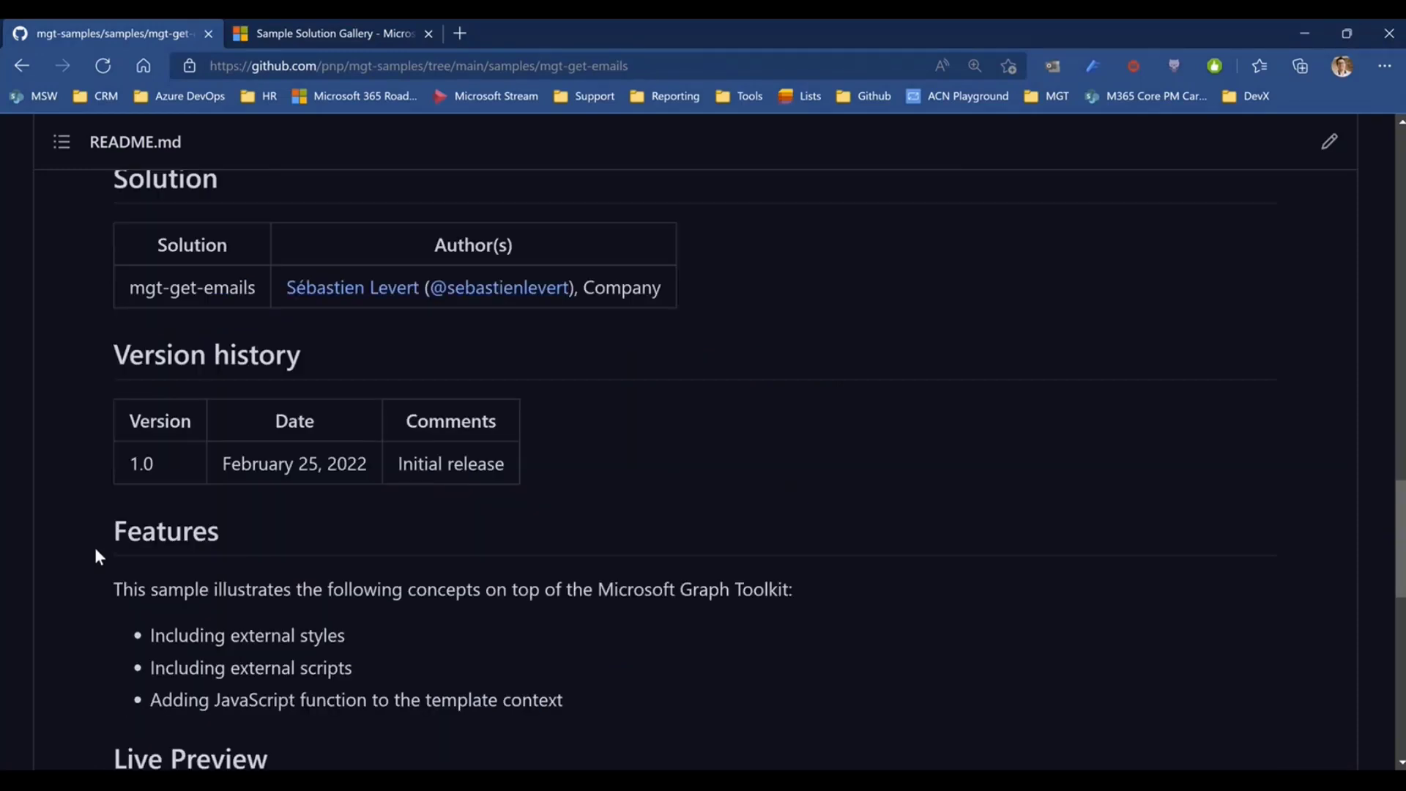
scroll("down", 3)
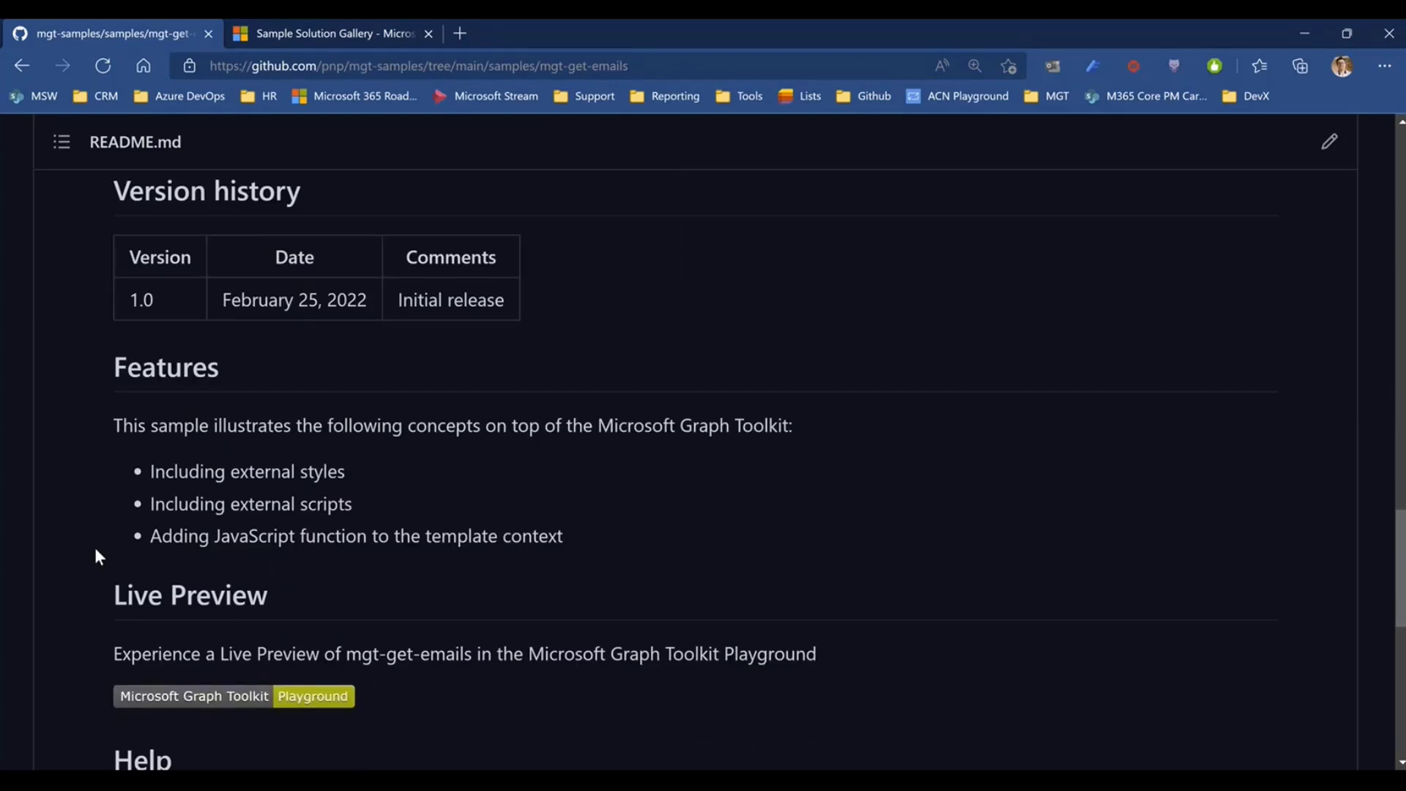
scroll("down", 3)
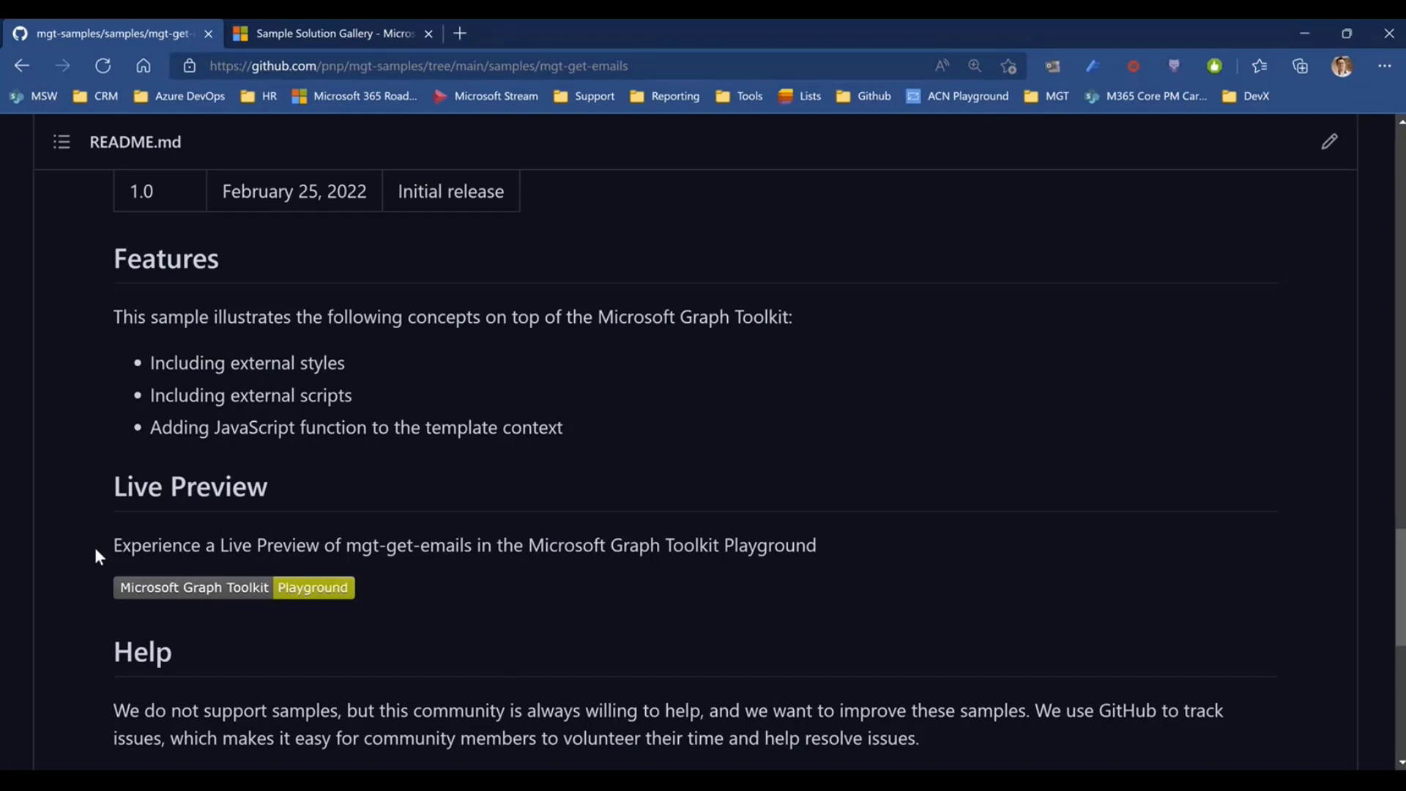
mouse_move(216, 596)
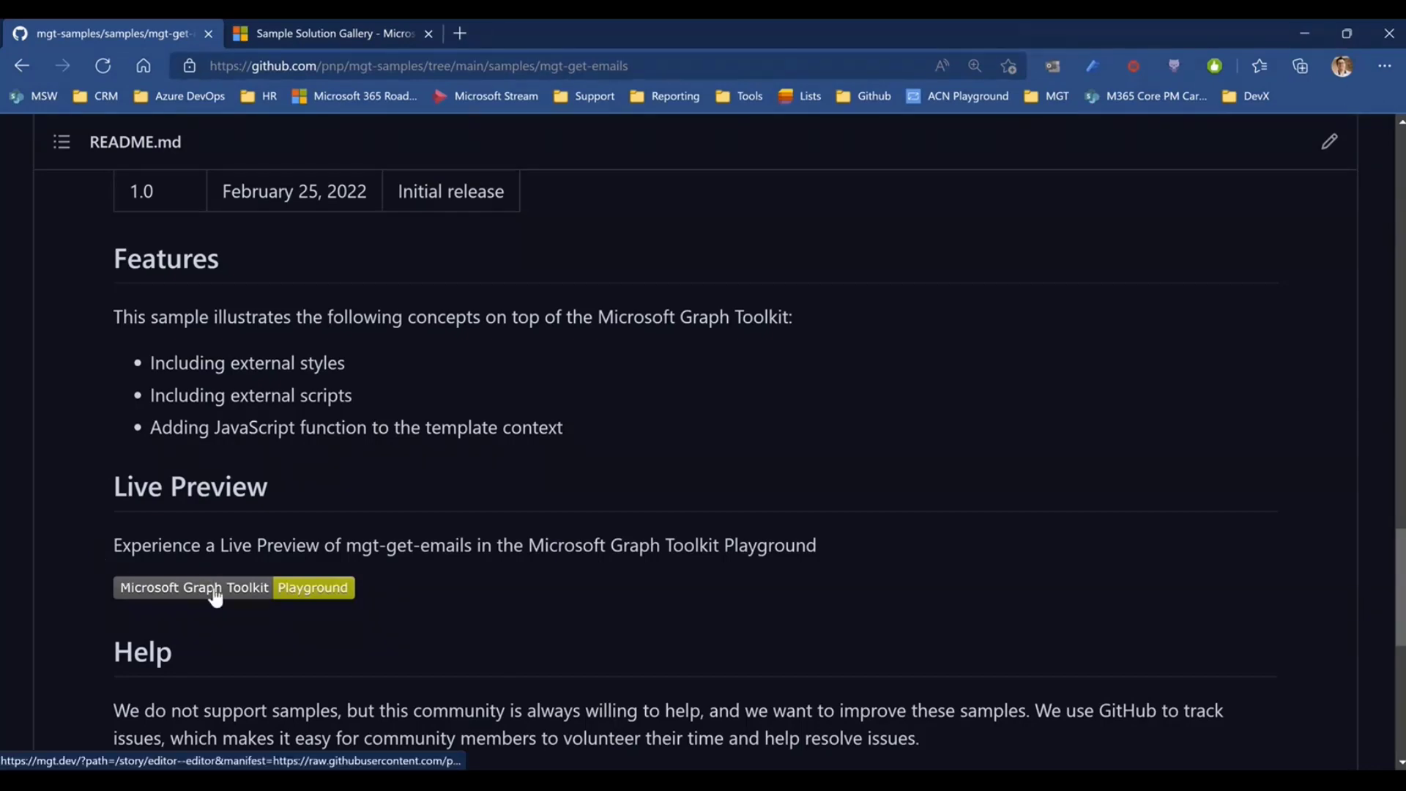
Open the mgt-get-emails Live Preview link in a new Playground tab
right_click(215, 587)
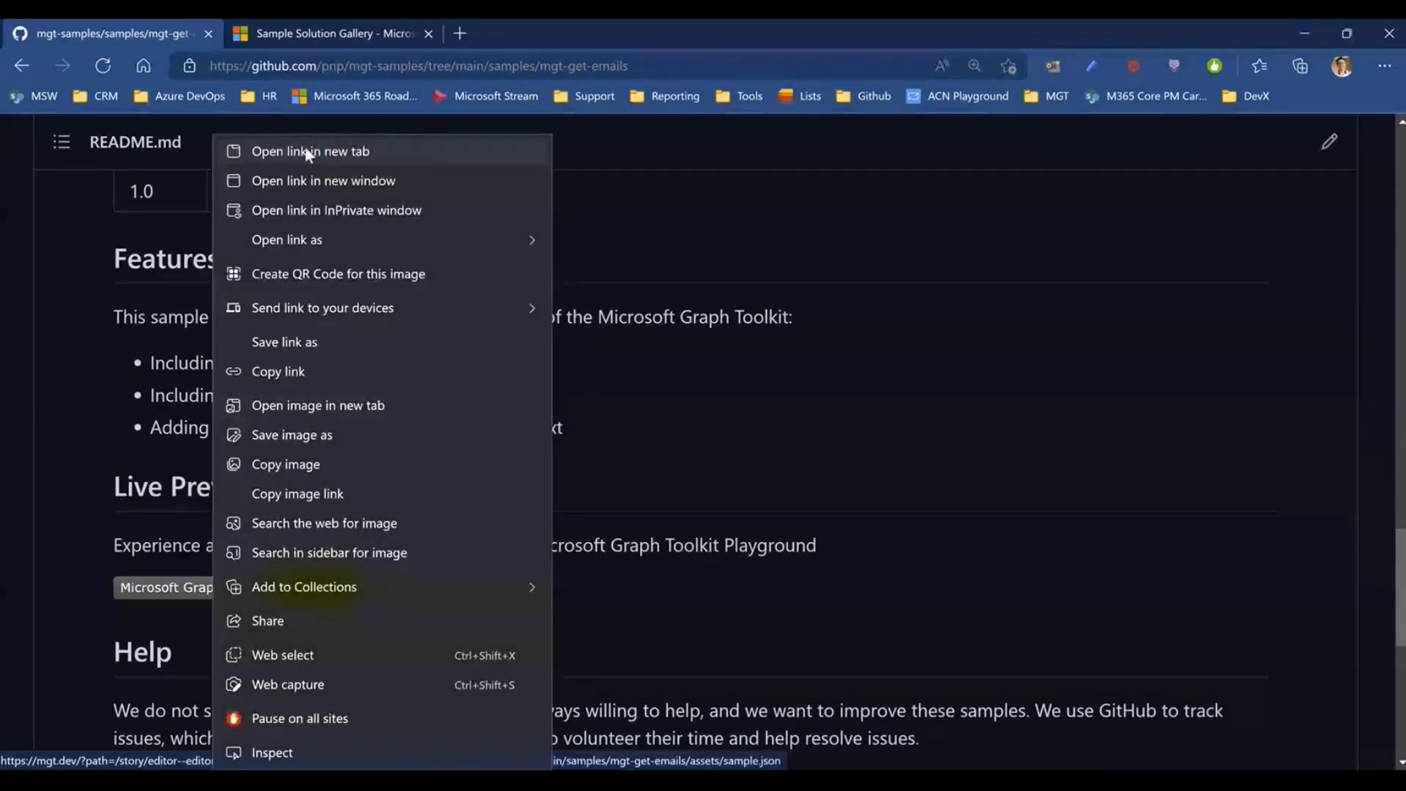
left_click(311, 151)
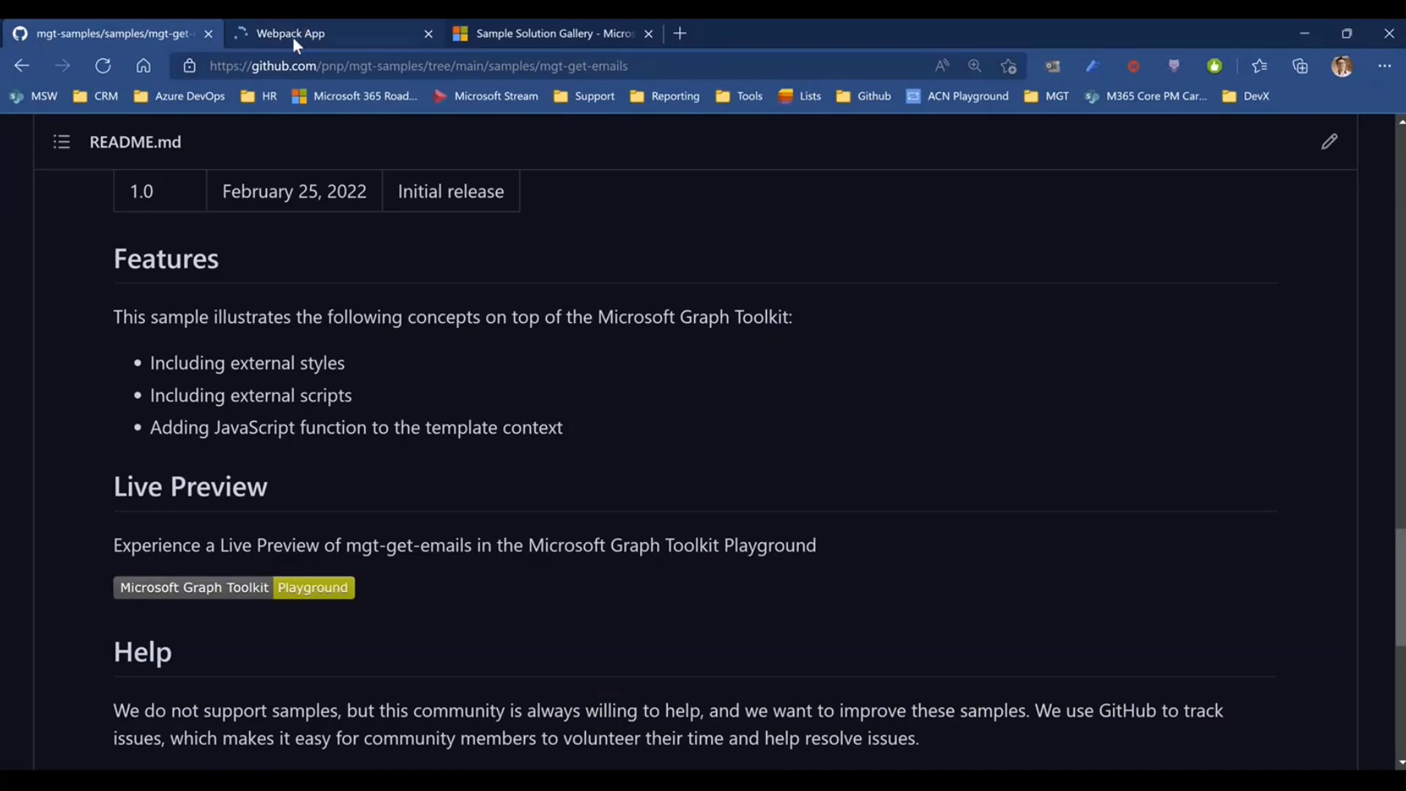
left_click(323, 33)
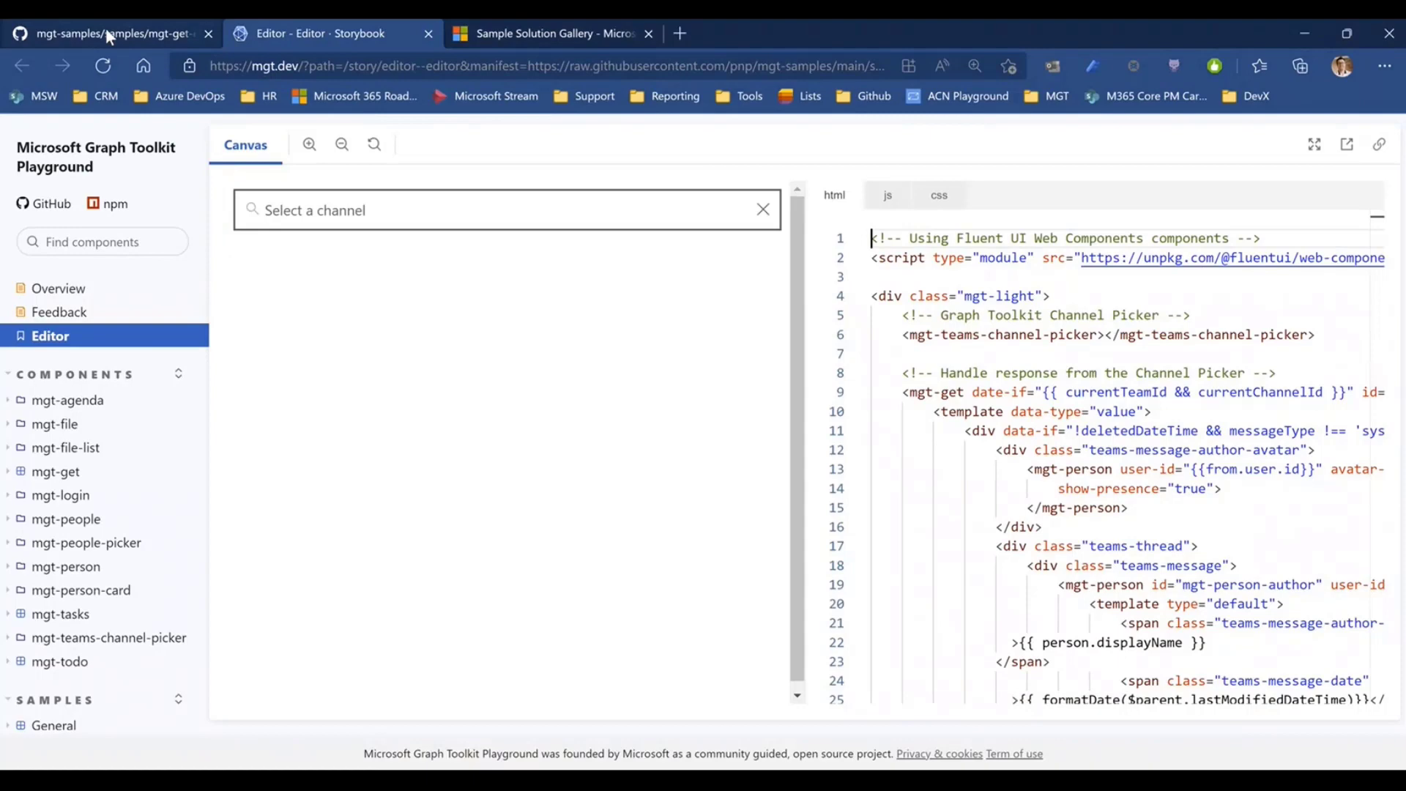
left_click(108, 33)
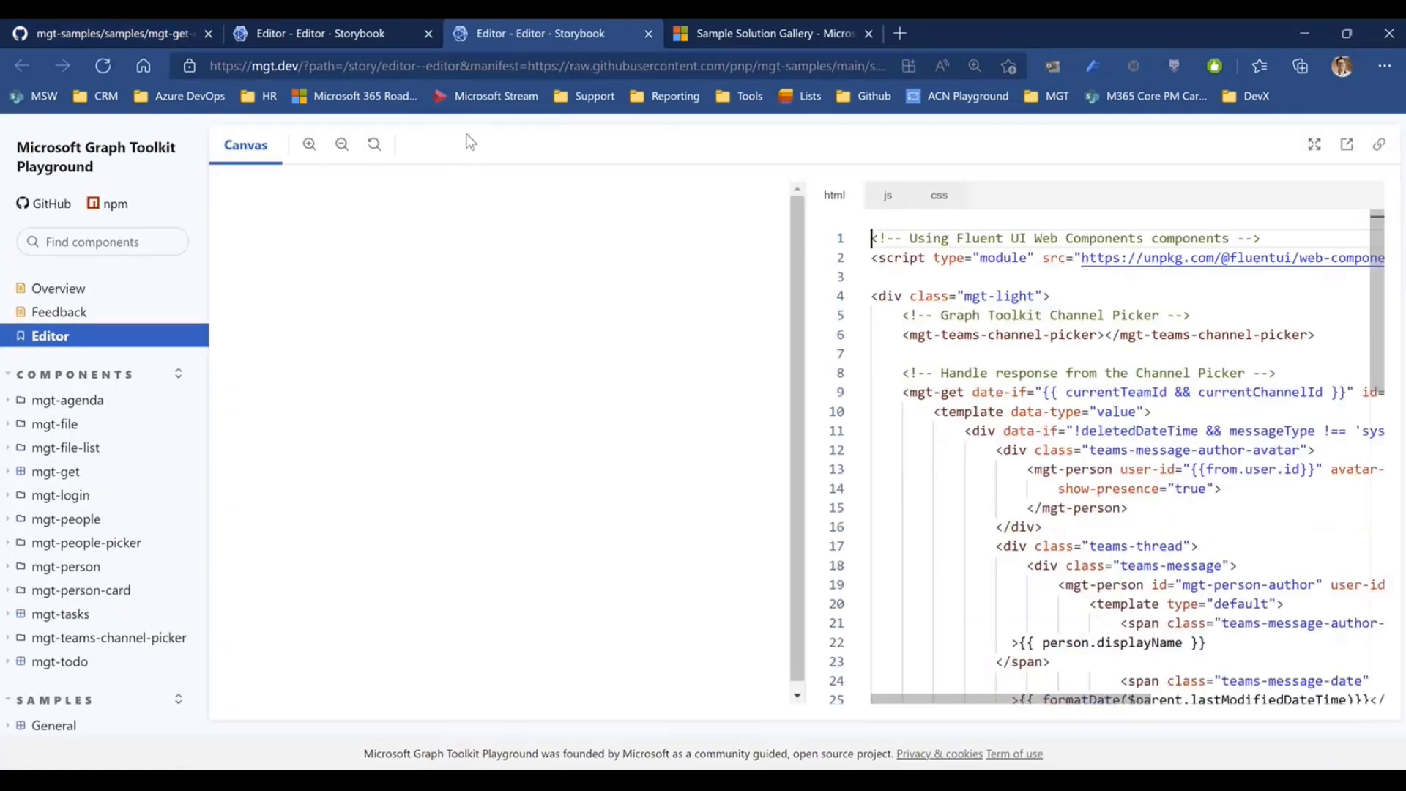
In the Playground, pick X1050 Launch Team's Design channel, then return to the README
left_click(507, 211)
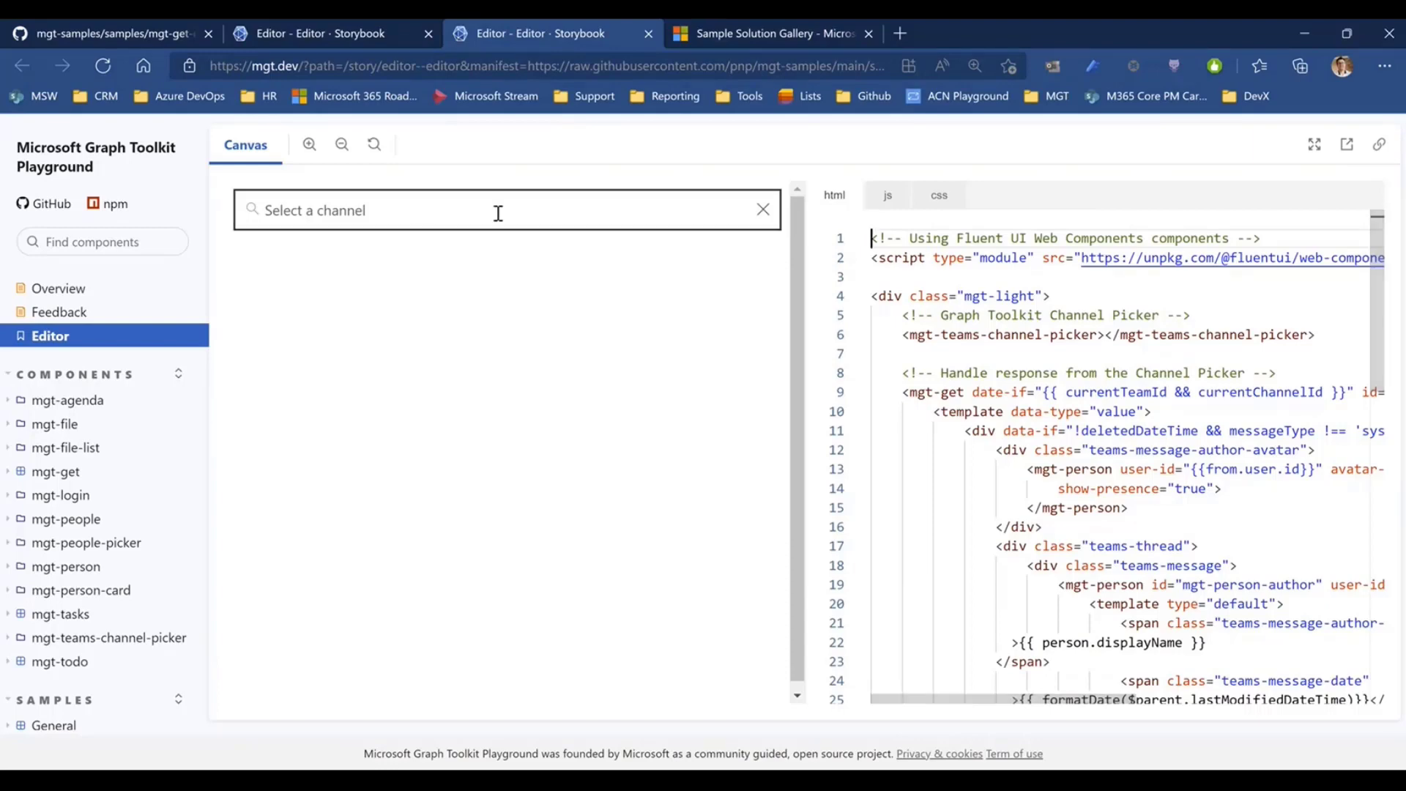
left_click(498, 210)
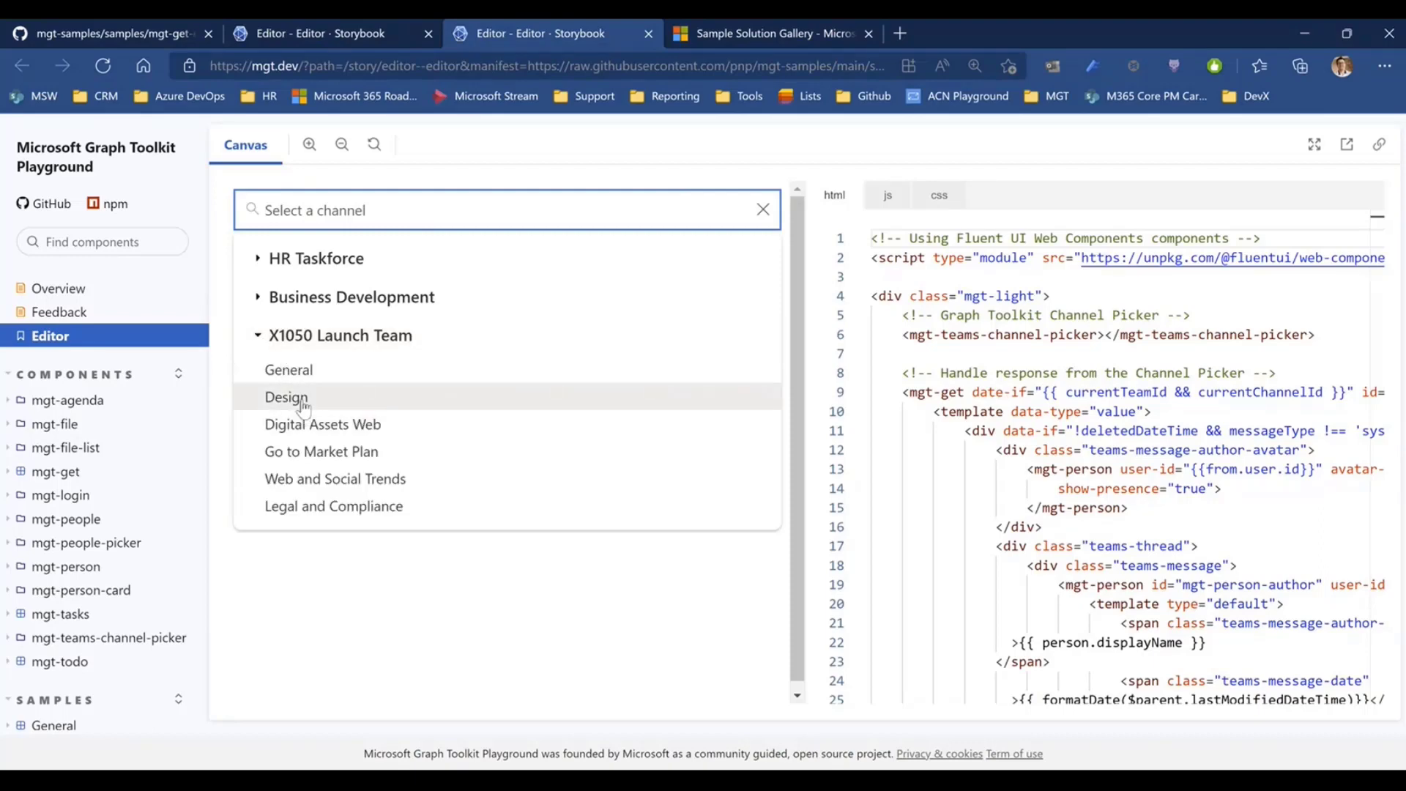
left_click(286, 396)
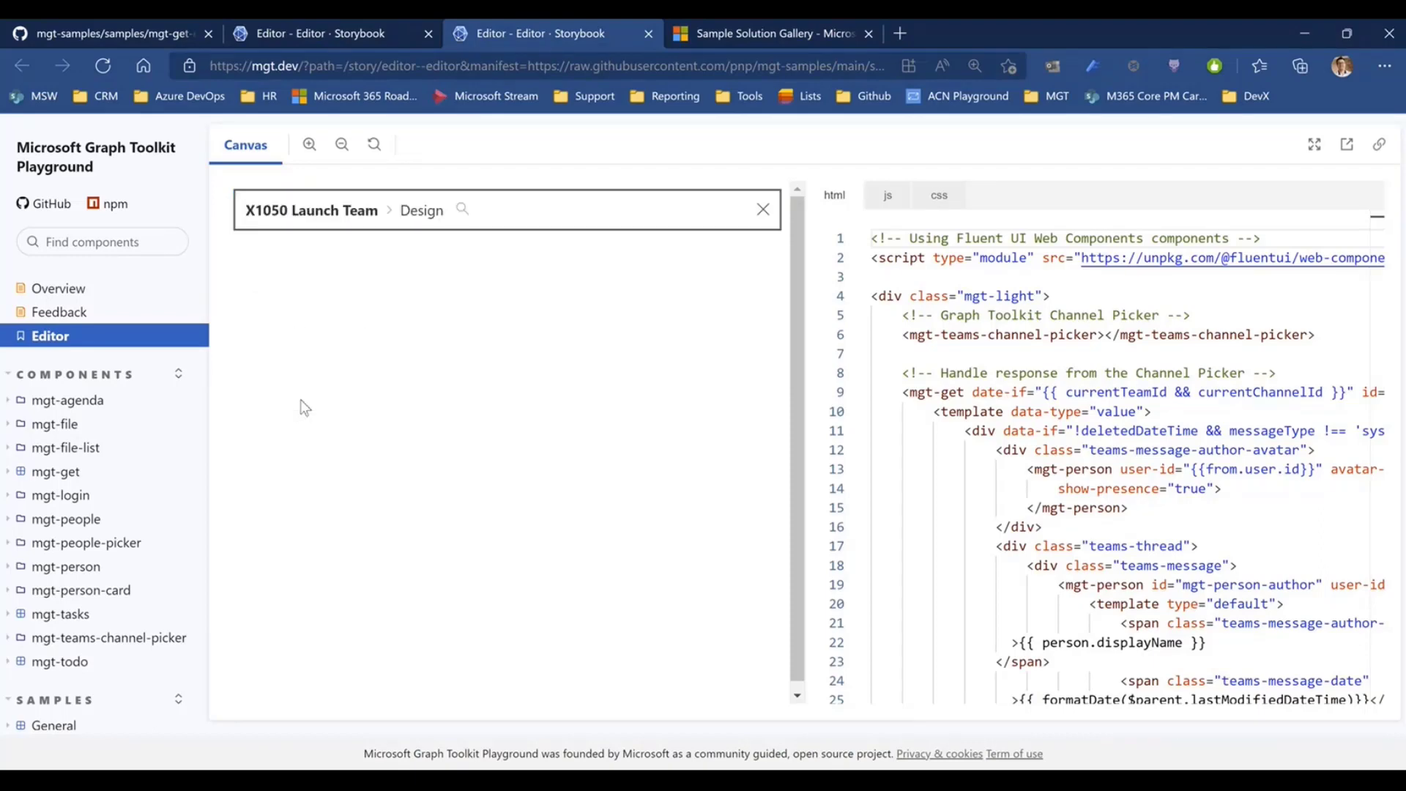
mouse_move(686, 339)
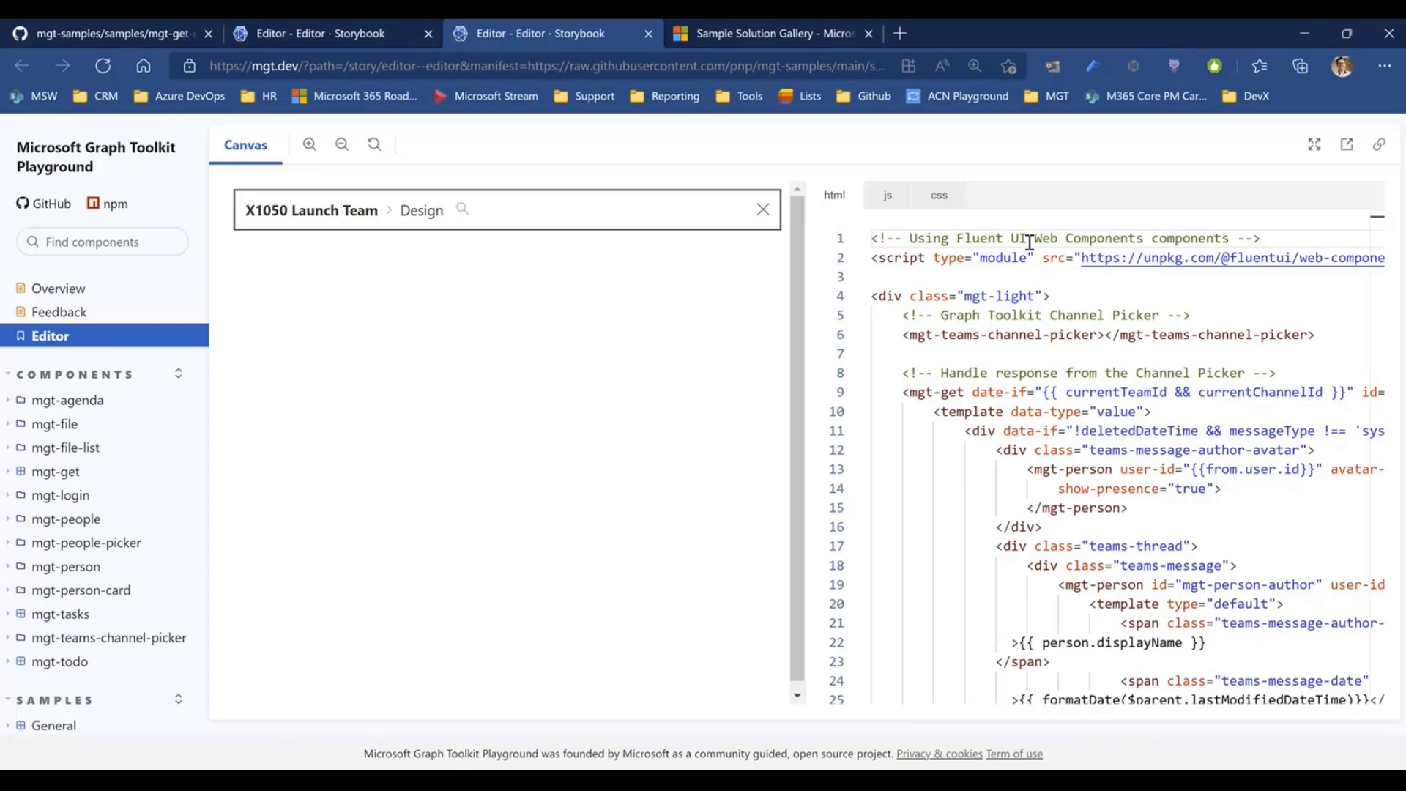
mouse_move(859, 263)
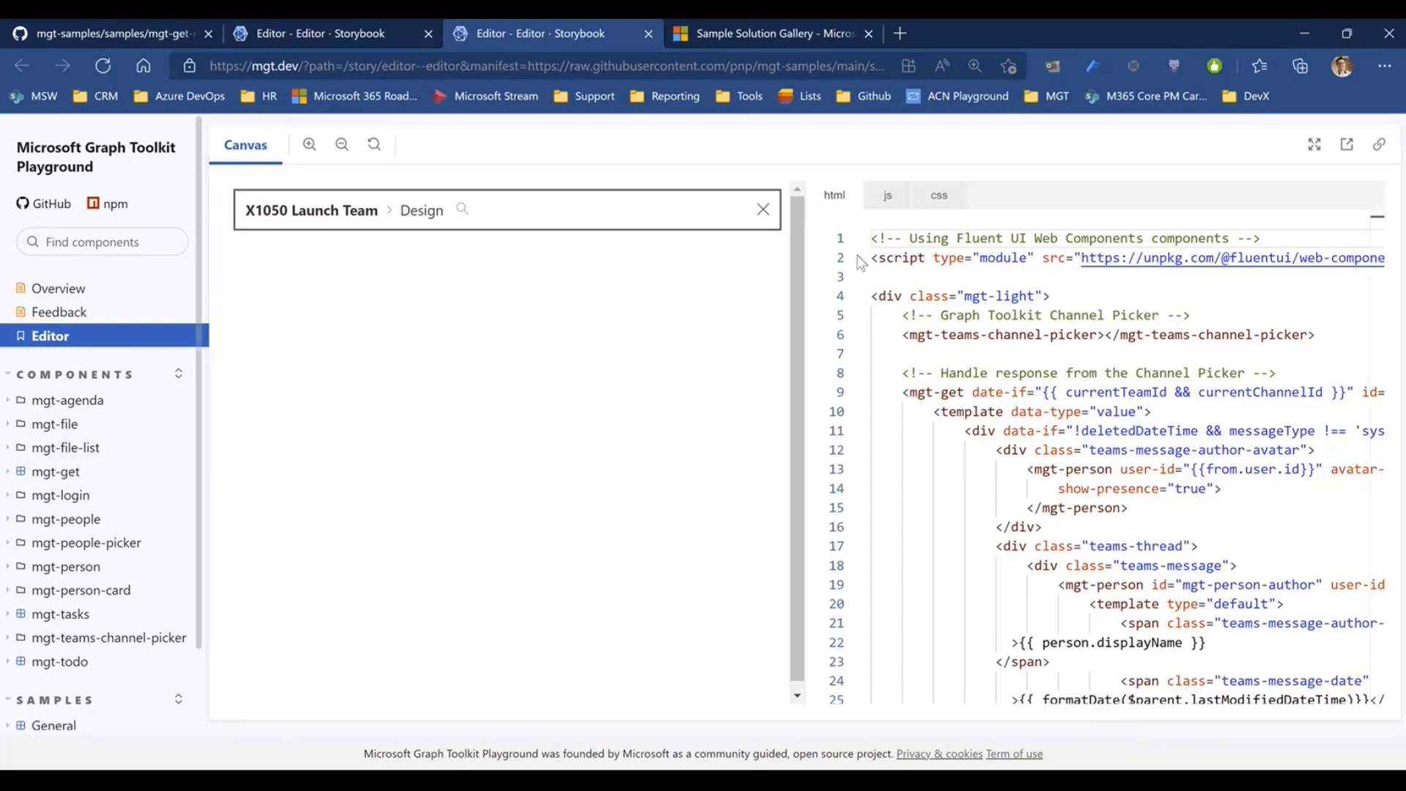
left_click(762, 209)
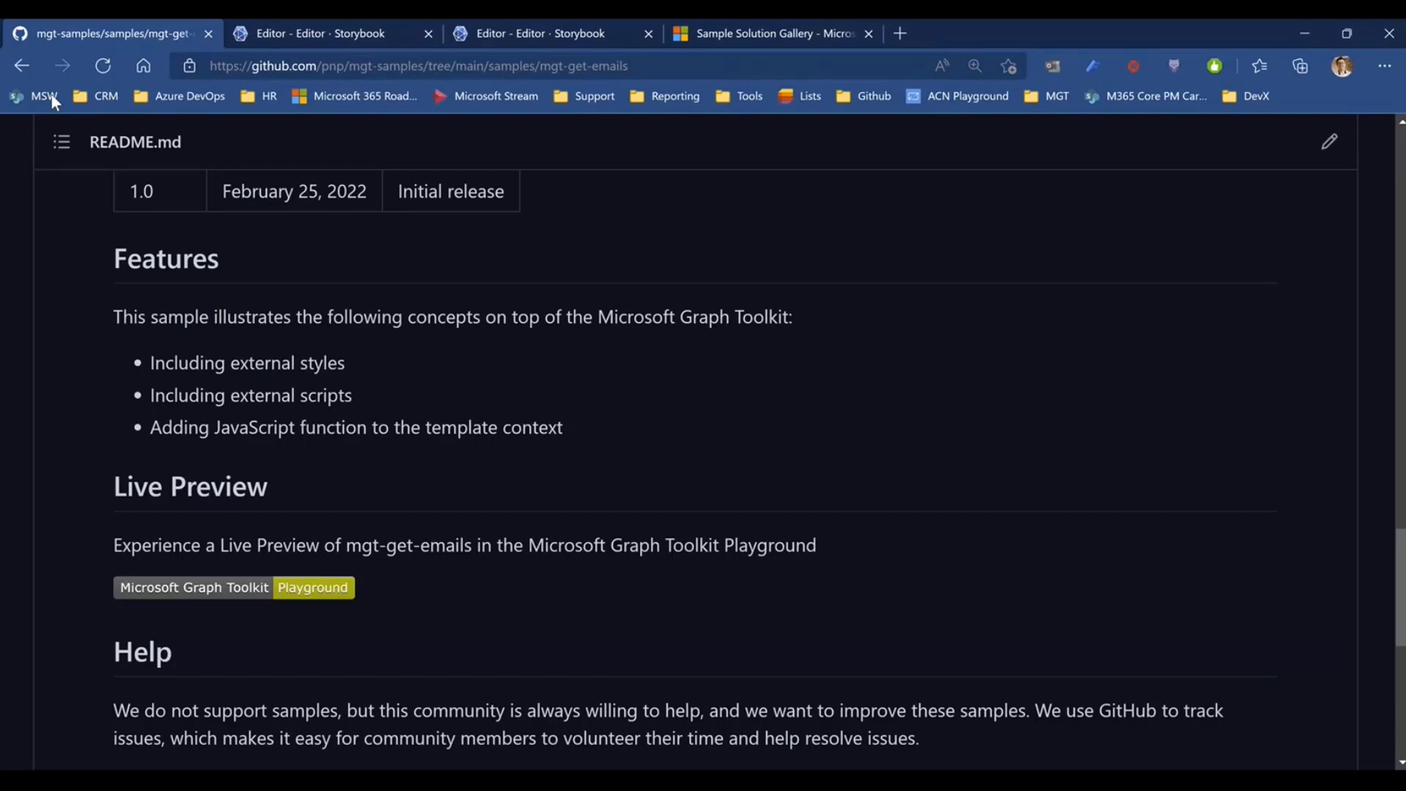
Return to the samples list, open mgt-get-multiple-person and scroll through its README
left_click(21, 65)
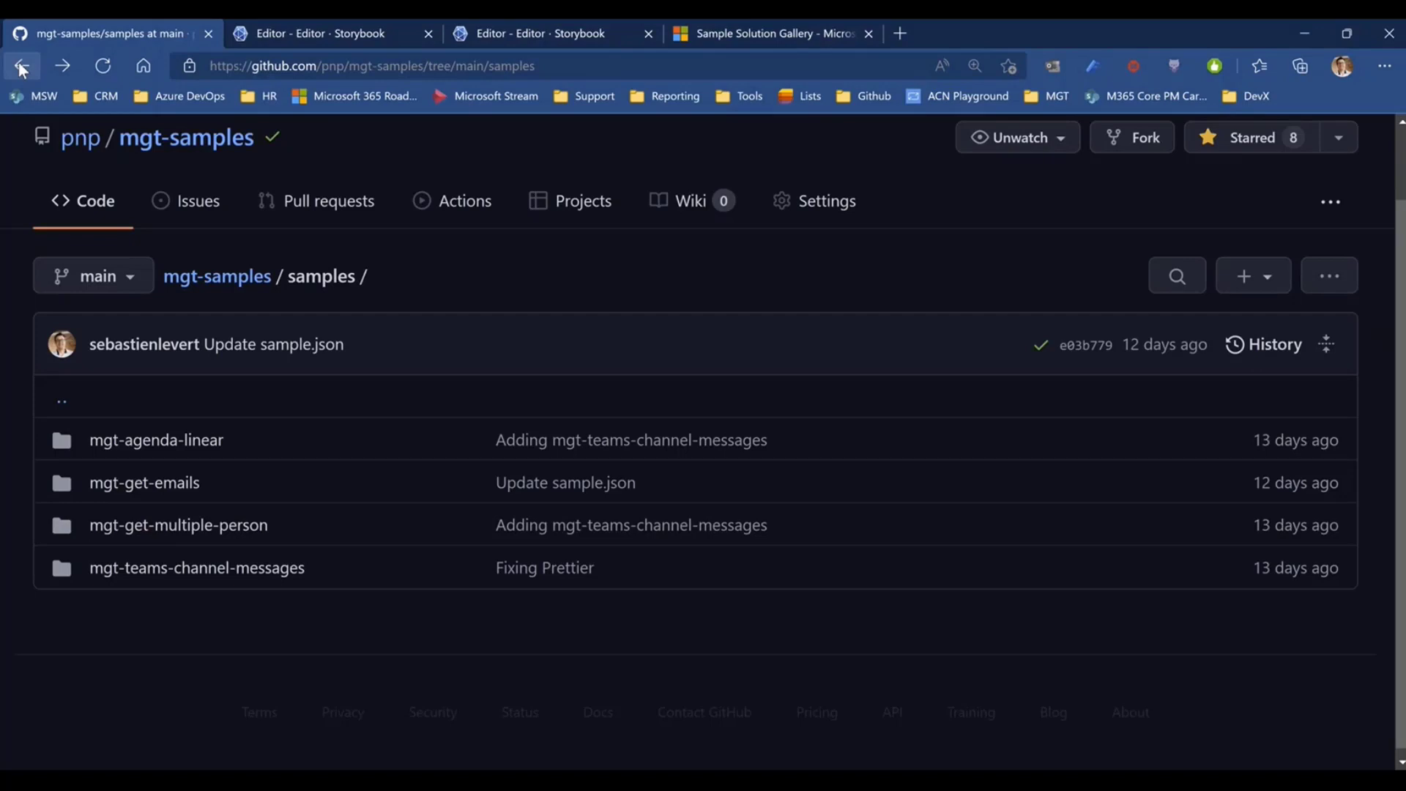
mouse_move(184, 527)
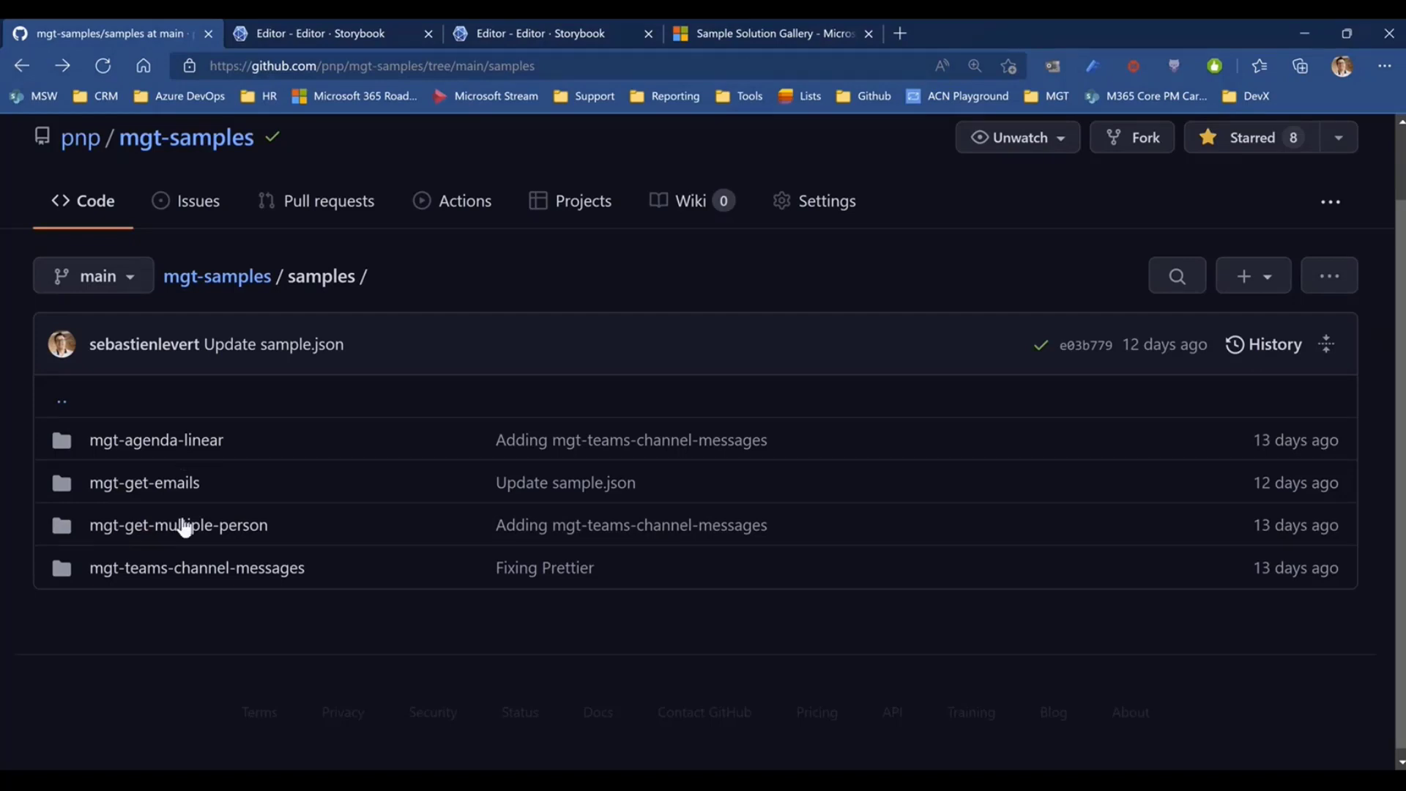
left_click(177, 524)
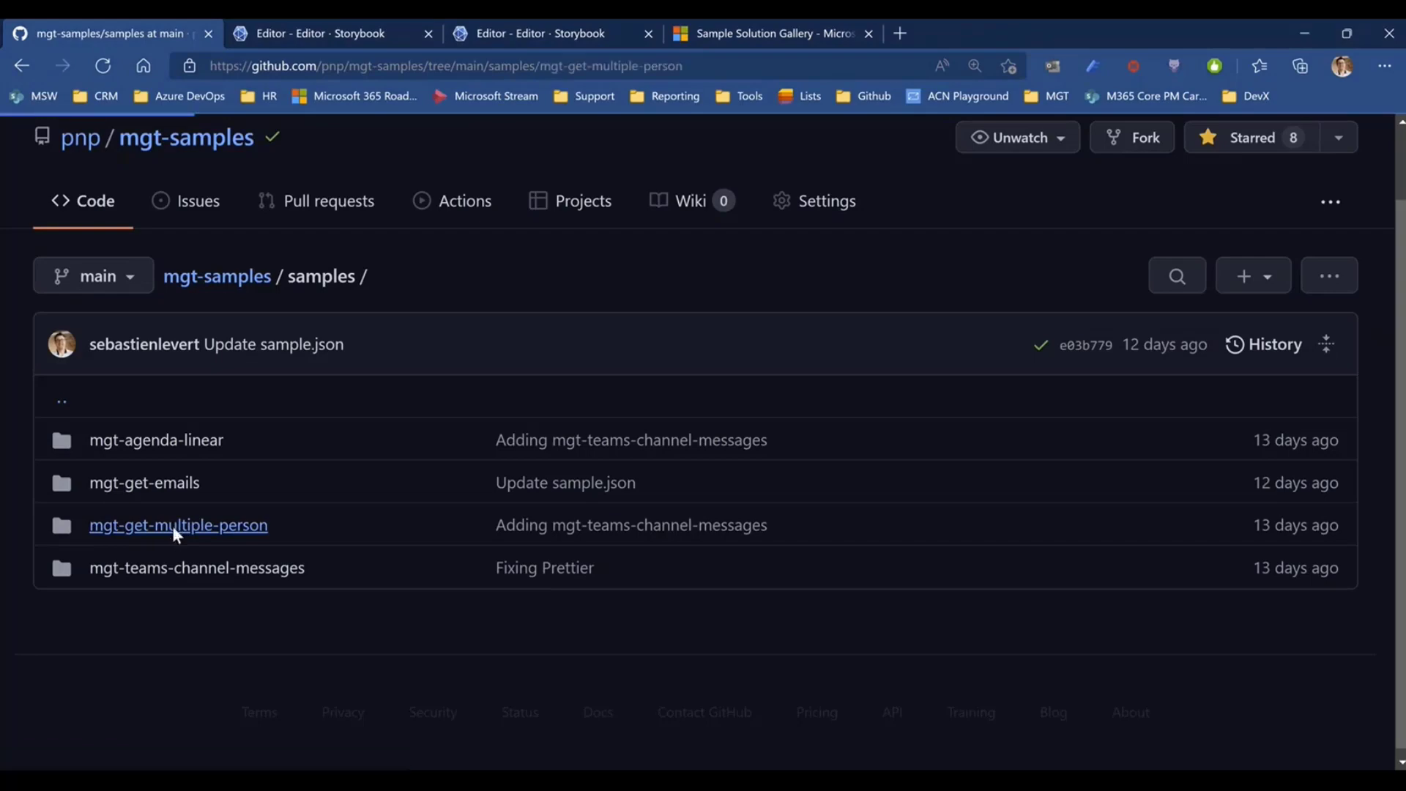
left_click(178, 524)
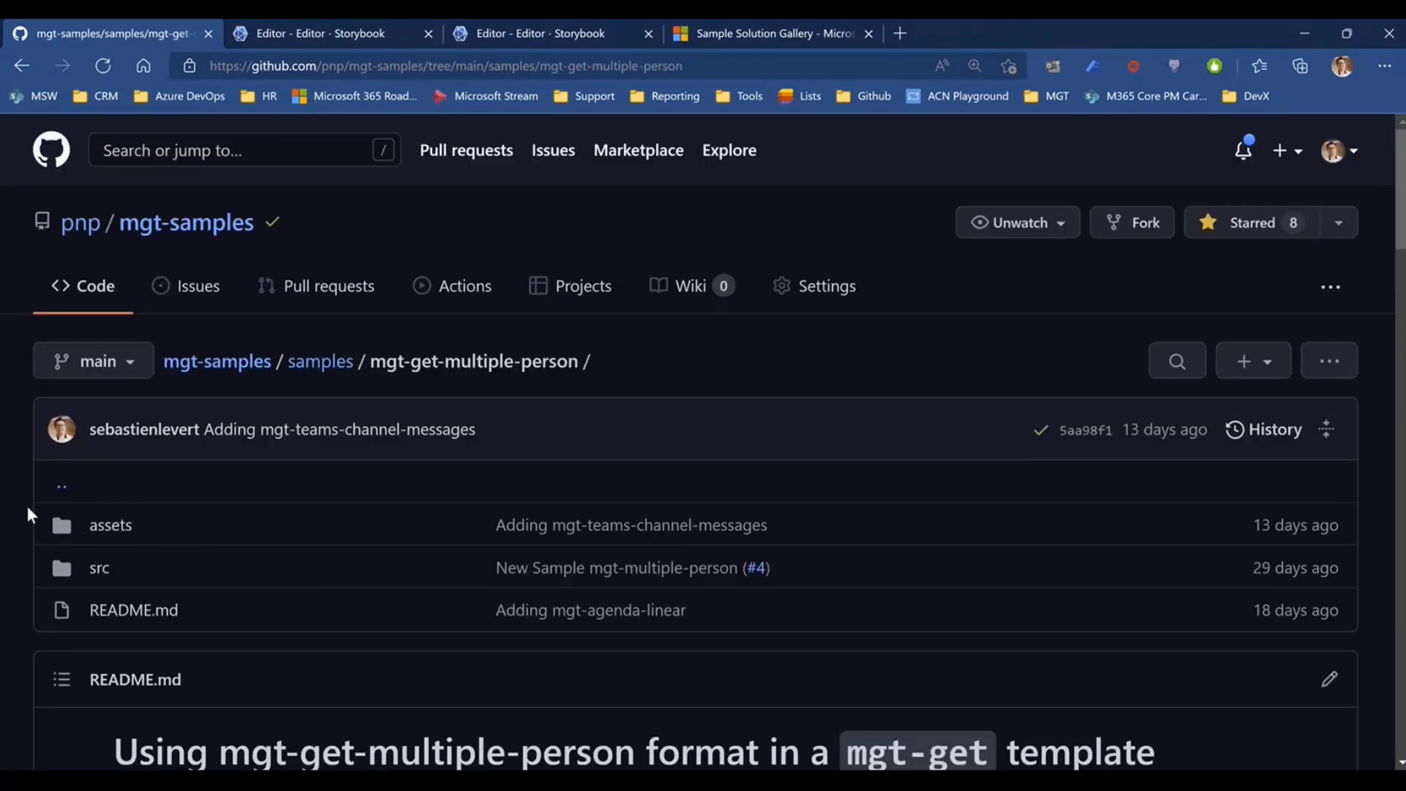
scroll("down", 3)
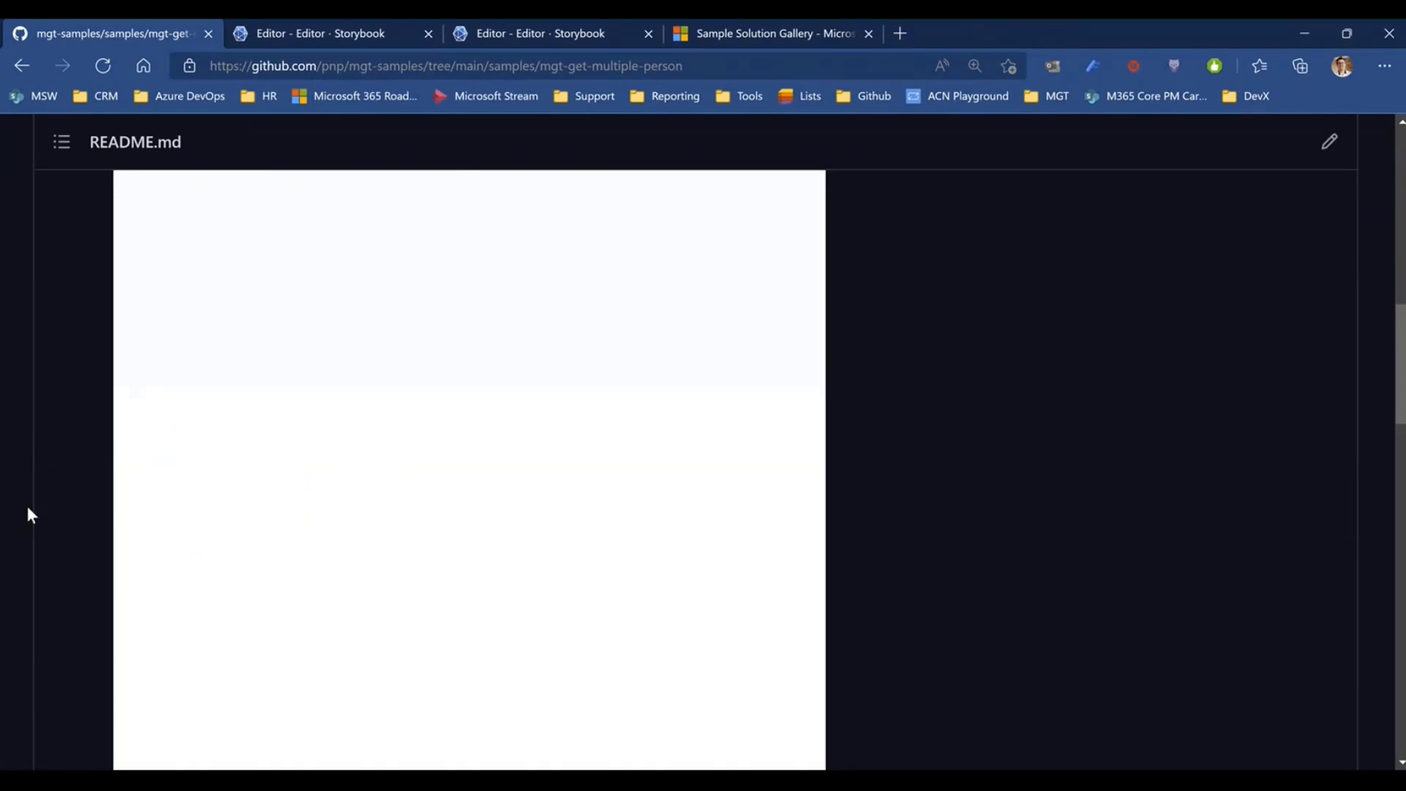
scroll("down", 3)
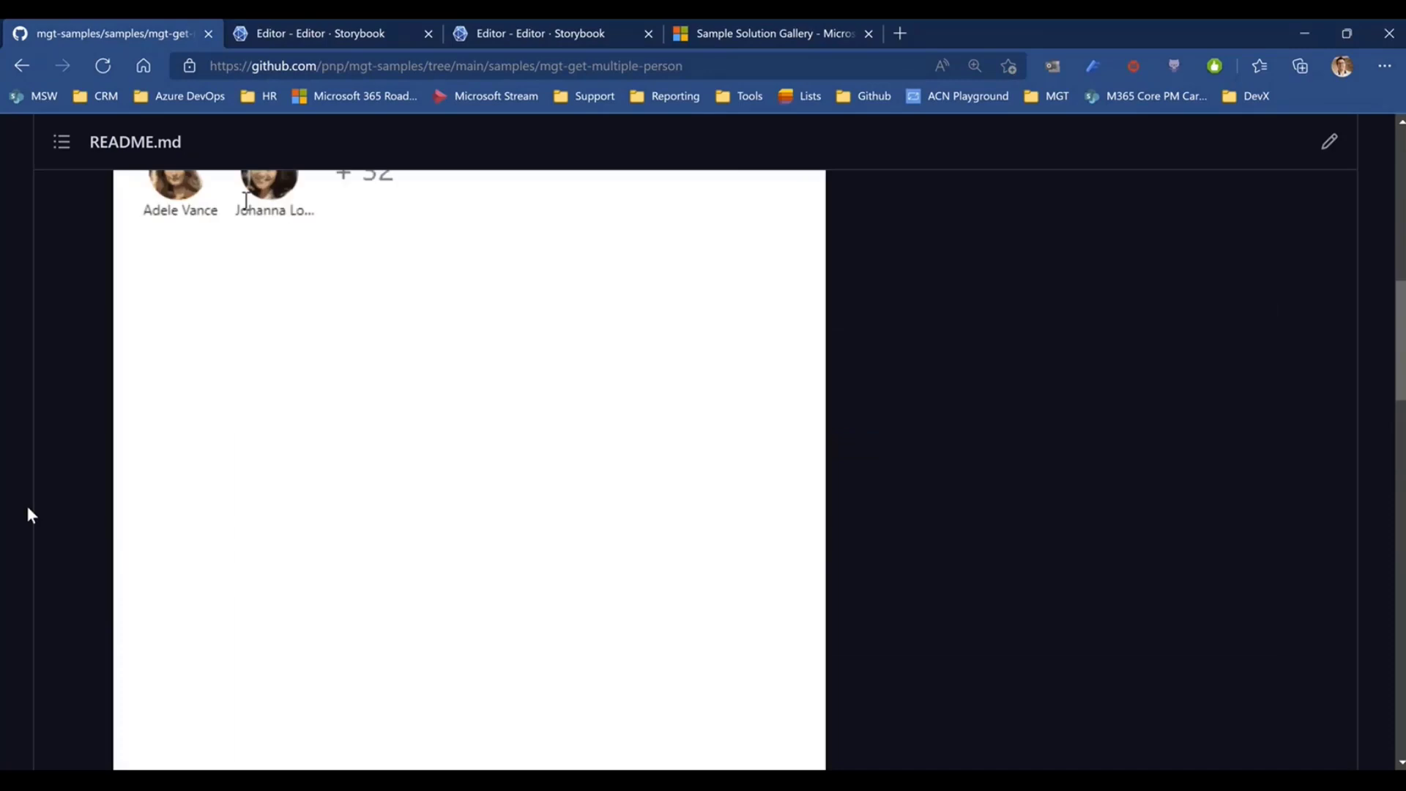
scroll("up", 3)
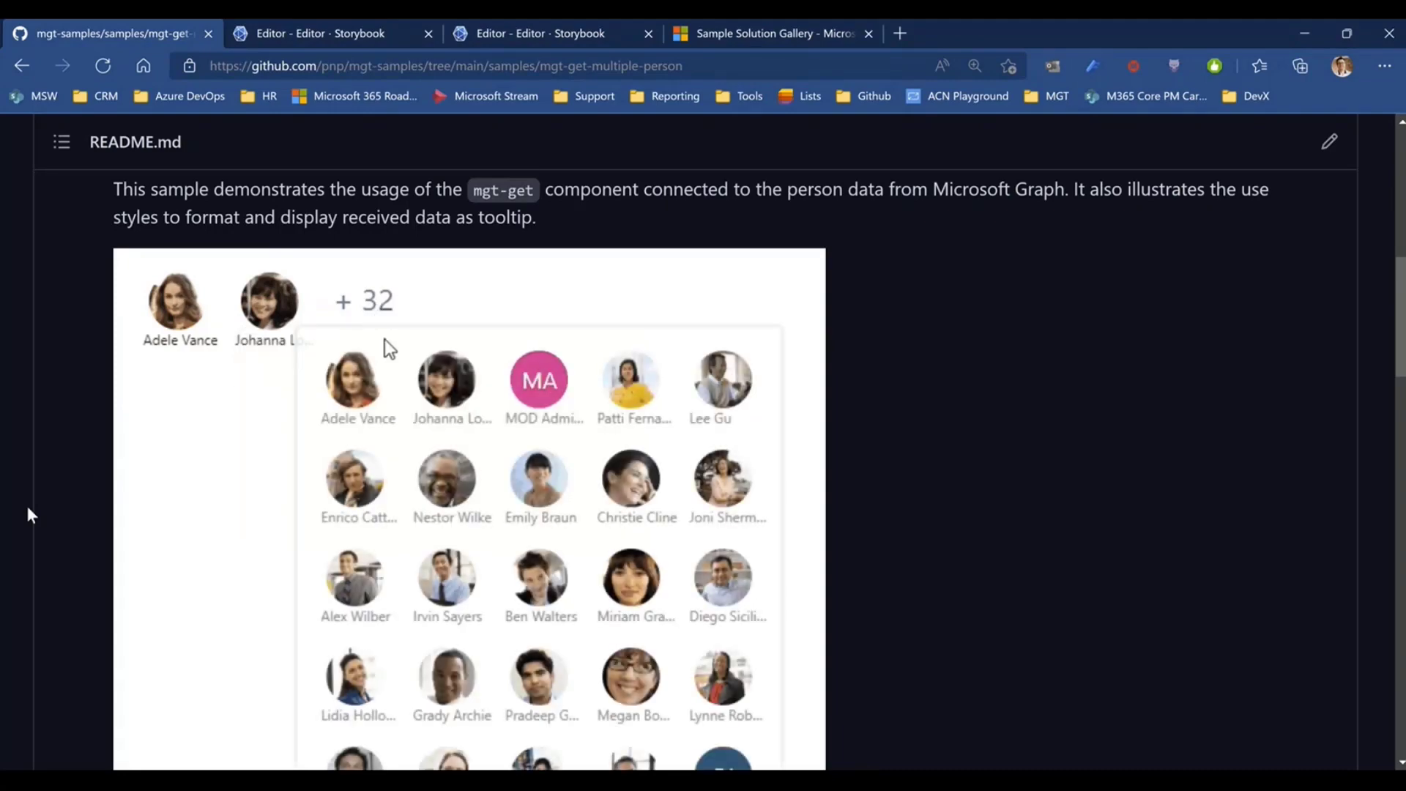
scroll("up", 3)
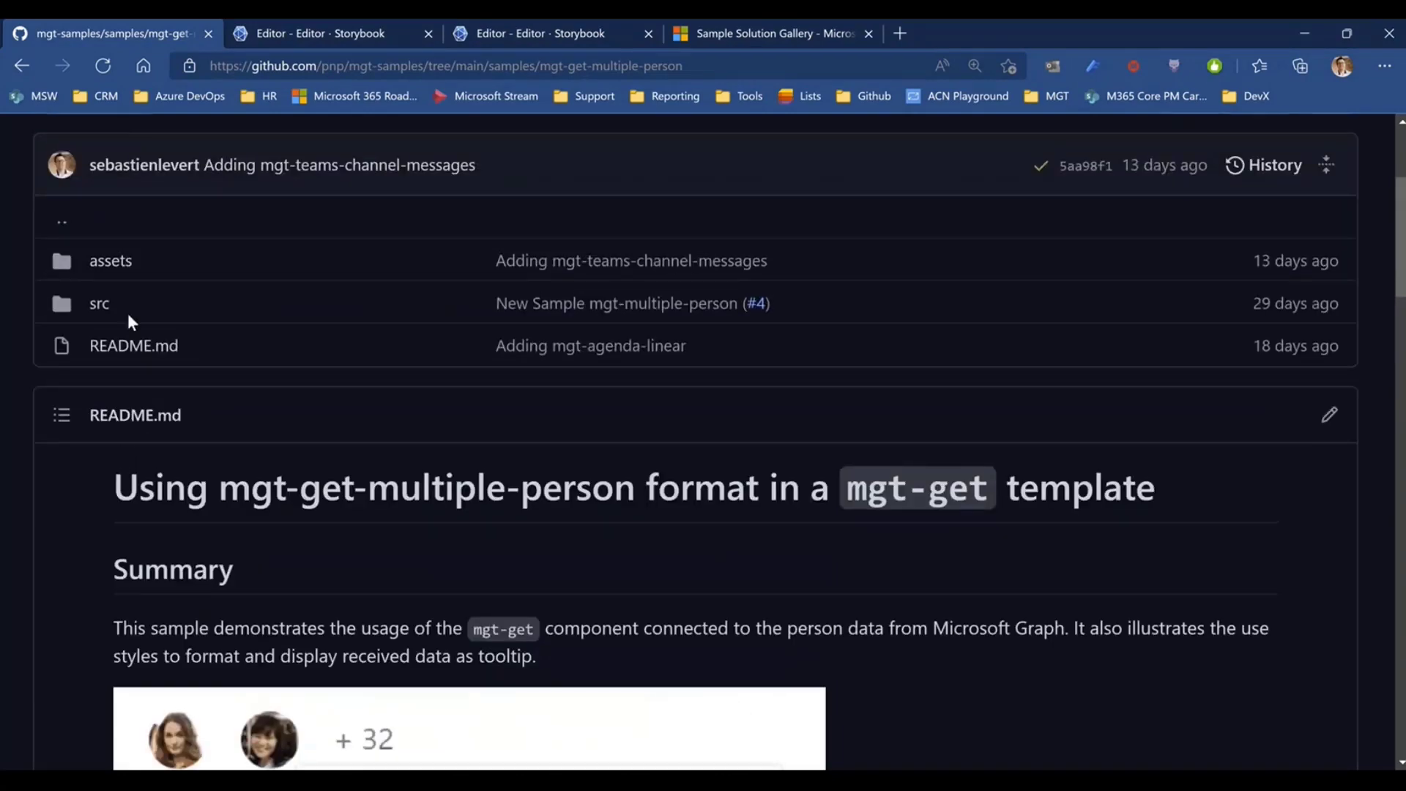
Browse the sample's src folder, then launch its Playground live preview
left_click(99, 303)
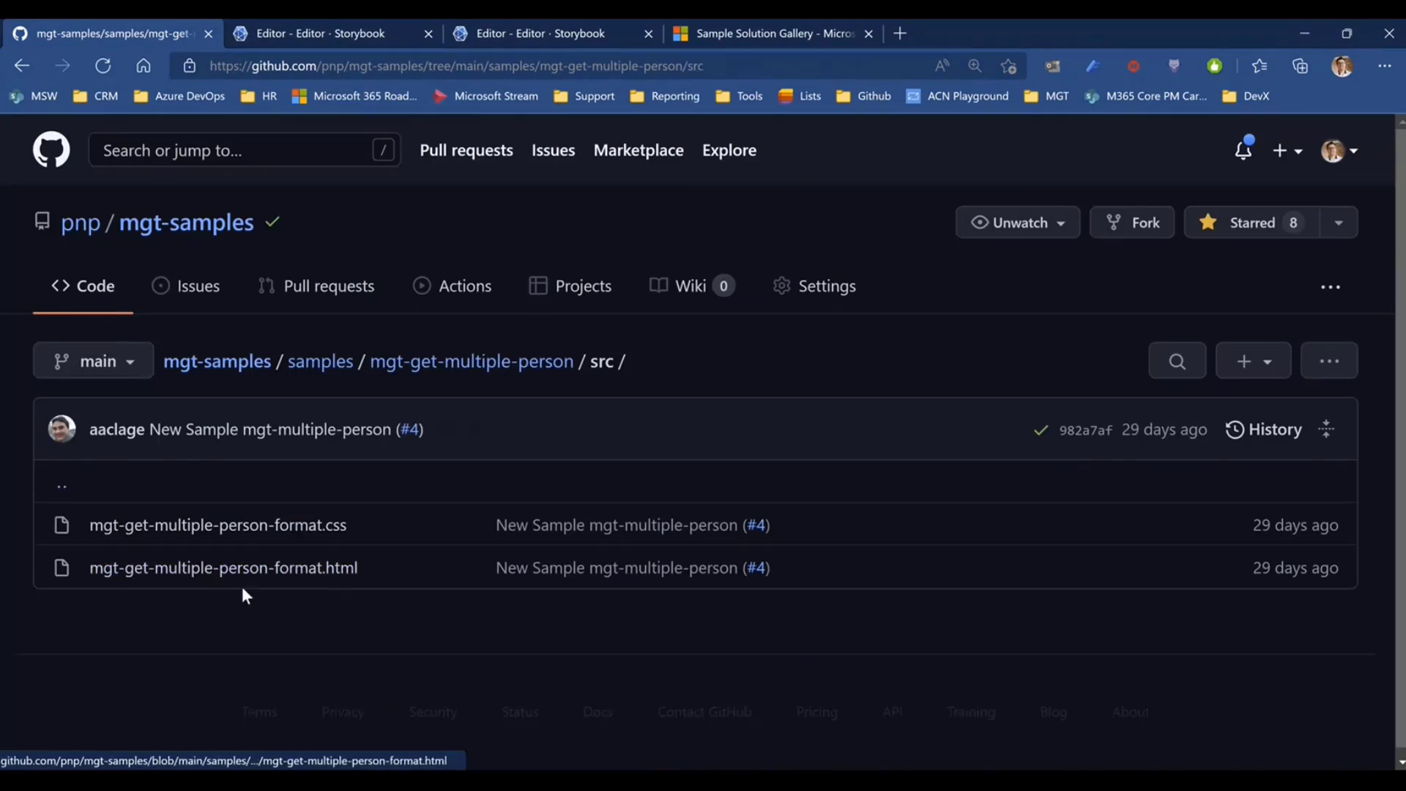
mouse_move(21, 66)
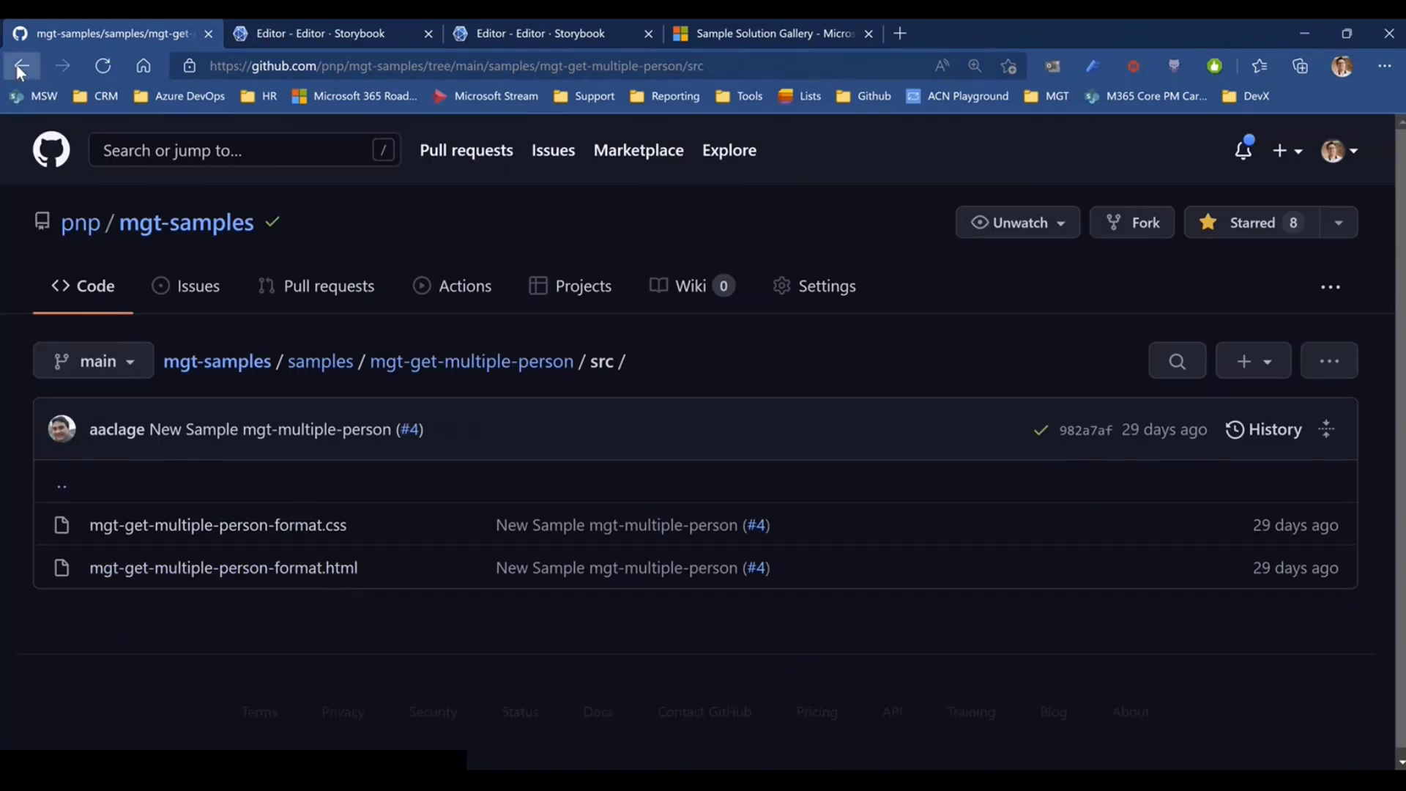
left_click(21, 65)
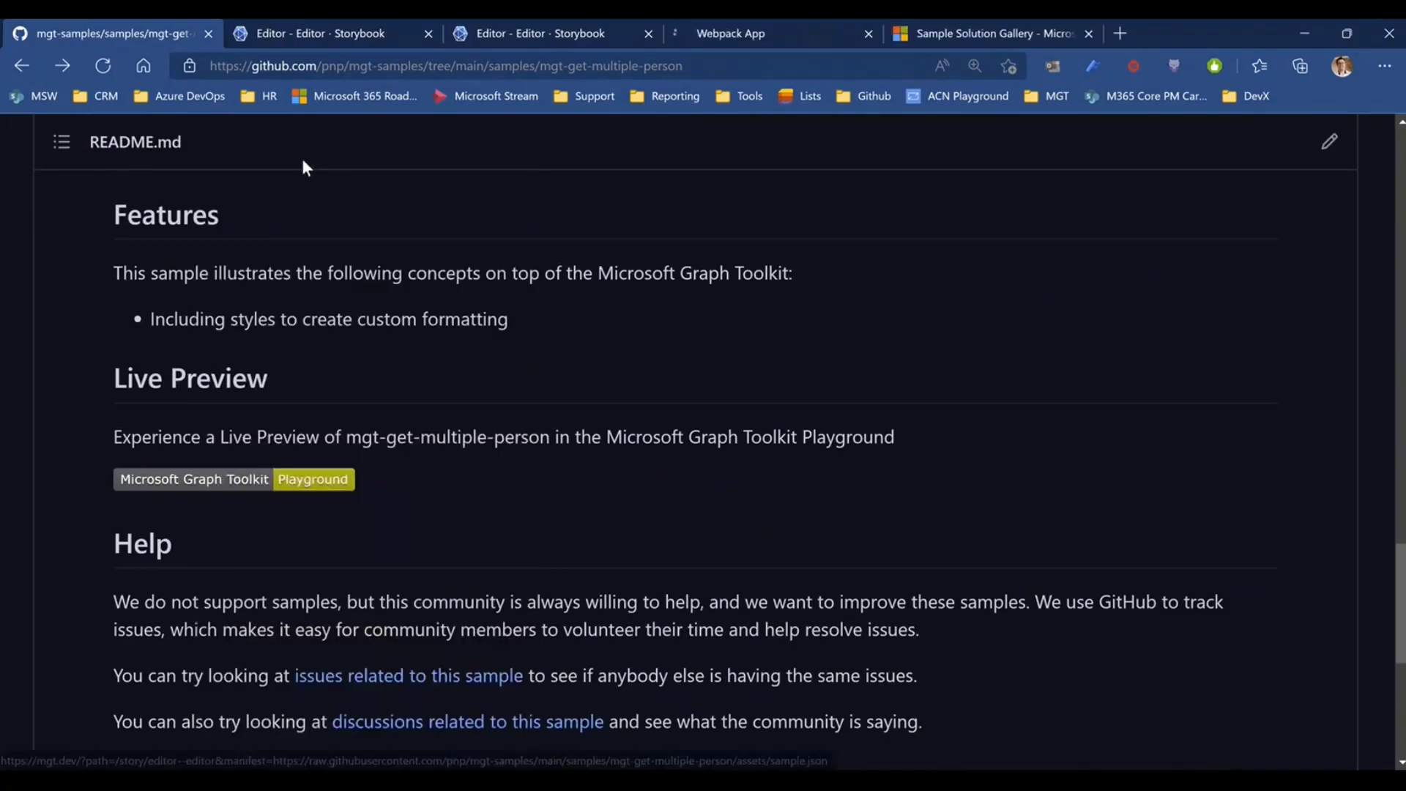
left_click(312, 479)
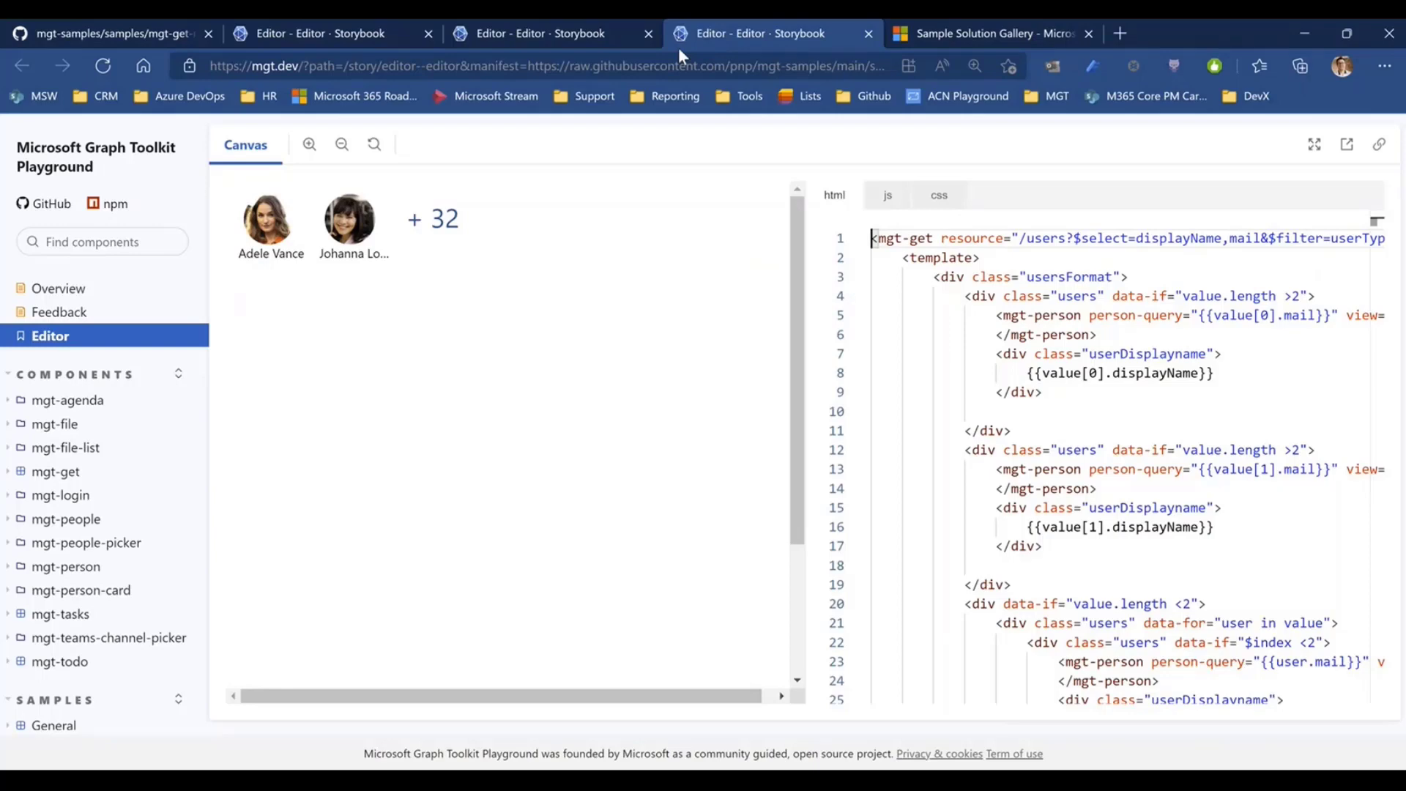
Expand the +32 people list and inspect Emily Braun's full contact card, then collapse it
left_click(433, 218)
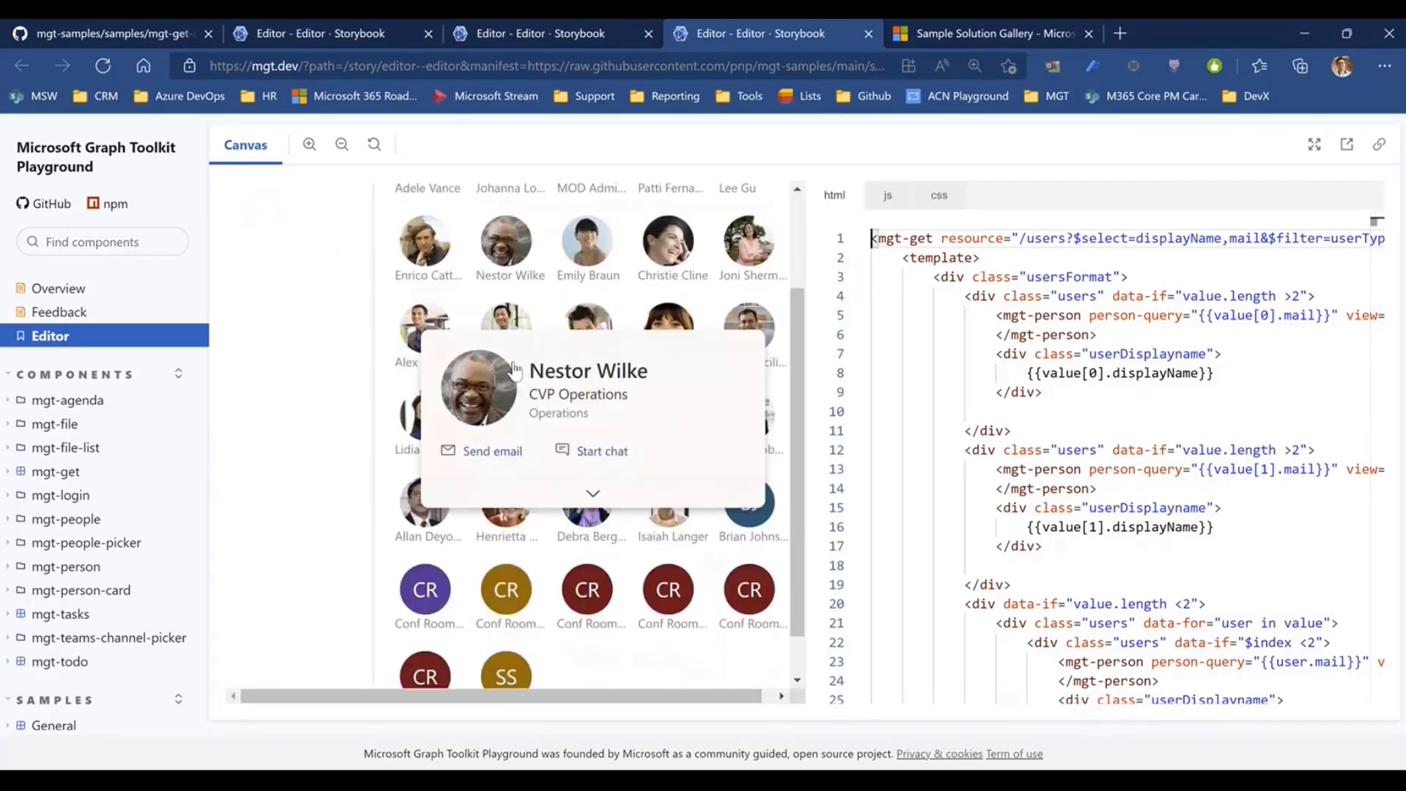
mouse_move(587, 237)
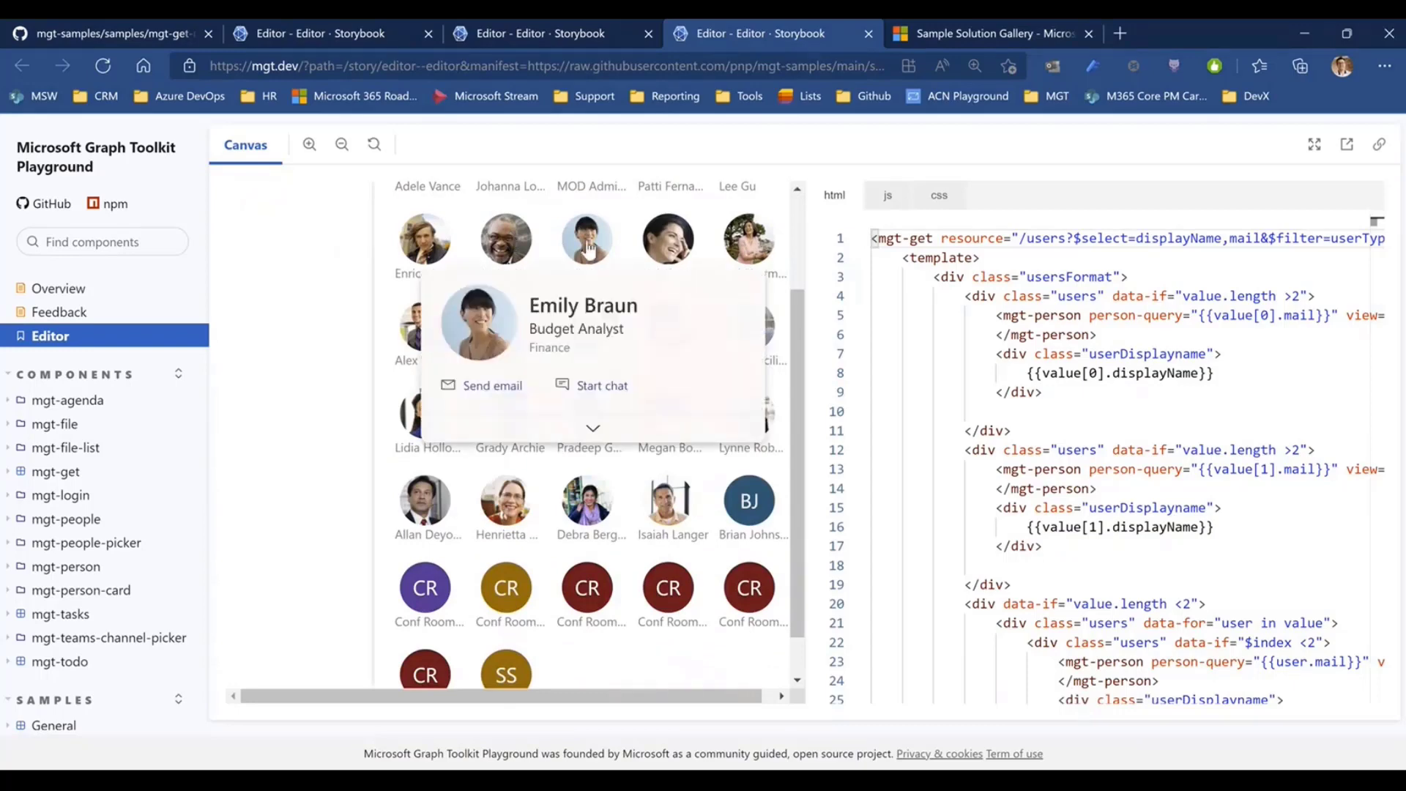
left_click(592, 428)
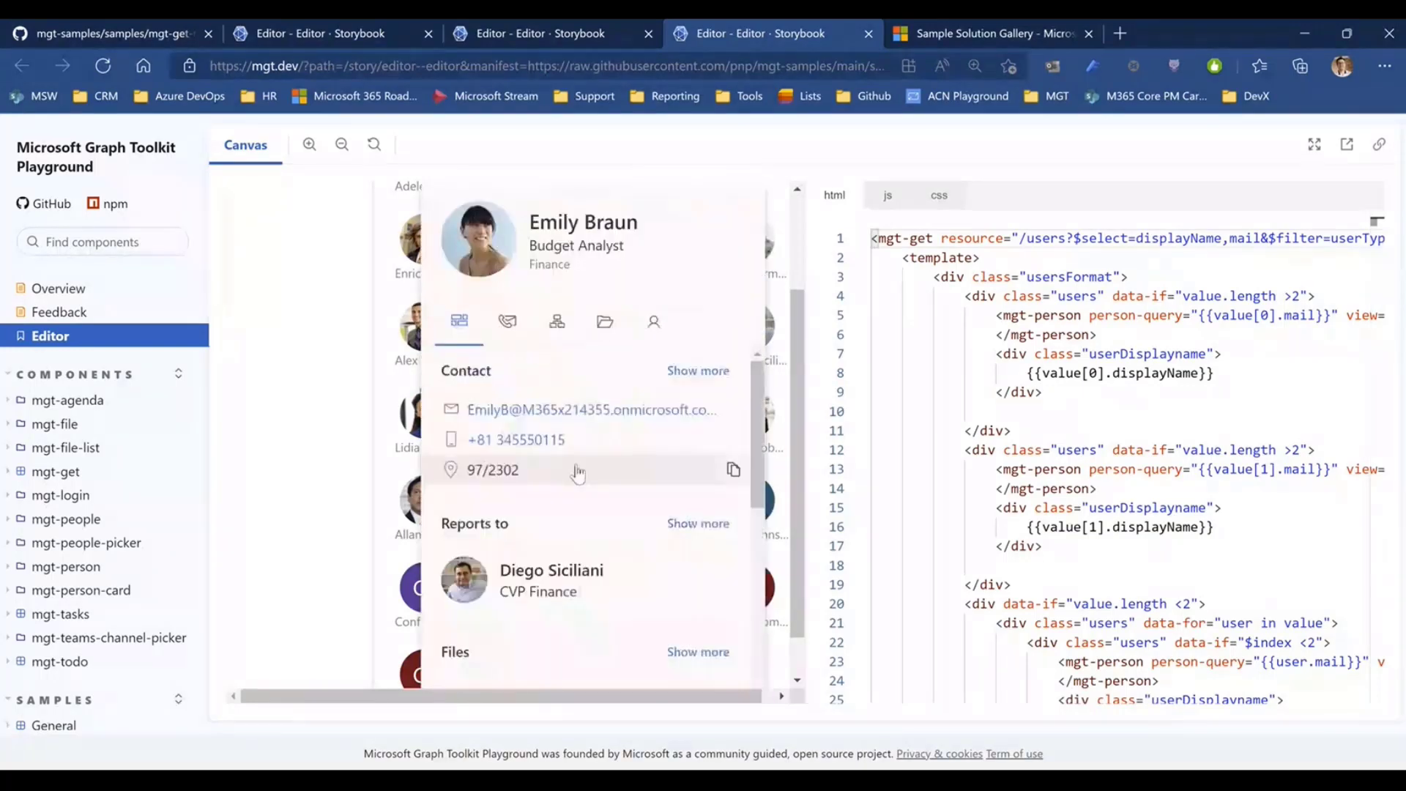
left_click(300, 398)
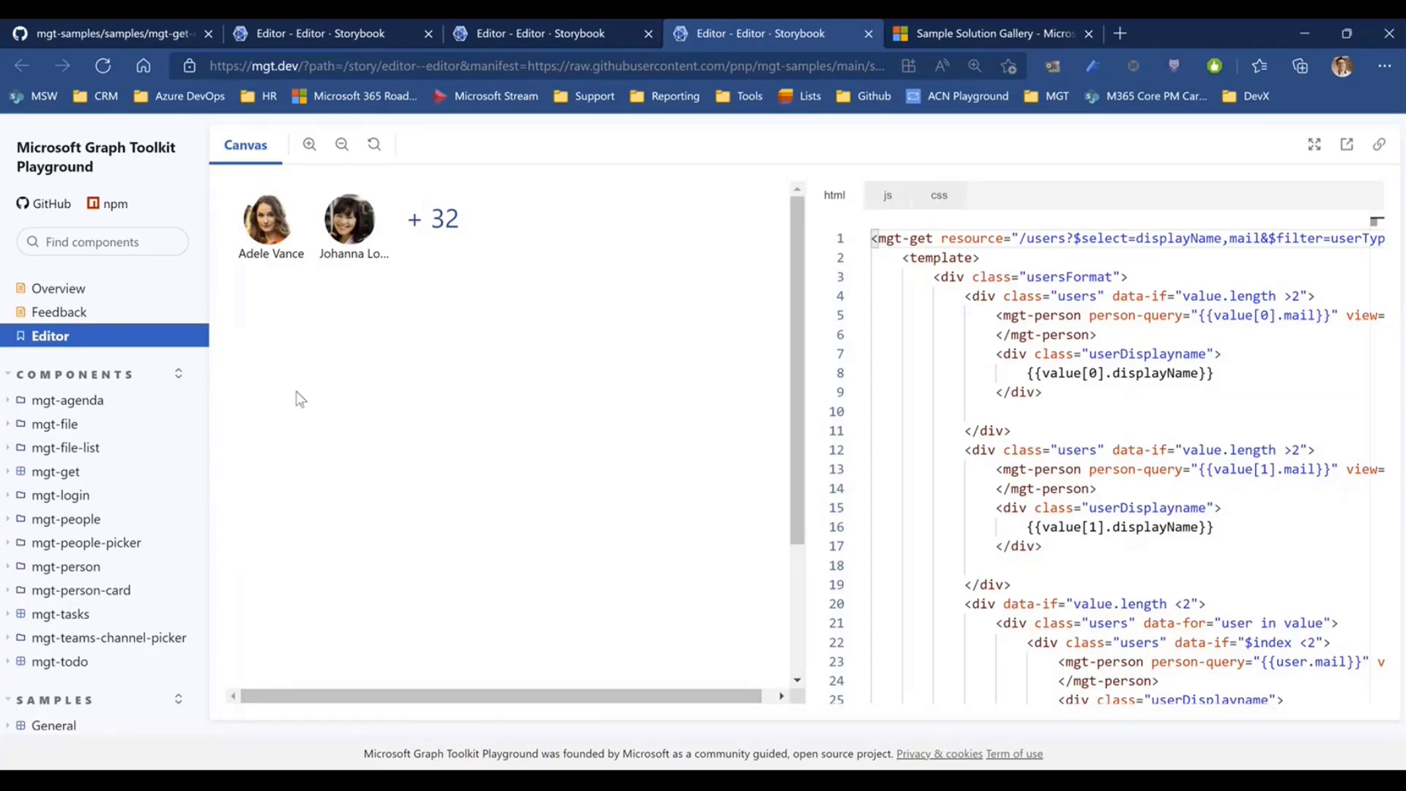
mouse_move(255, 85)
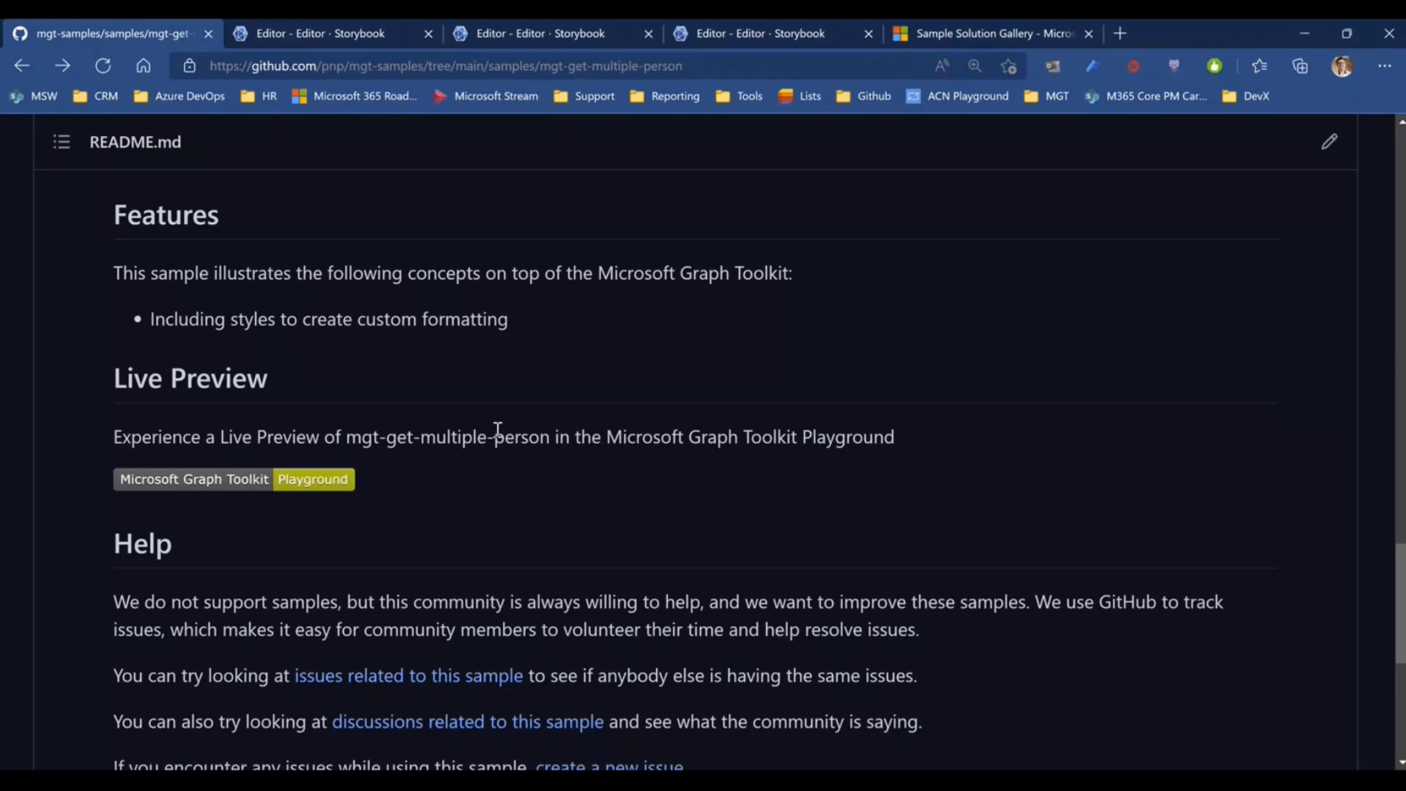
Scroll the mgt-get-multiple-person README past Live Preview to Help and Disclaimer
scroll("down", 3)
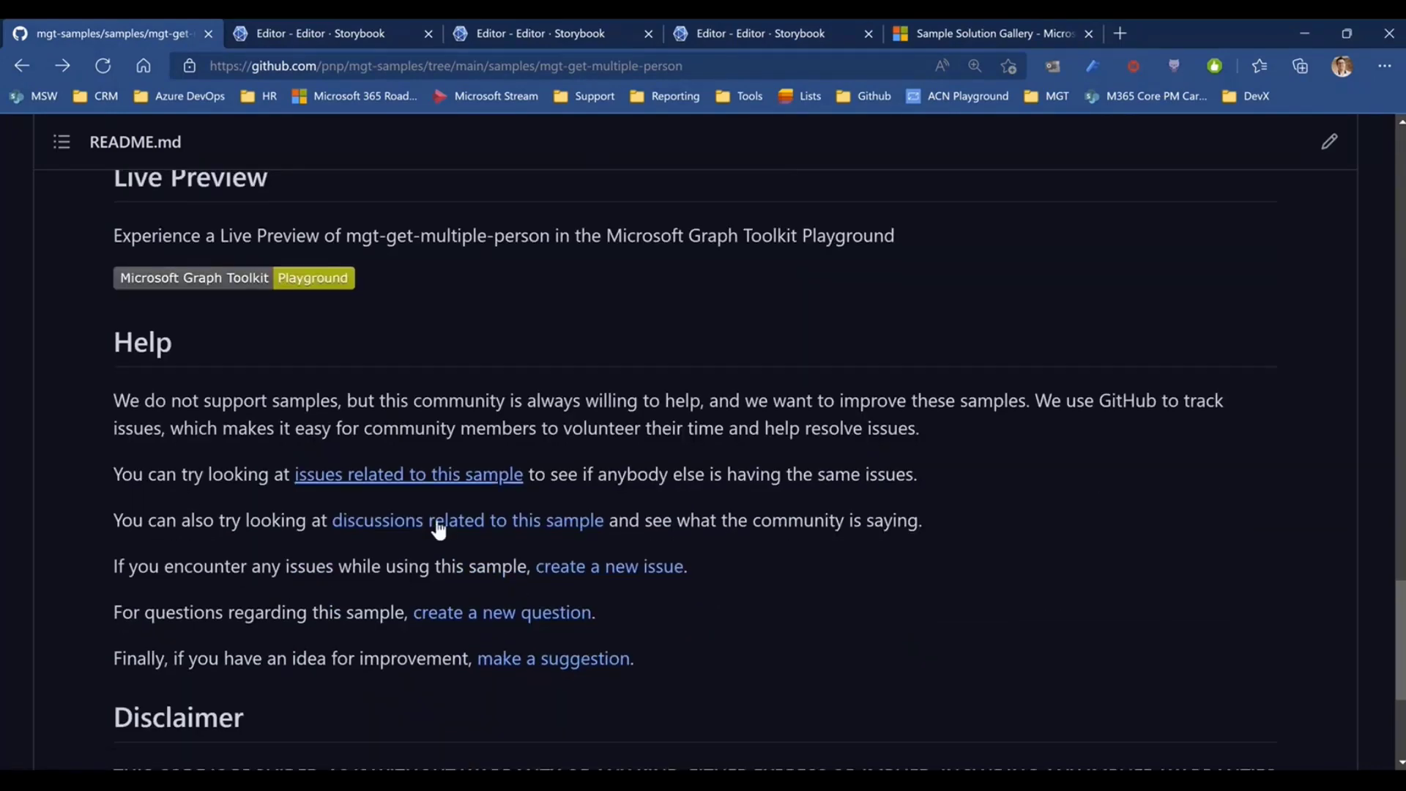
scroll("down", 3)
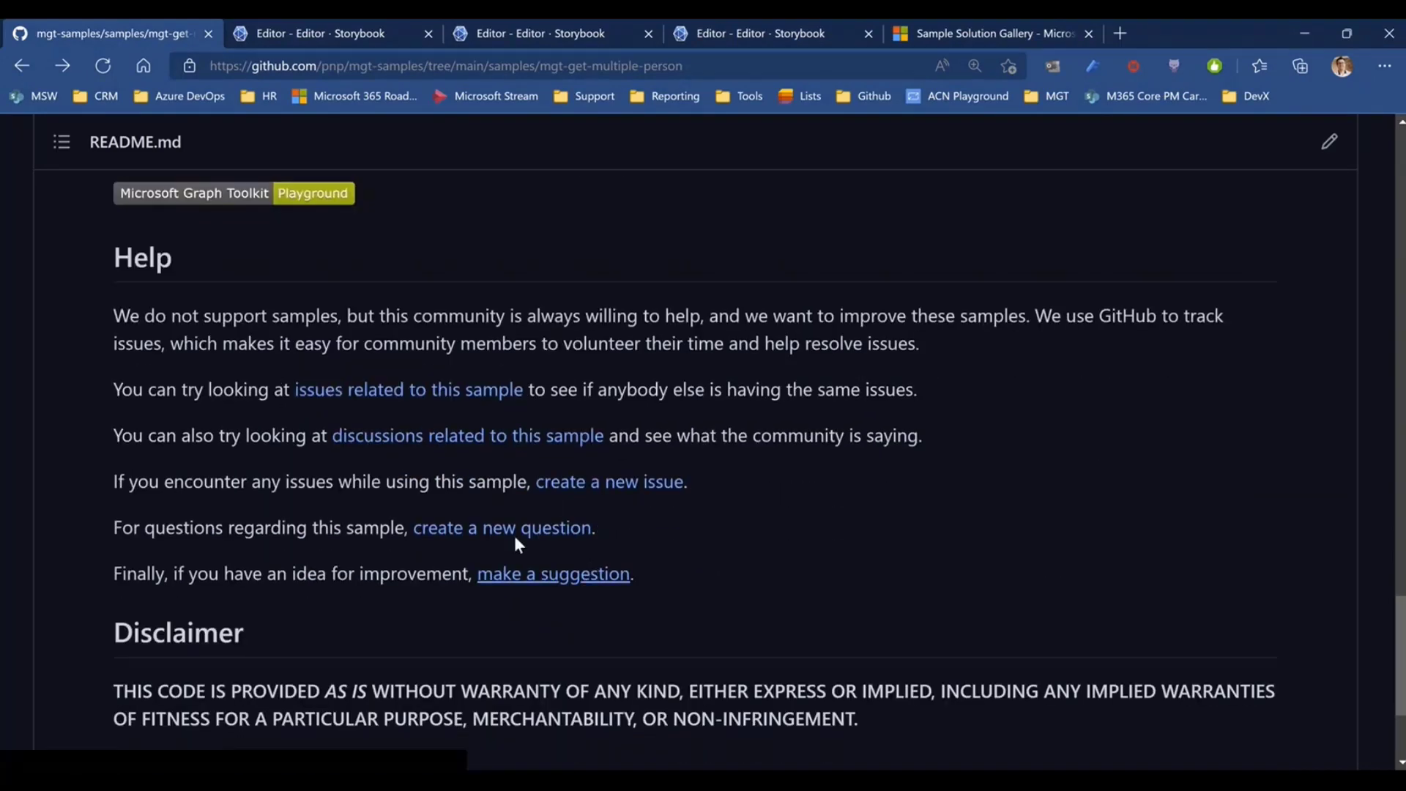
mouse_move(309, 458)
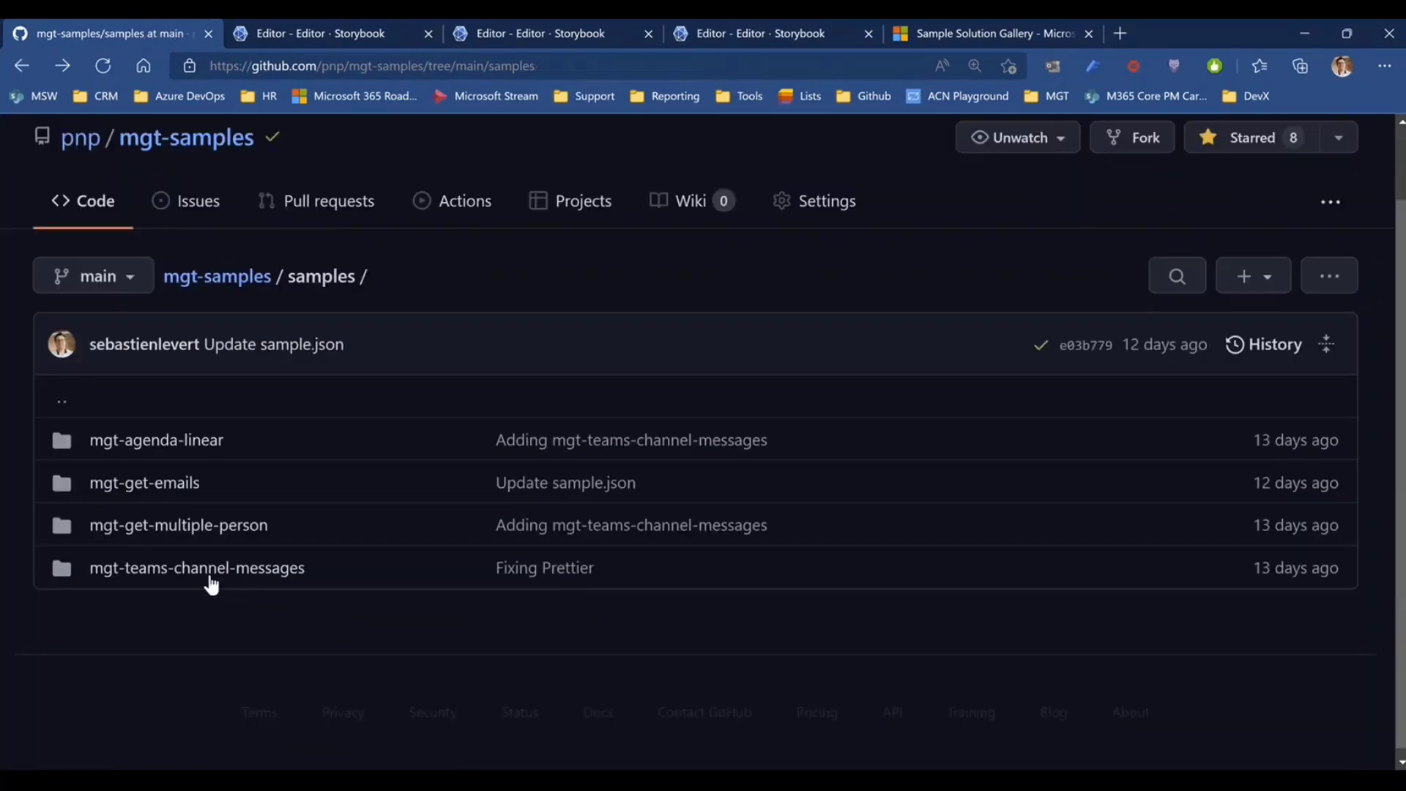
Open mgt-teams-channel-messages, read its README to Live Preview, and launch the Playground badge
left_click(196, 567)
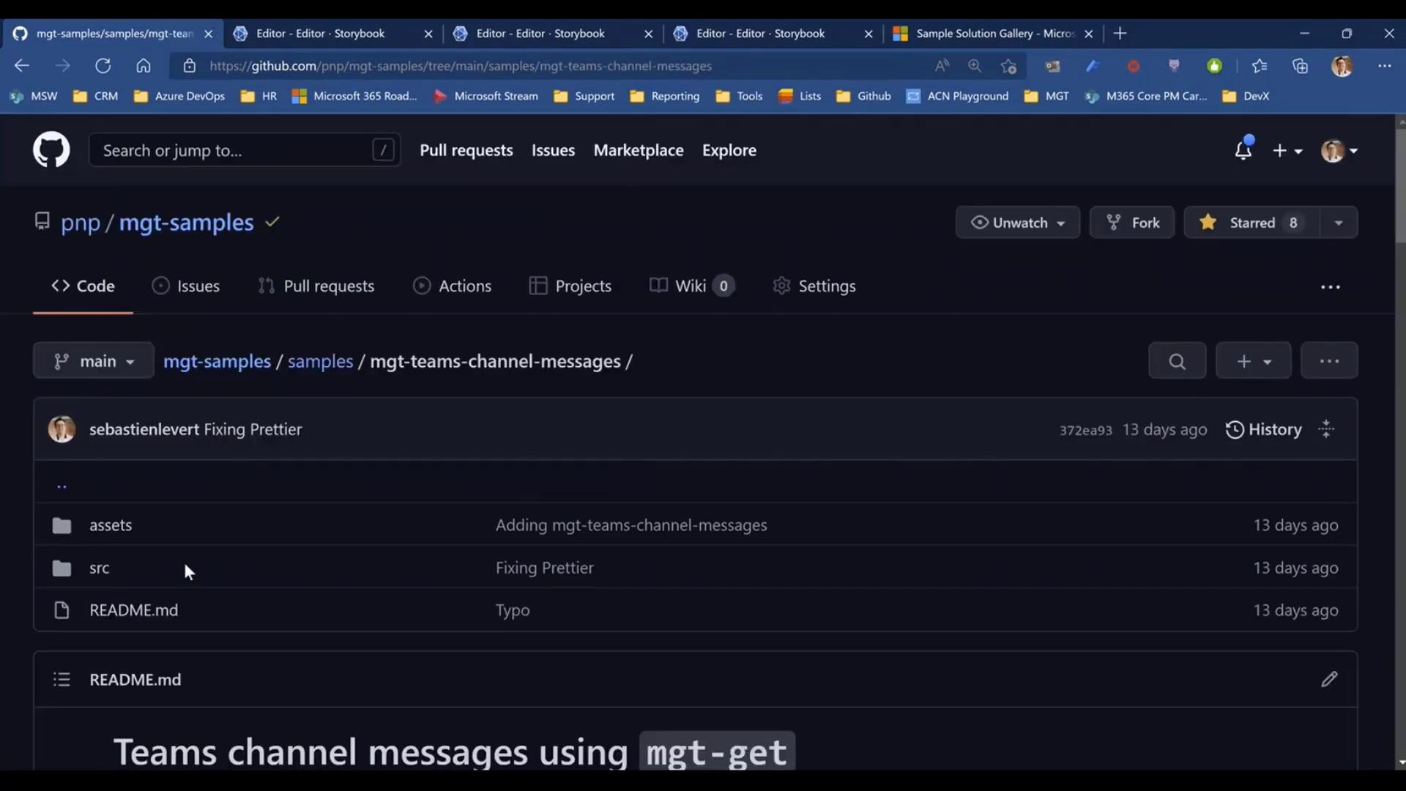
scroll("down", 3)
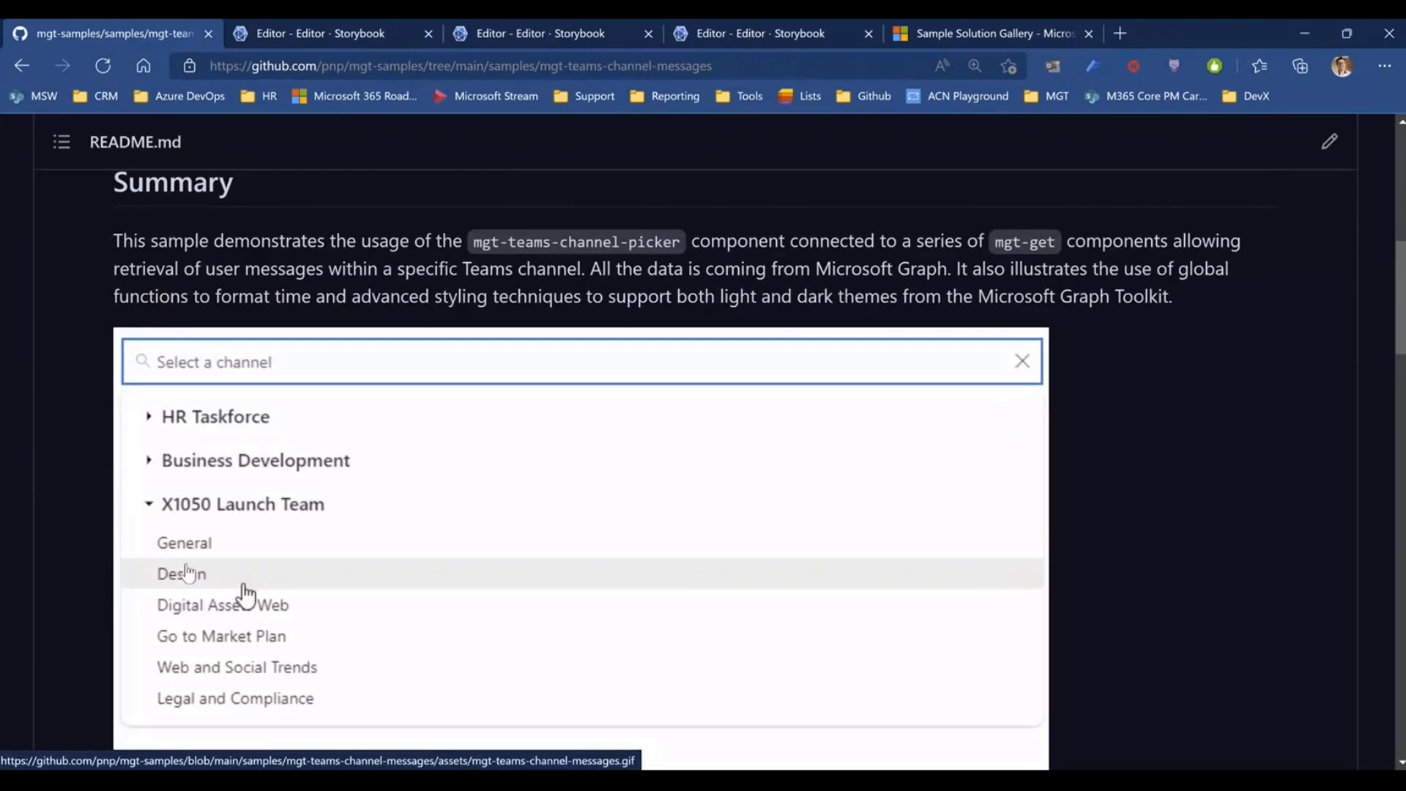
left_click(180, 572)
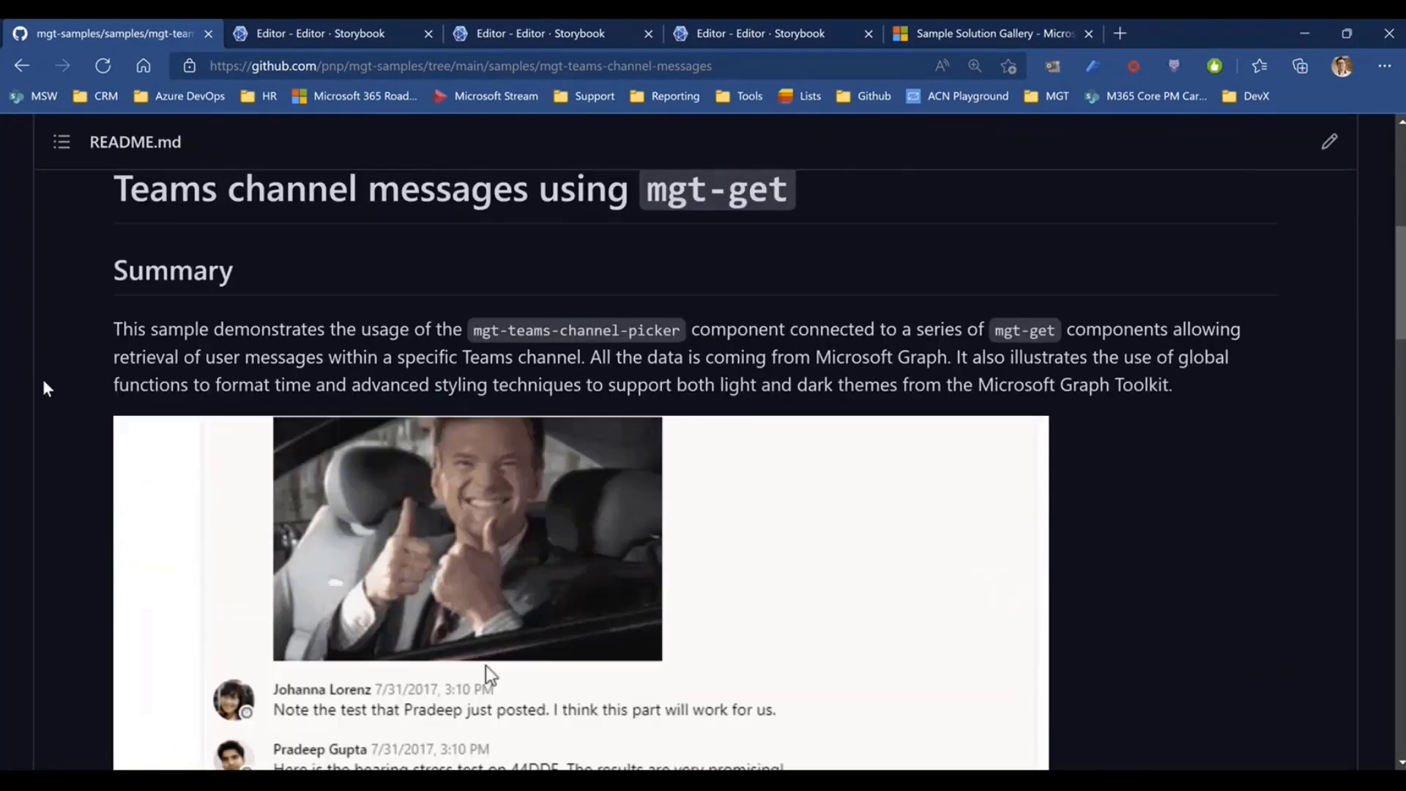
scroll("down", 3)
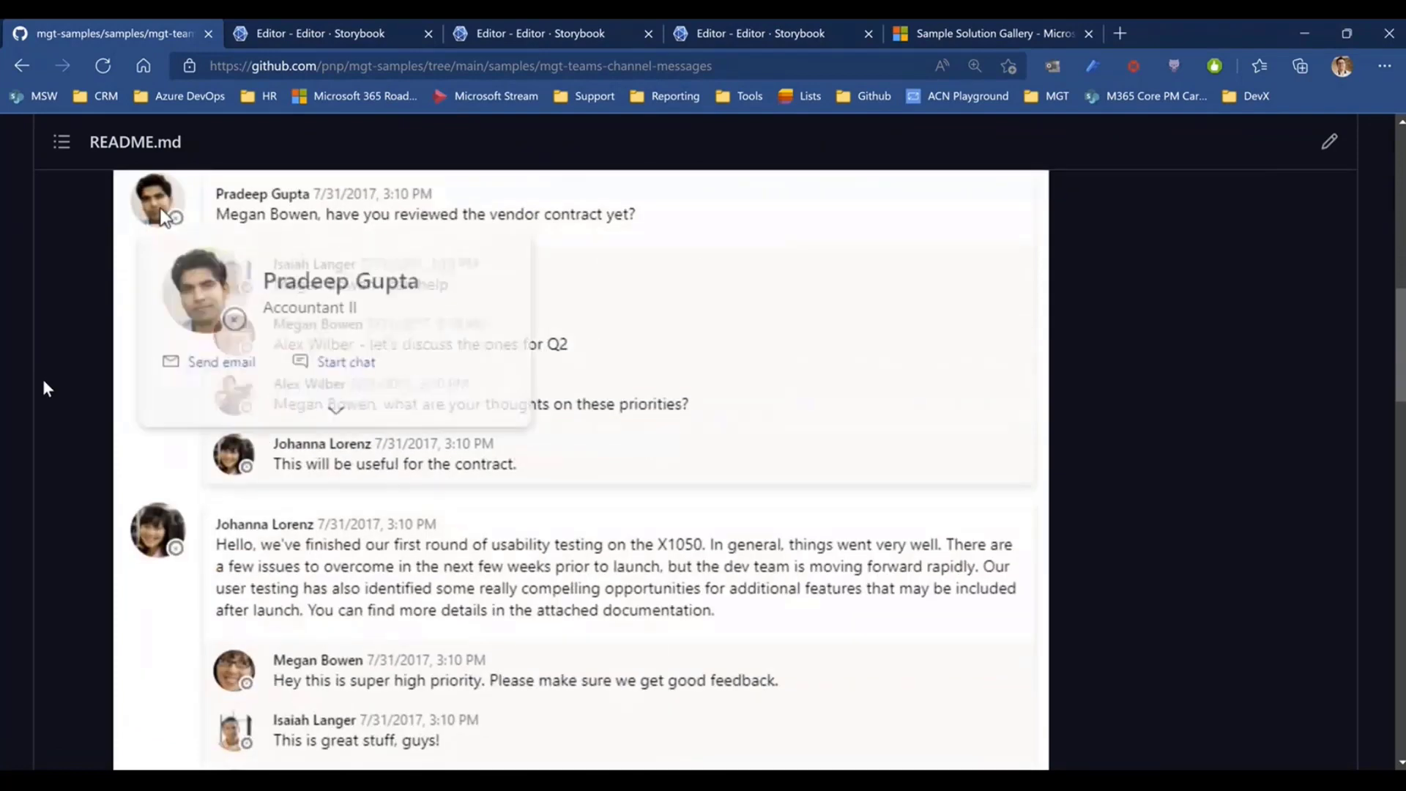
scroll("down", 3)
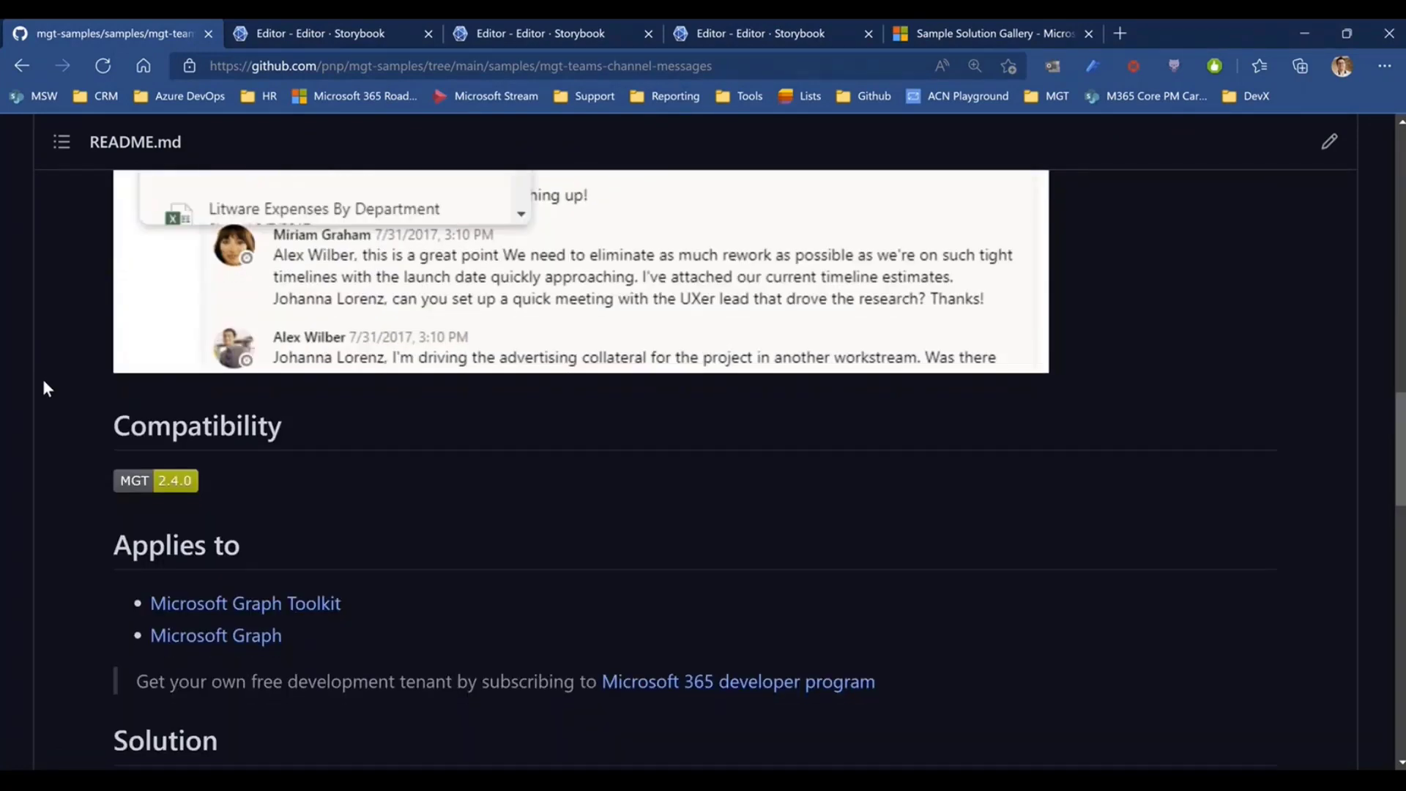
scroll("down", 3)
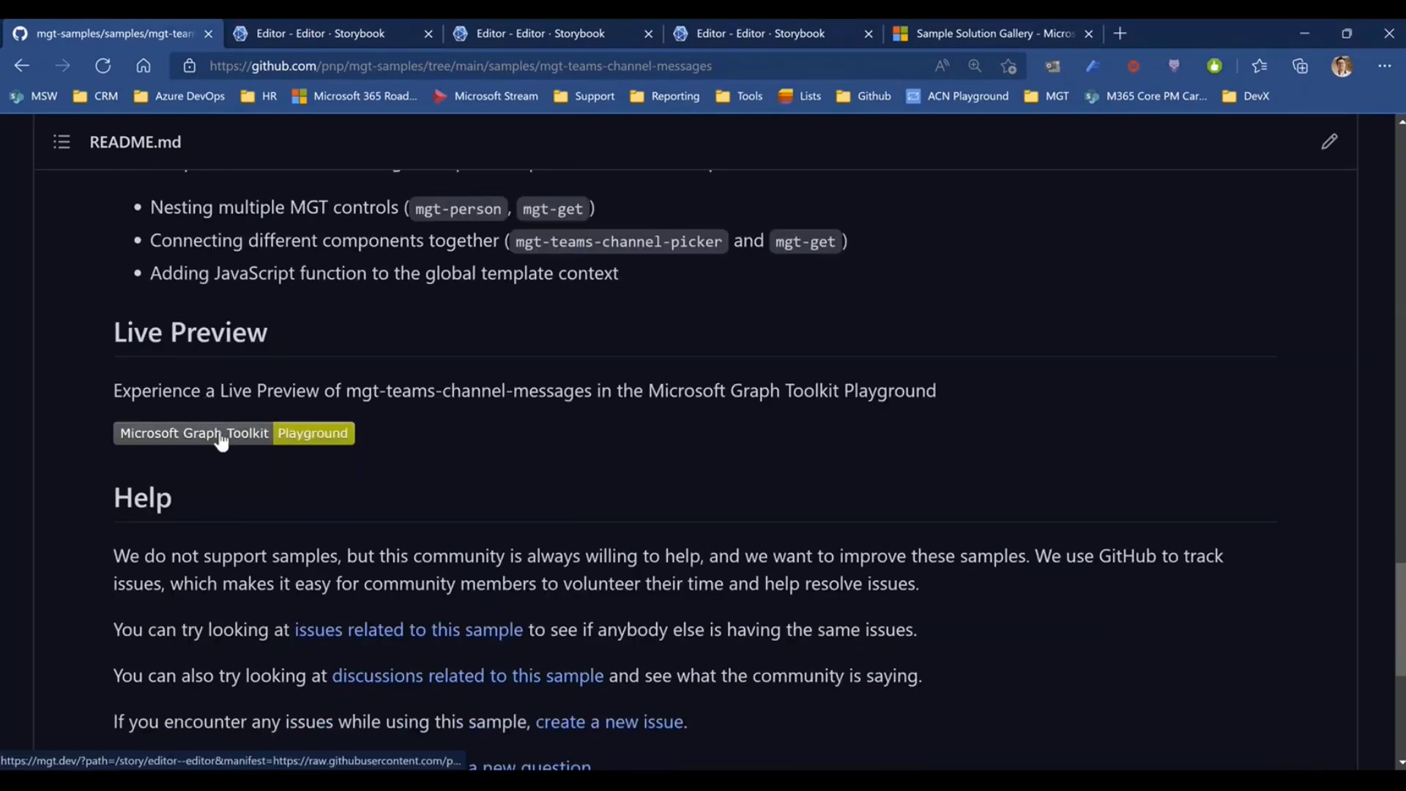
left_click(312, 433)
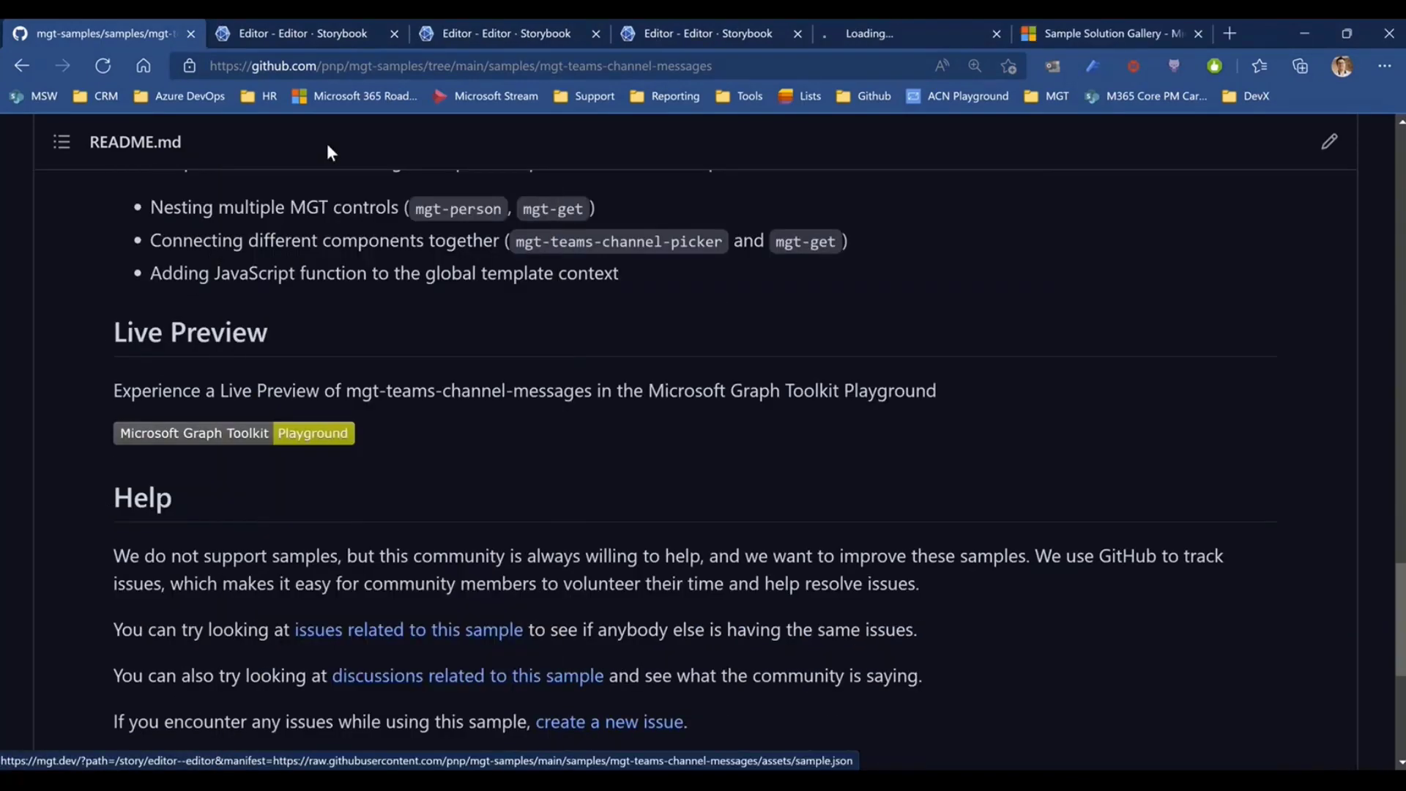
In the new Playground tab, pick X1050 Launch Team's Design channel
left_click(896, 33)
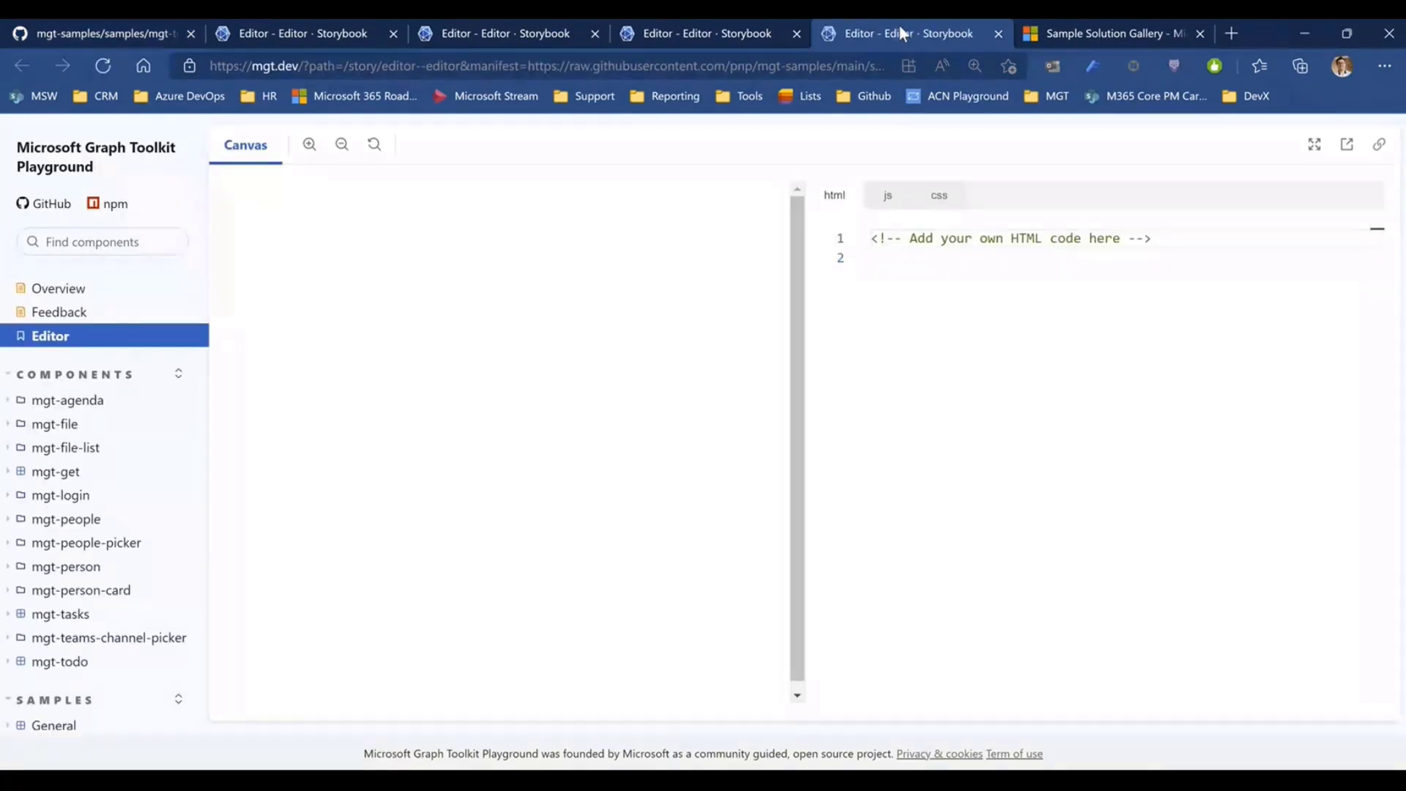
left_click(103, 65)
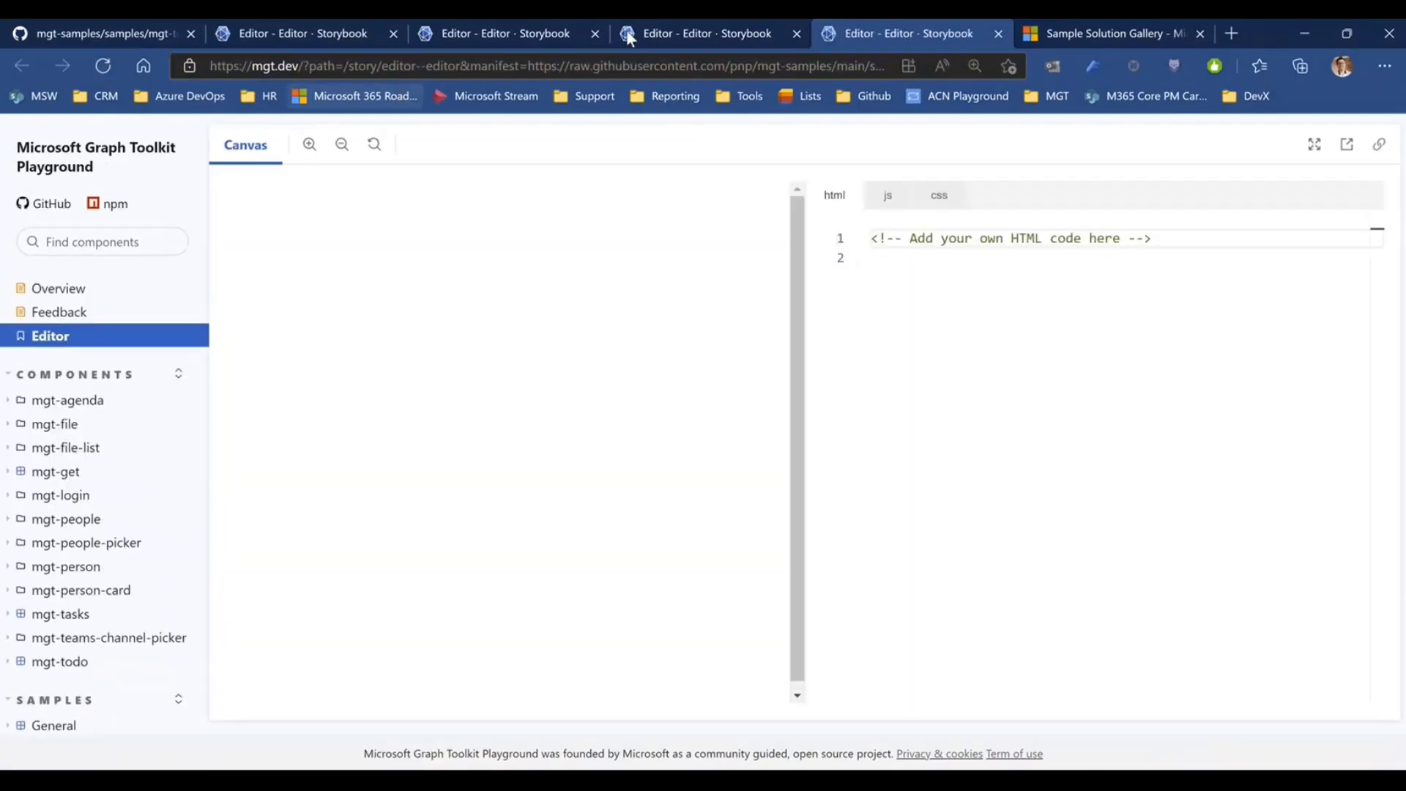
left_click(555, 65)
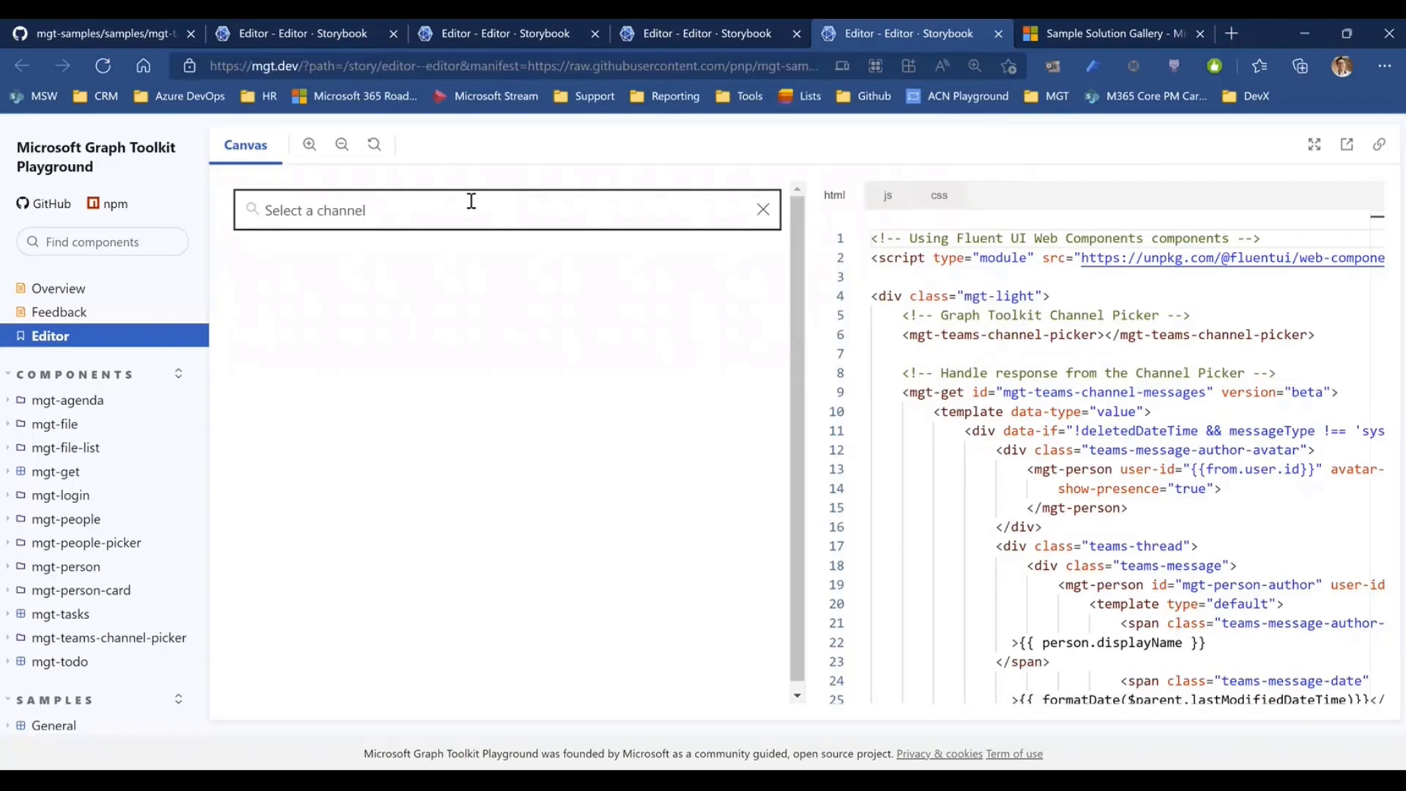
mouse_move(467, 206)
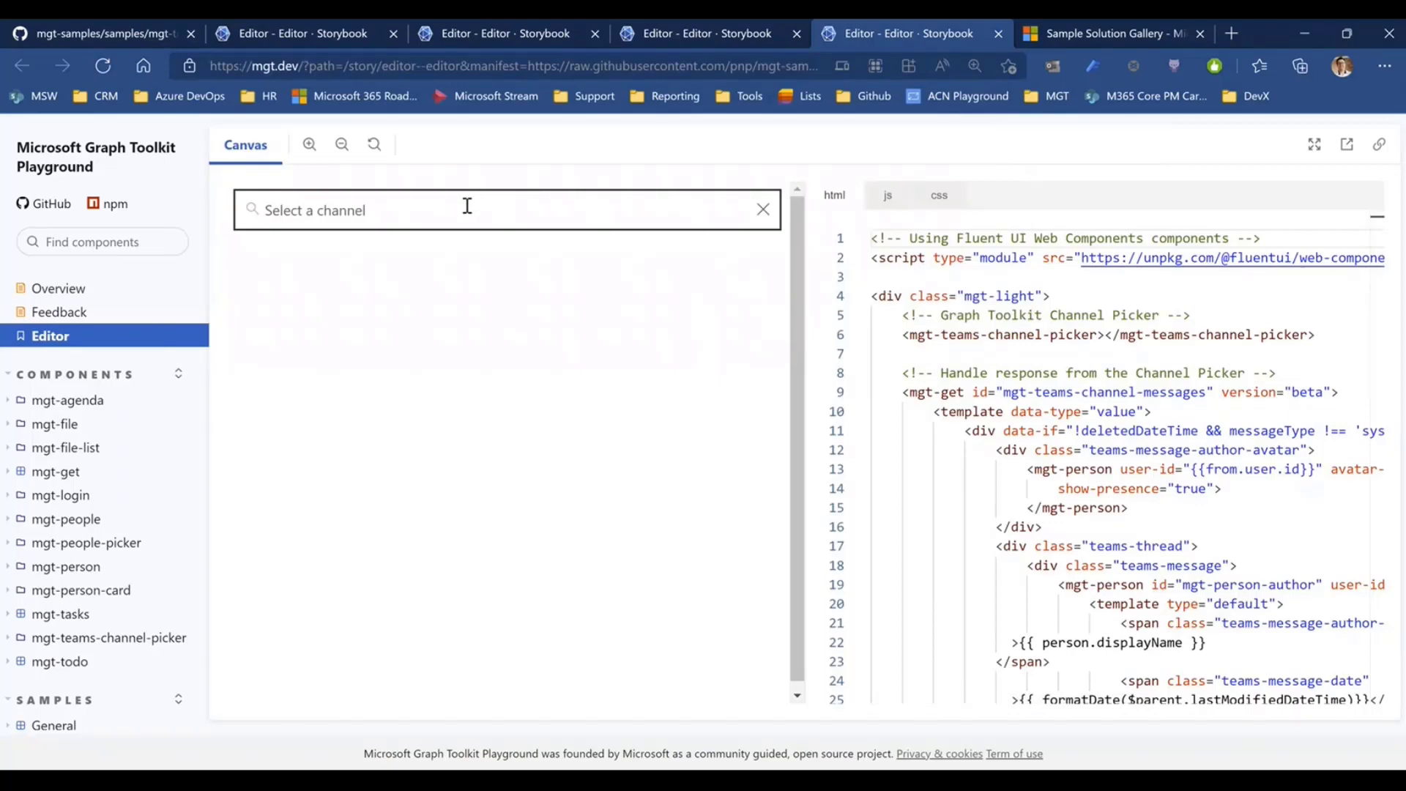
left_click(506, 209)
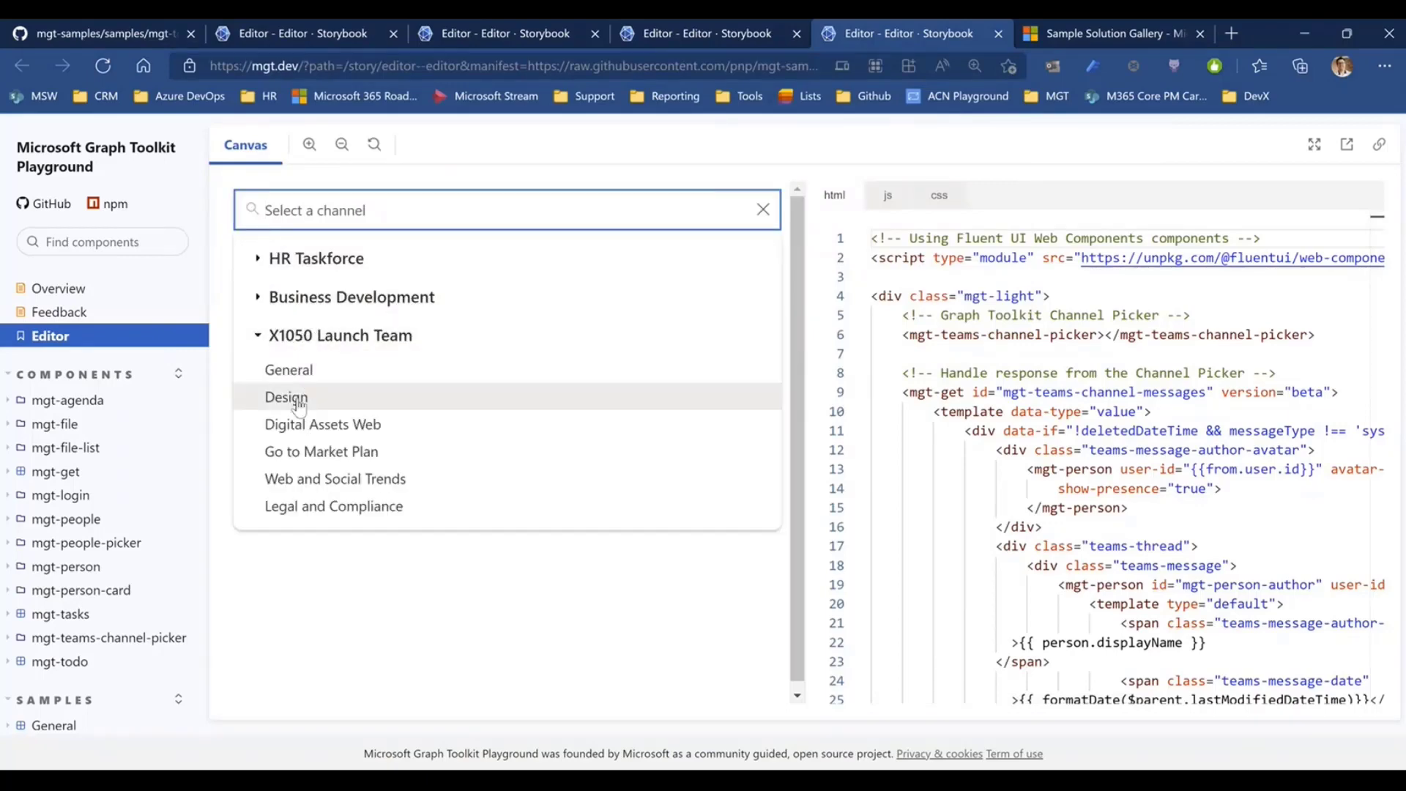
left_click(287, 396)
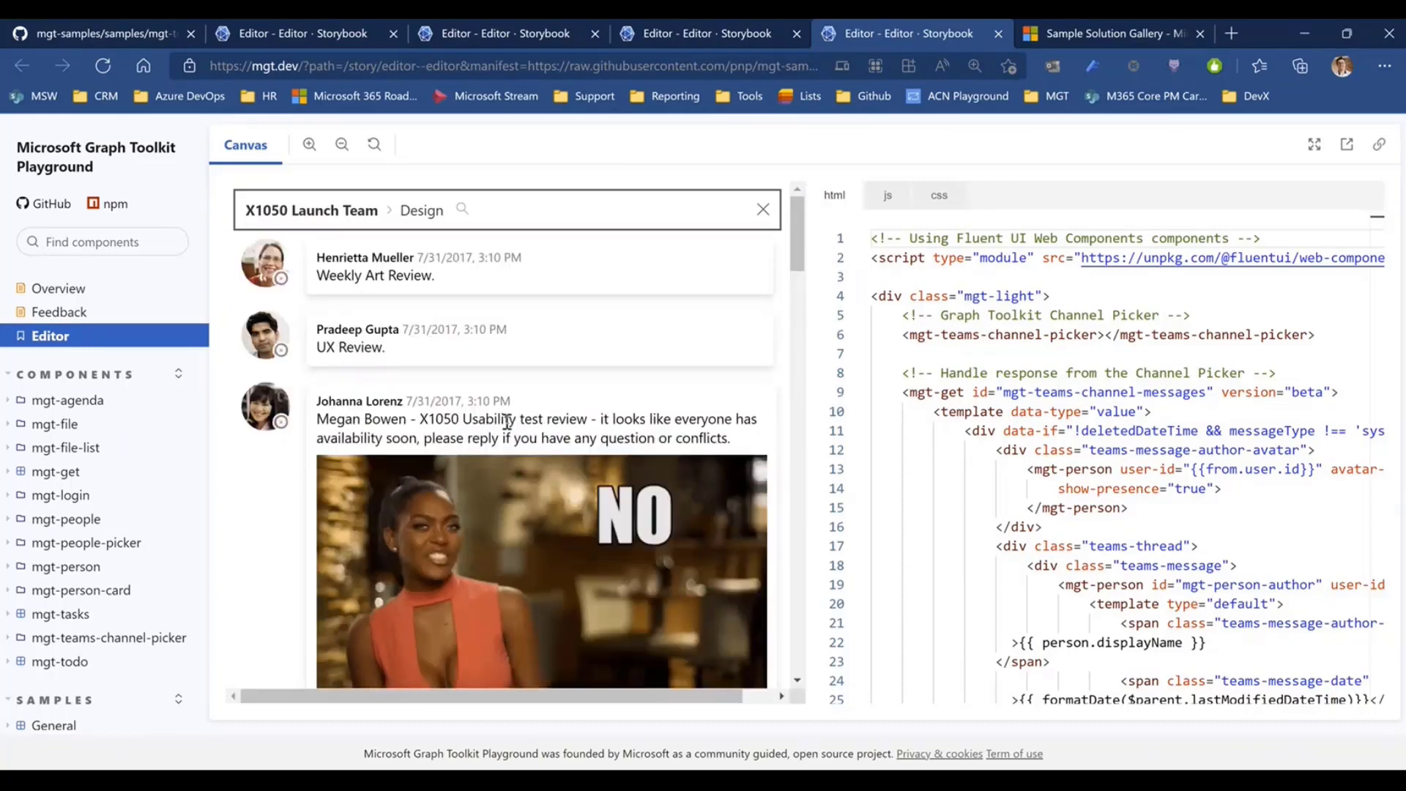
Scroll through the Design channel messages and the sample's HTML code
scroll("down", 3)
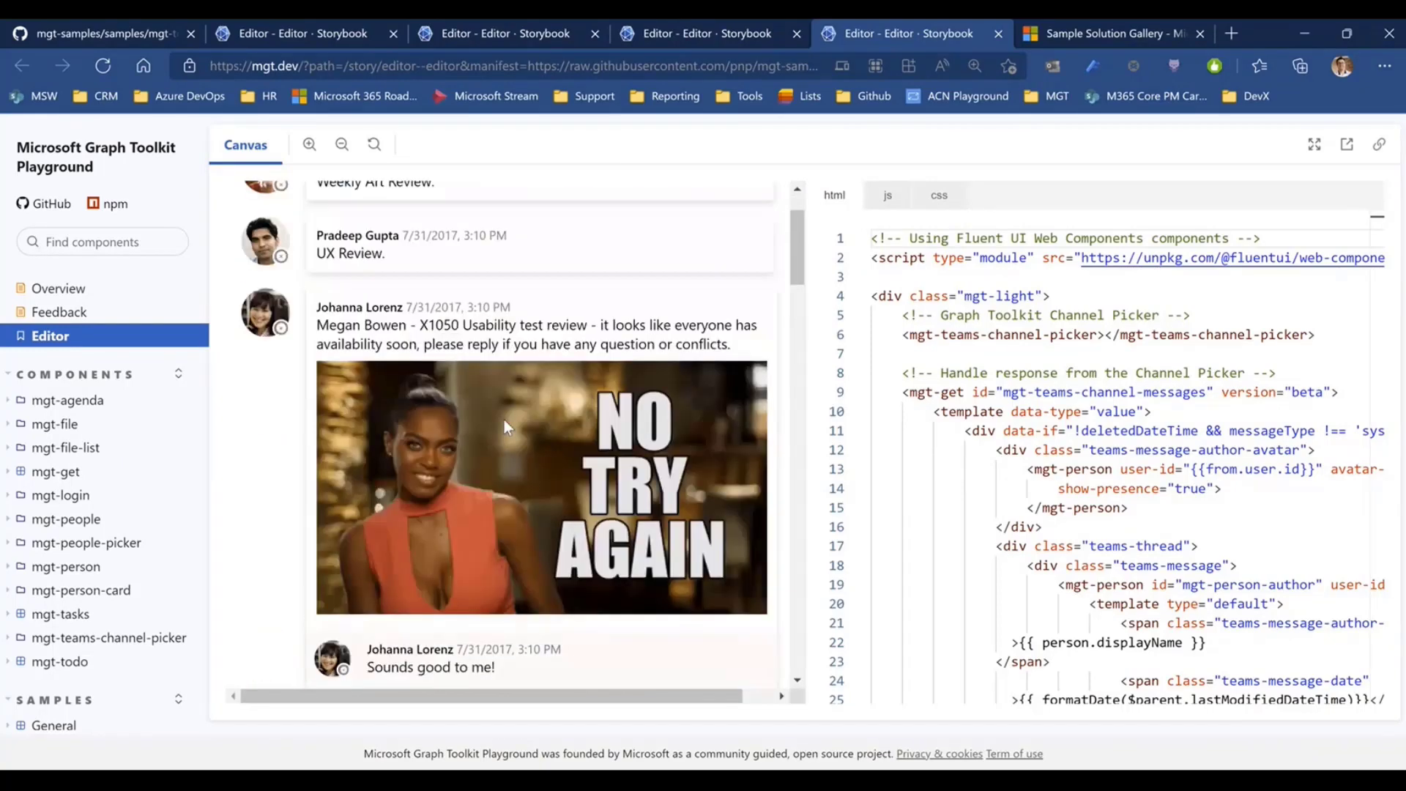
scroll("down", 3)
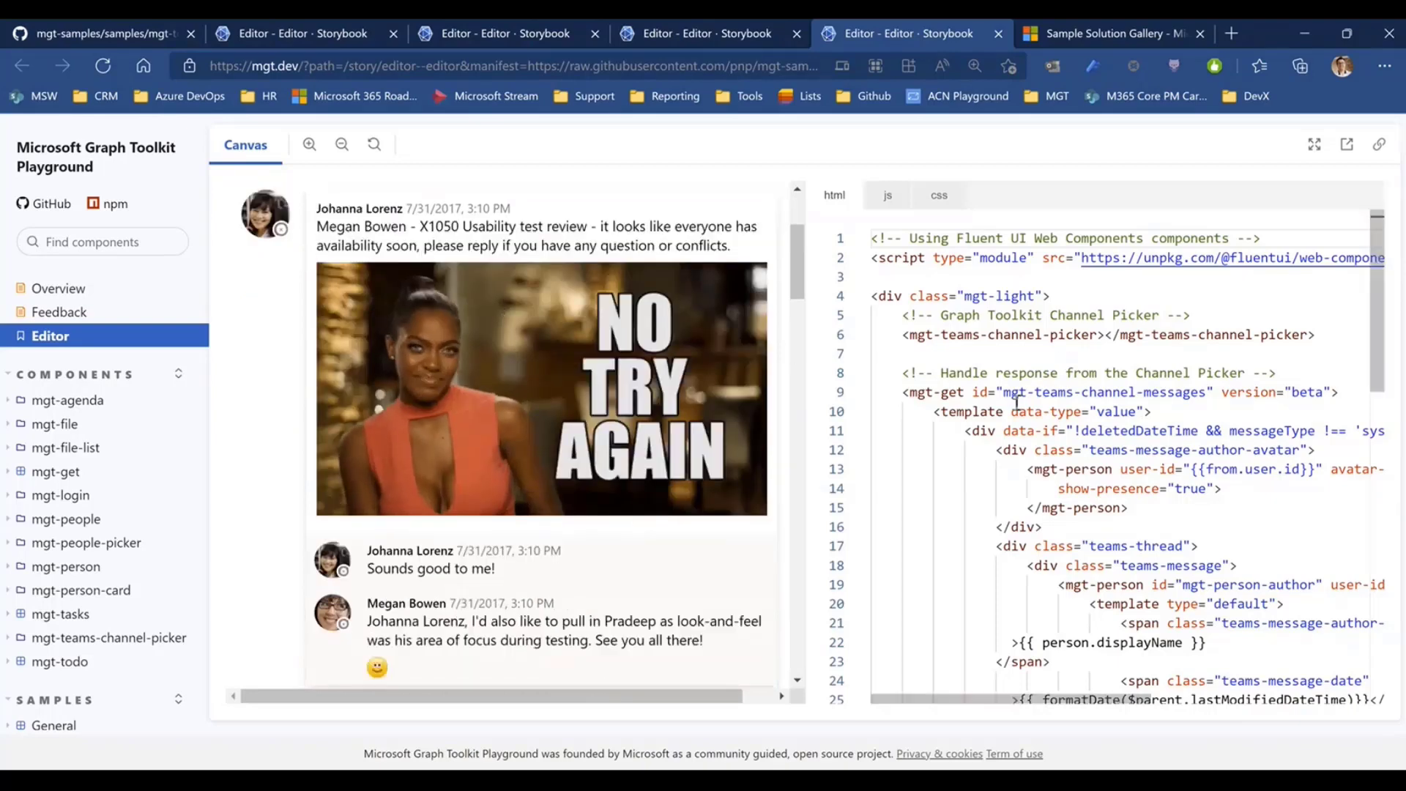
scroll("down", 3)
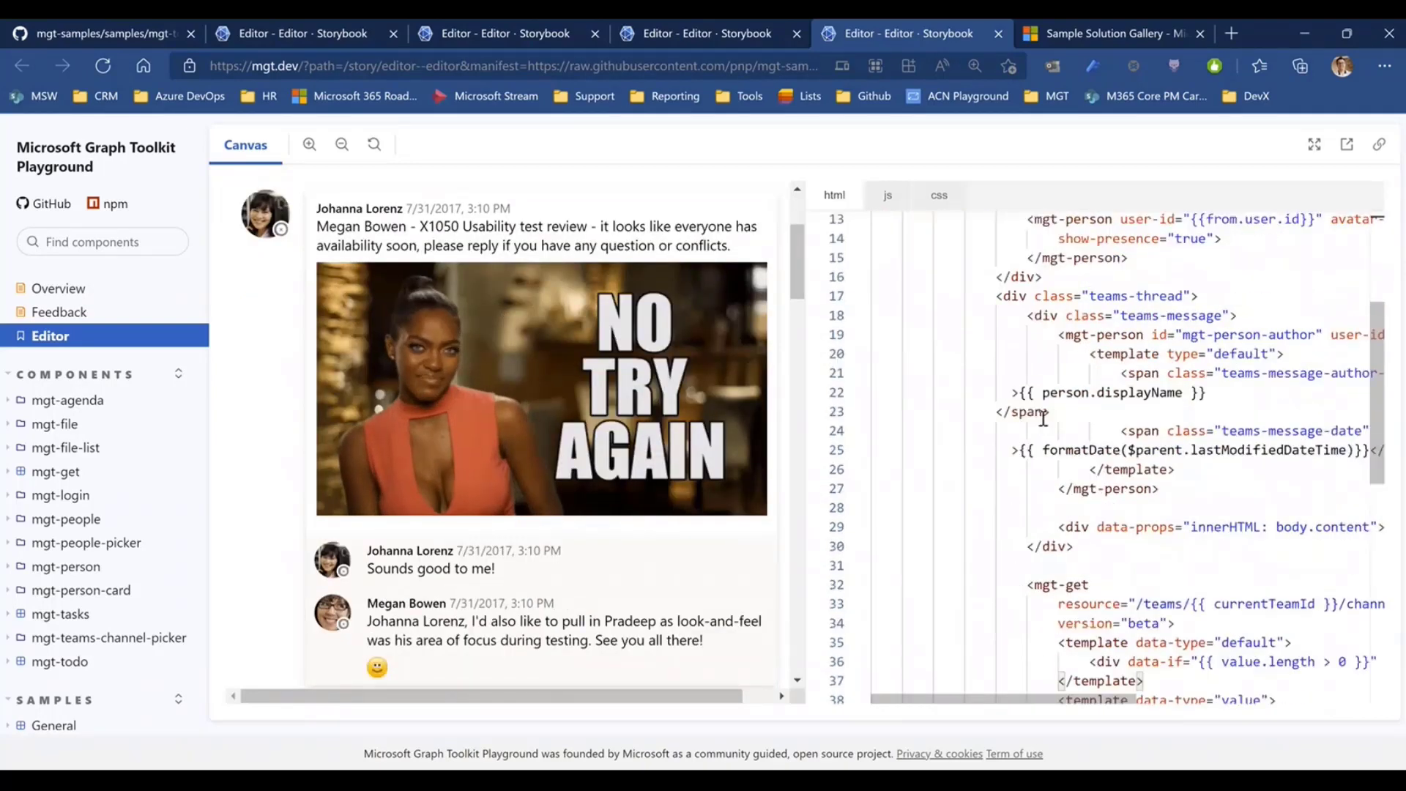
scroll("down", 3)
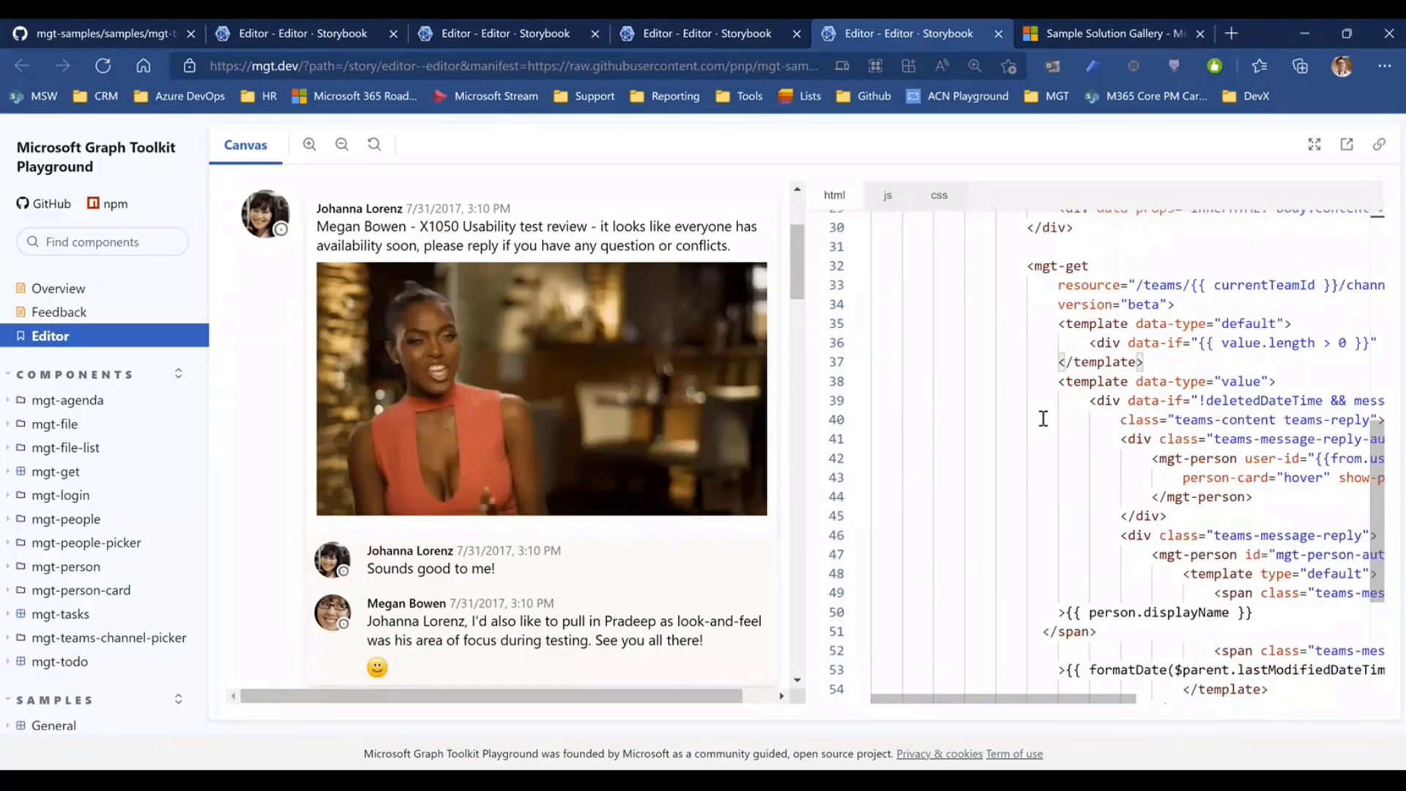
scroll("up", 3)
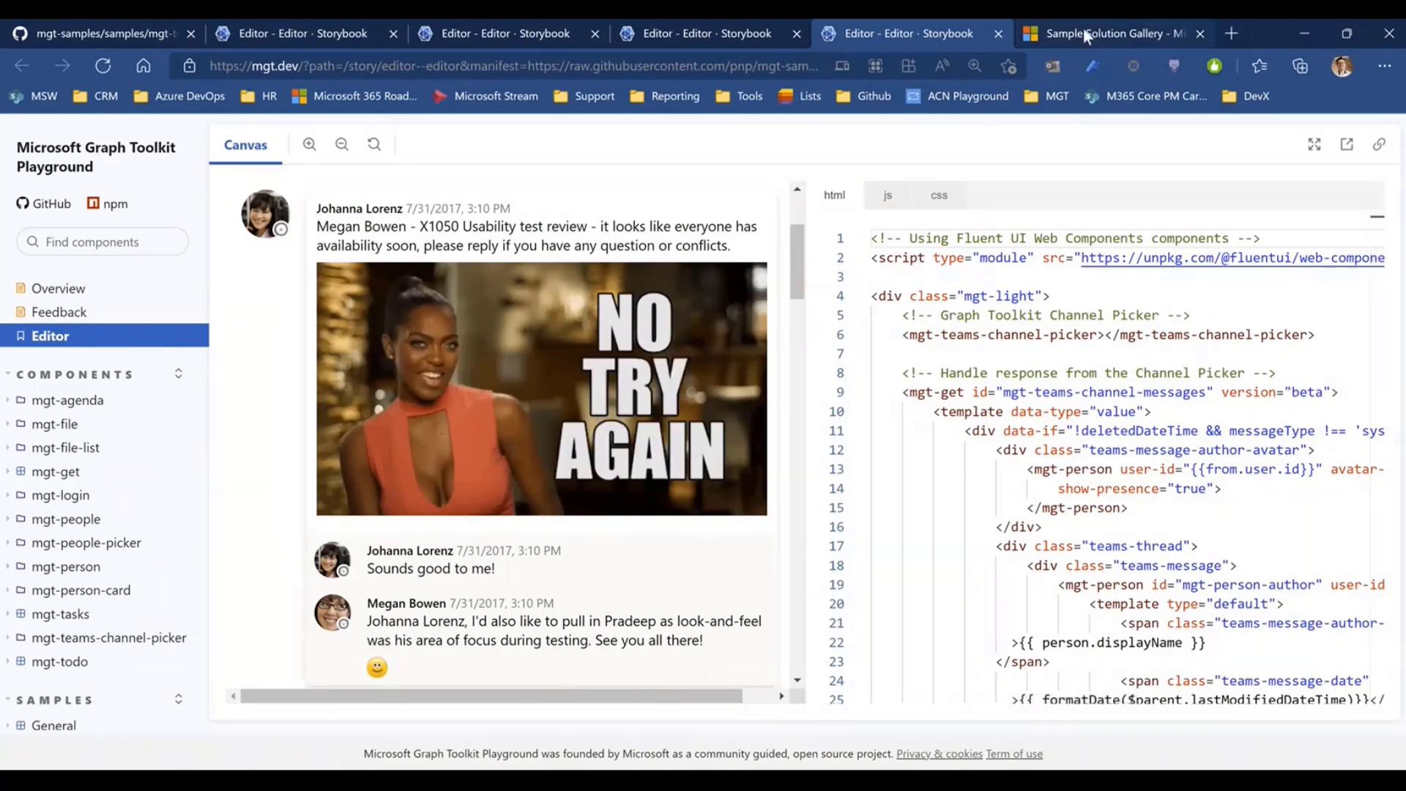
Filter the Sample Solution Gallery to Microsoft Graph Toolkit and open the Teams channel messages using mgt-get tile
left_click(1111, 33)
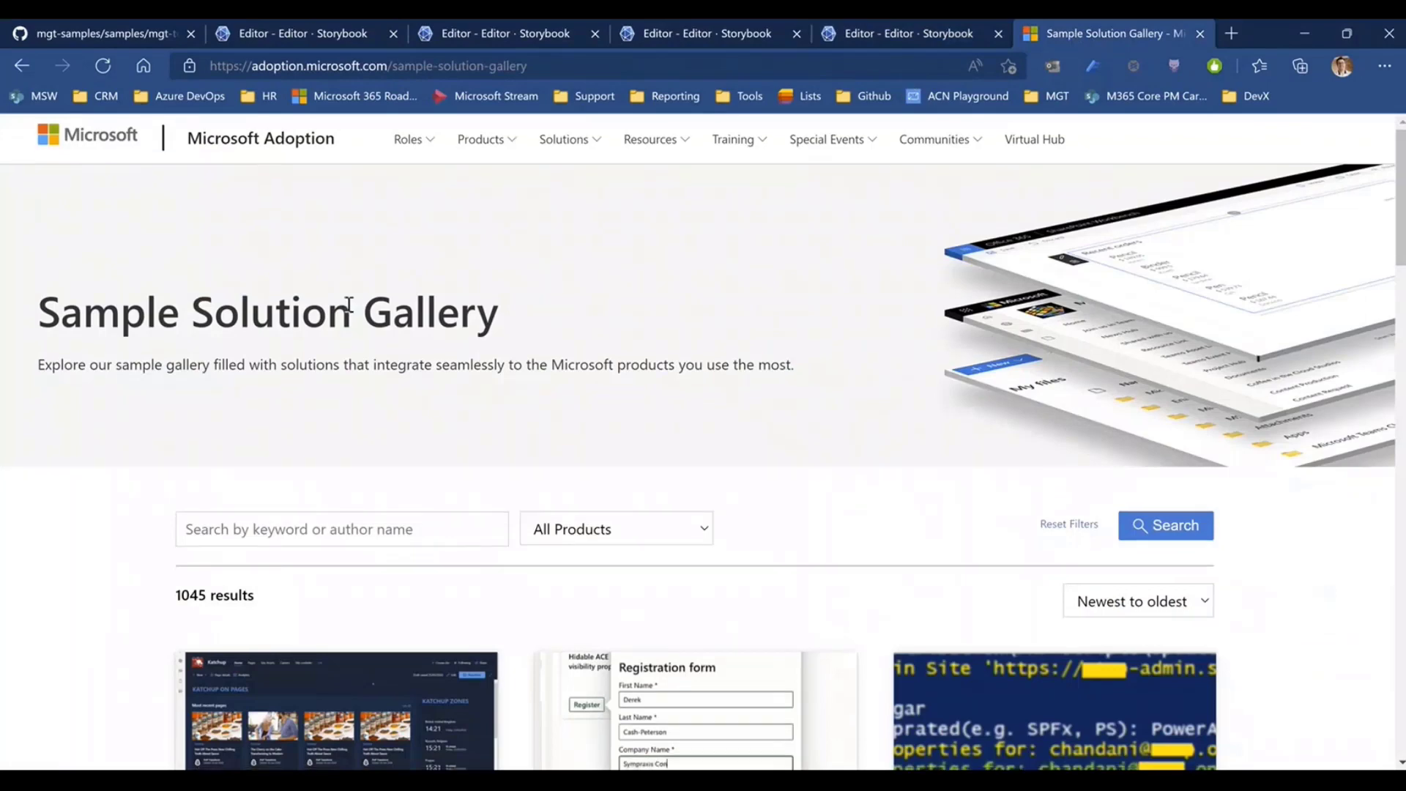
scroll("down", 3)
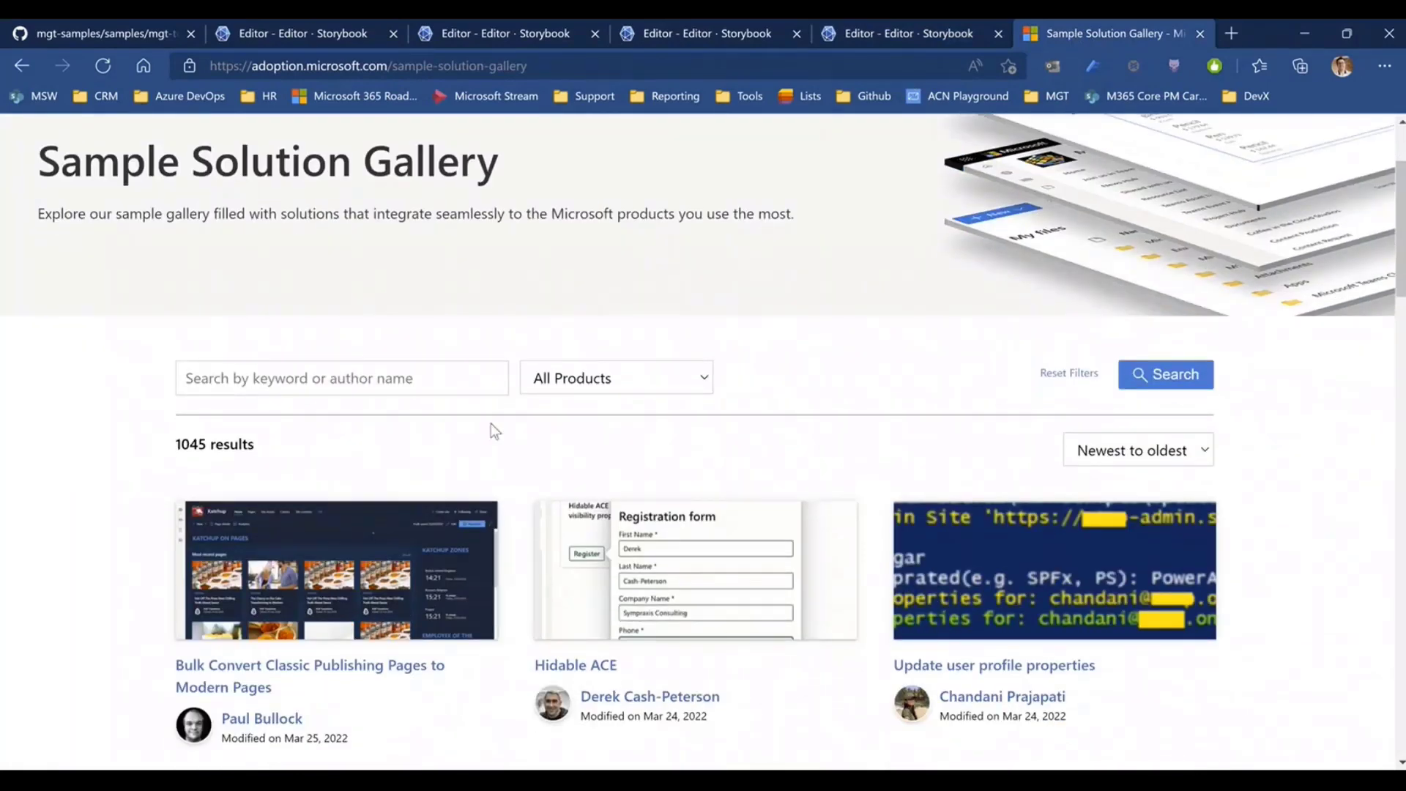
left_click(616, 378)
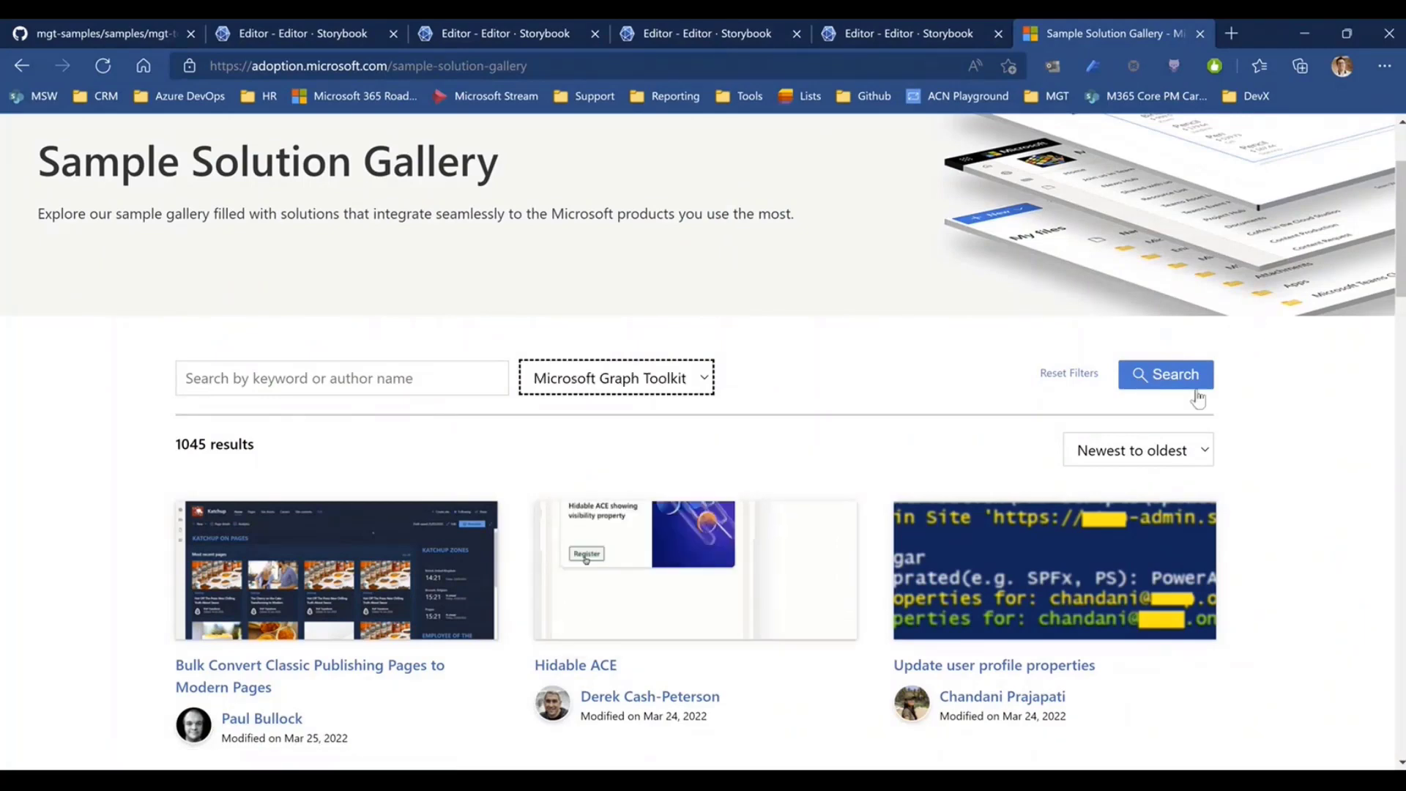
left_click(1165, 374)
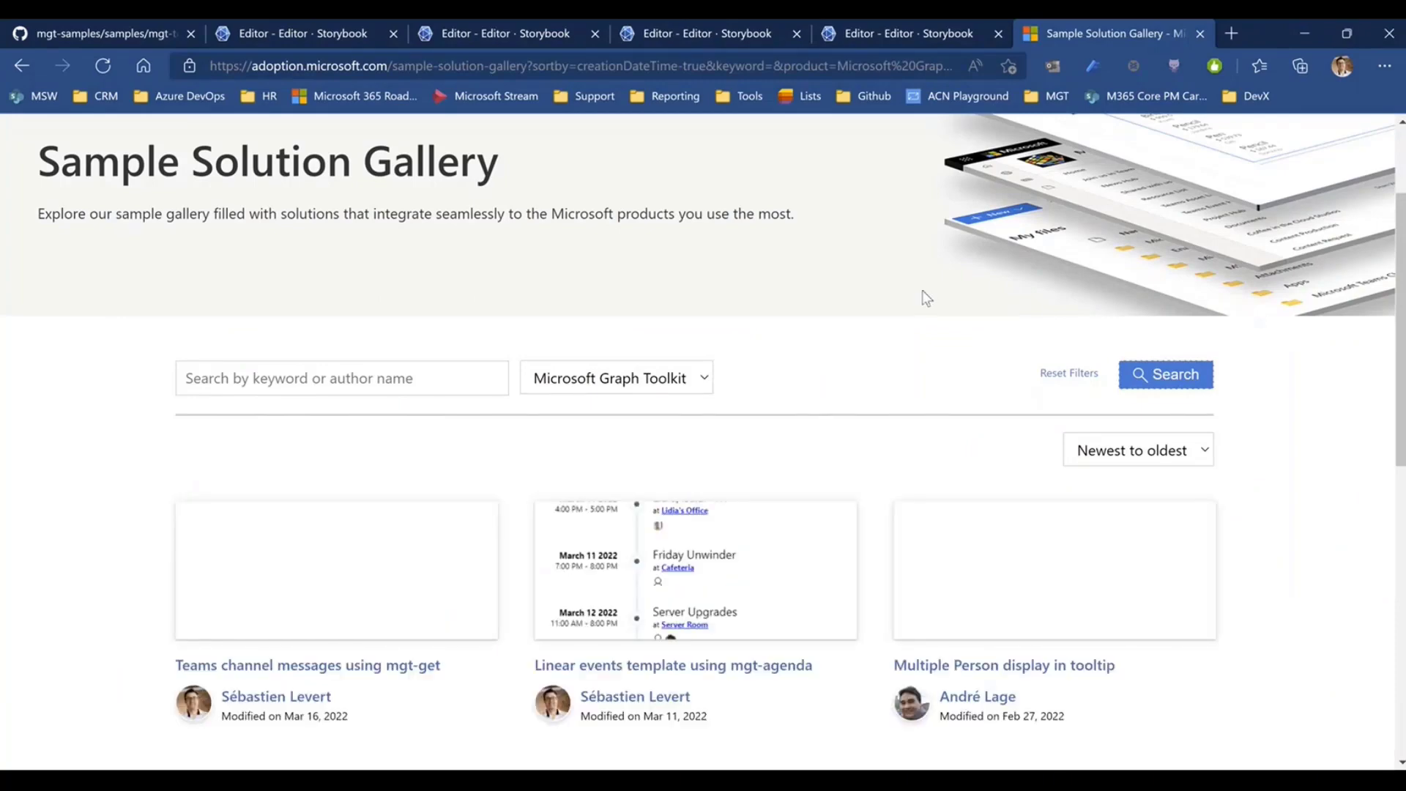
scroll("down", 3)
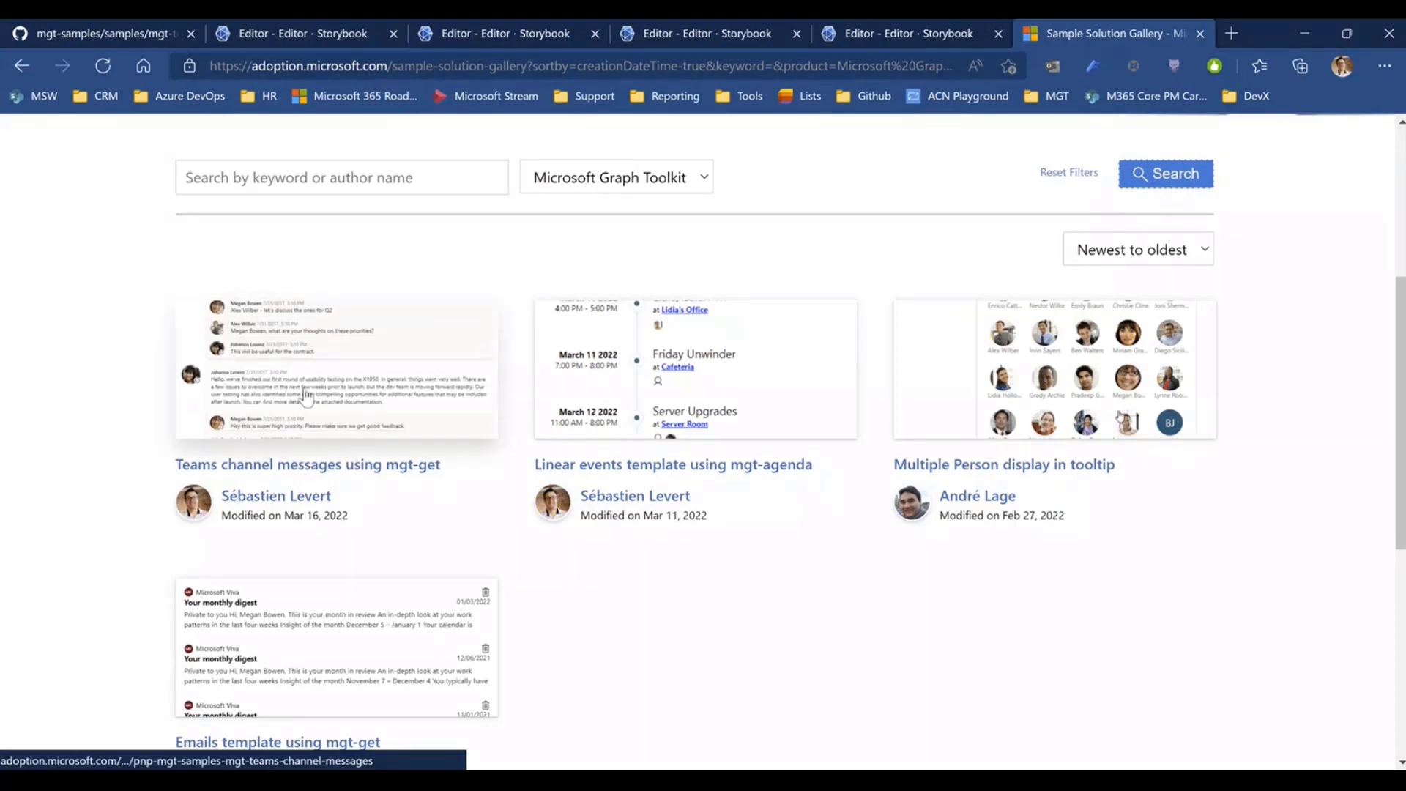
left_click(335, 368)
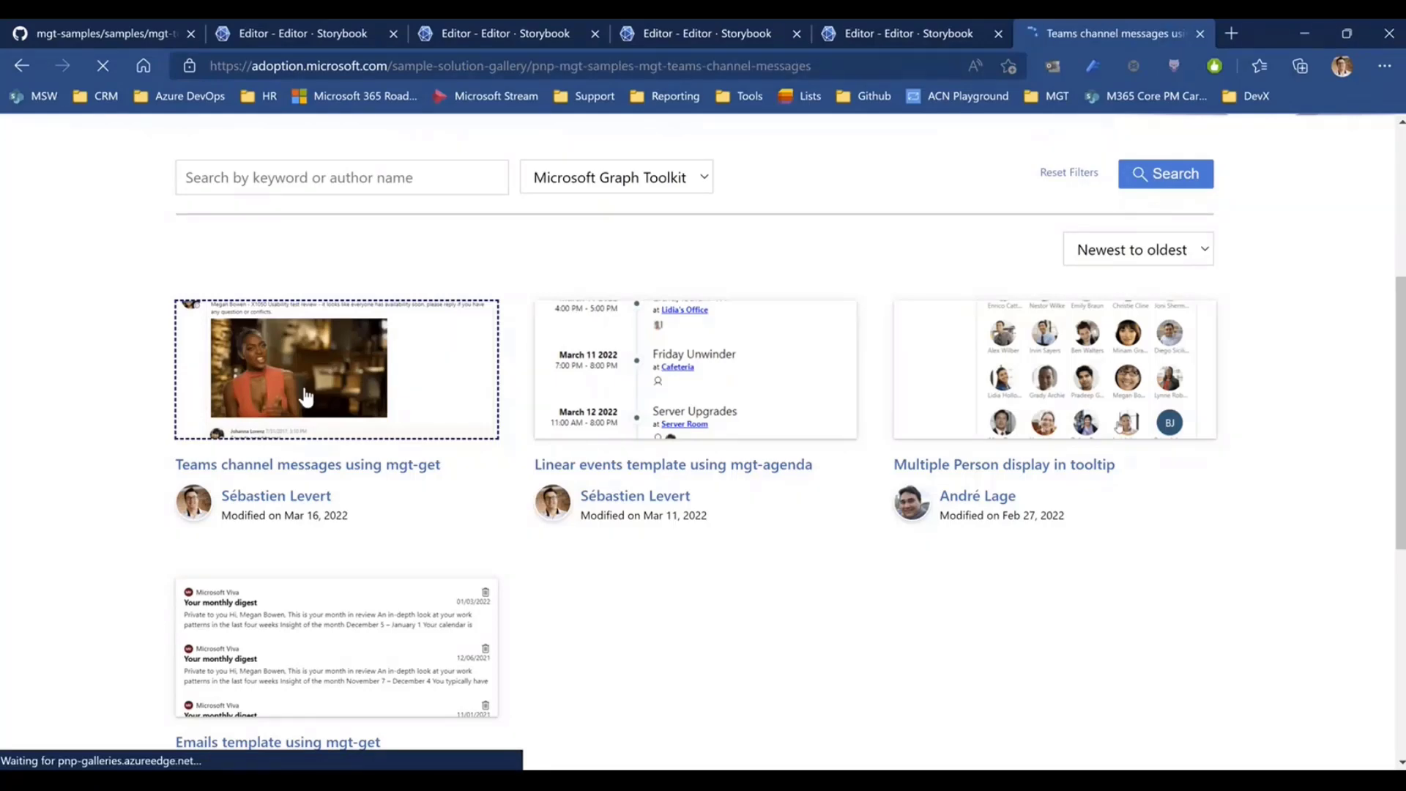
Review the Teams channel messages sample details and MGT-COMPONENT list, then open View on GitHub
left_click(307, 463)
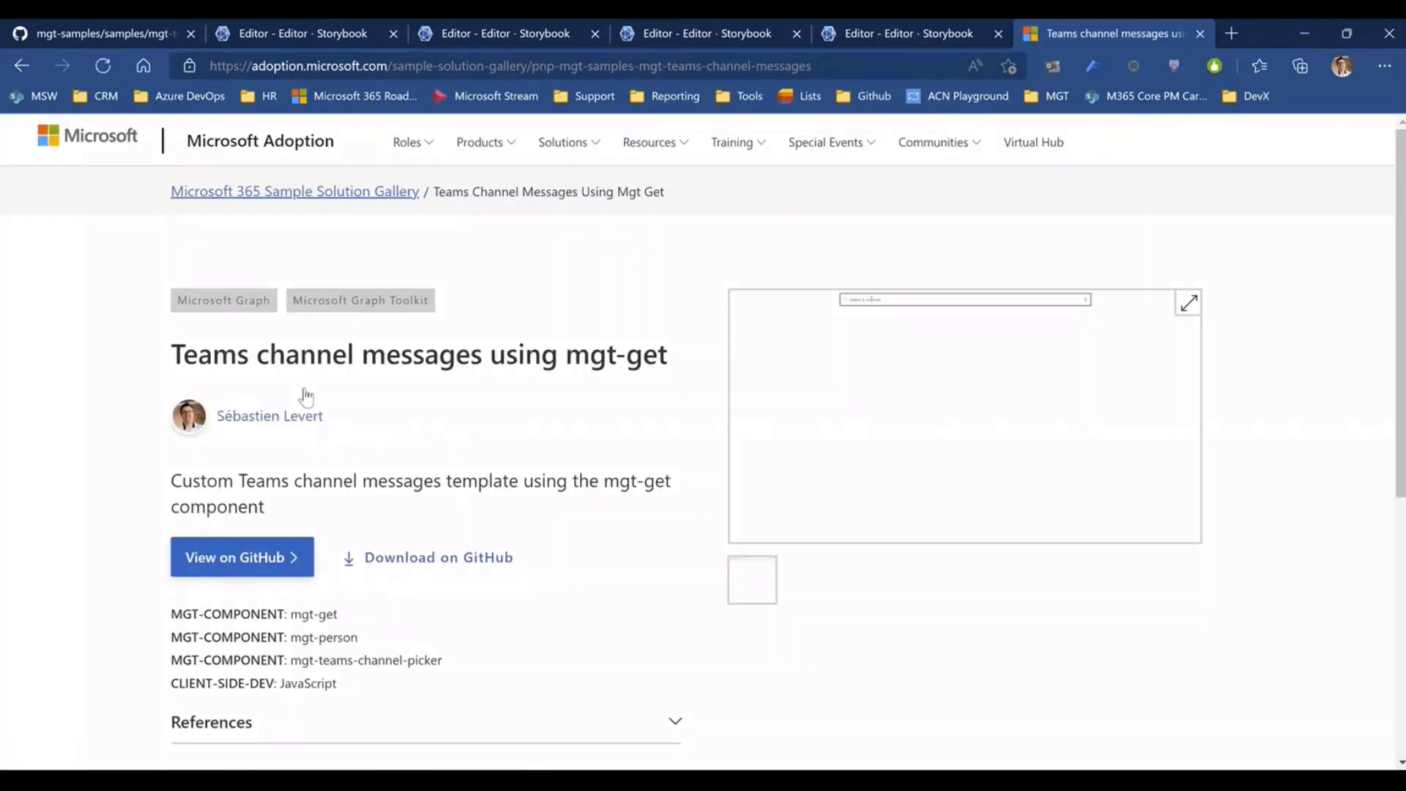
scroll("down", 3)
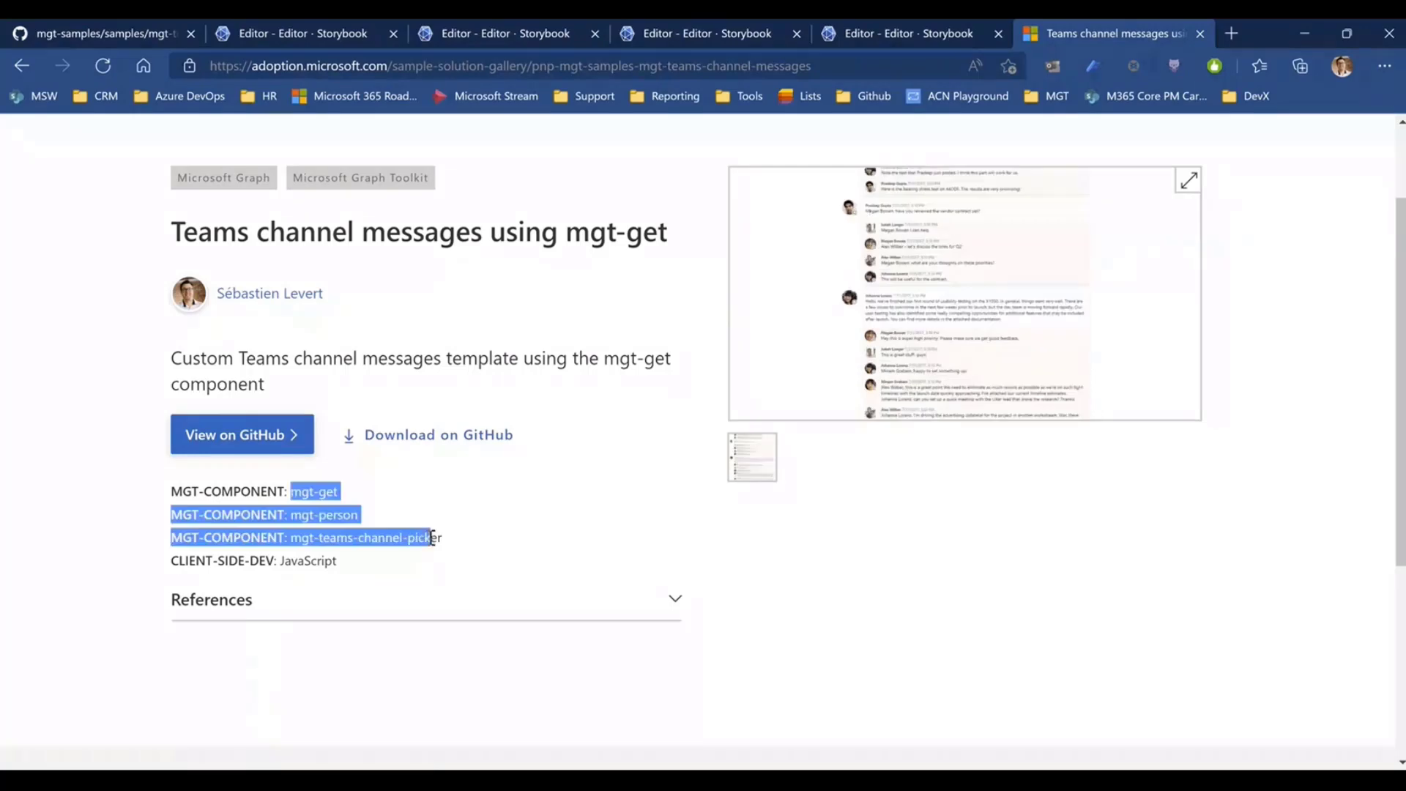
left_click(317, 542)
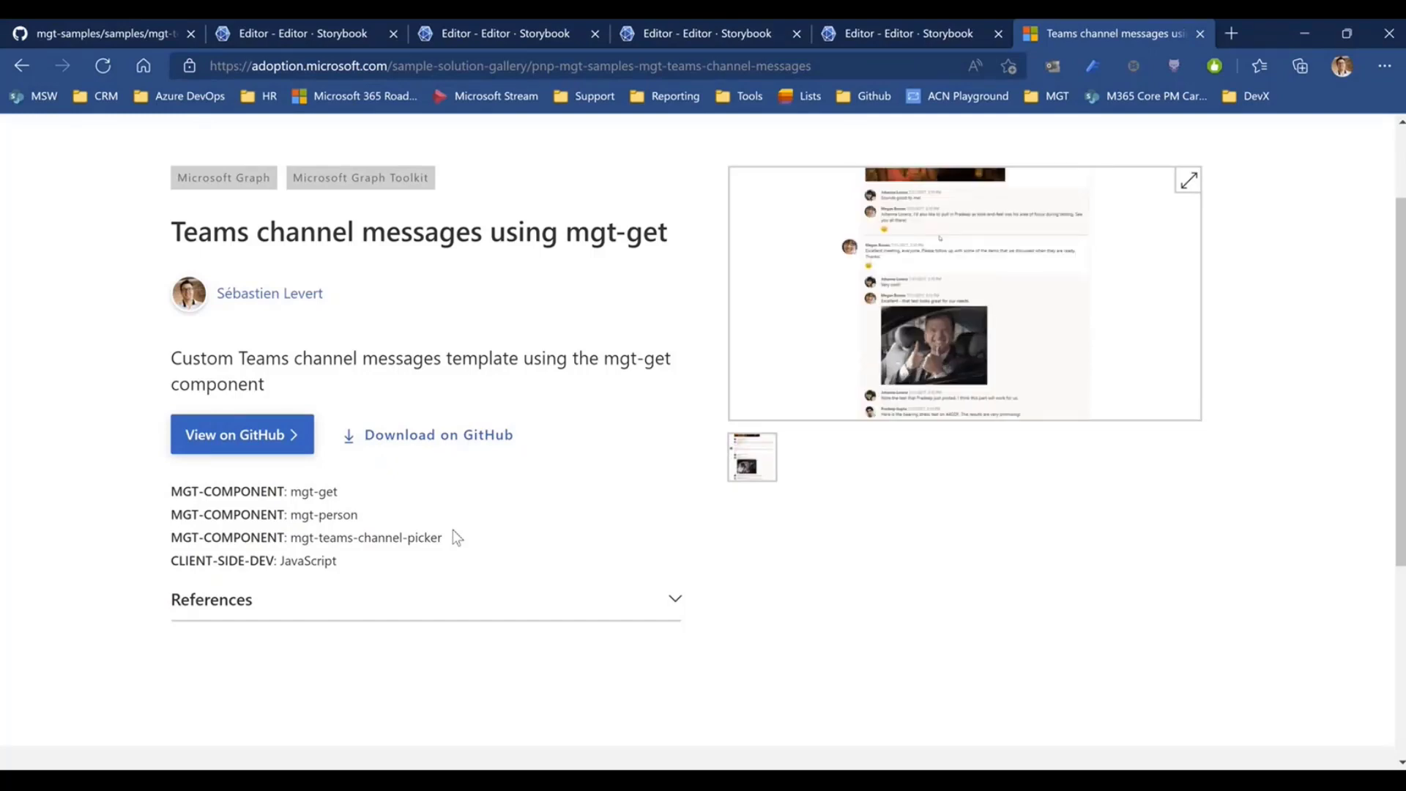
left_click(235, 434)
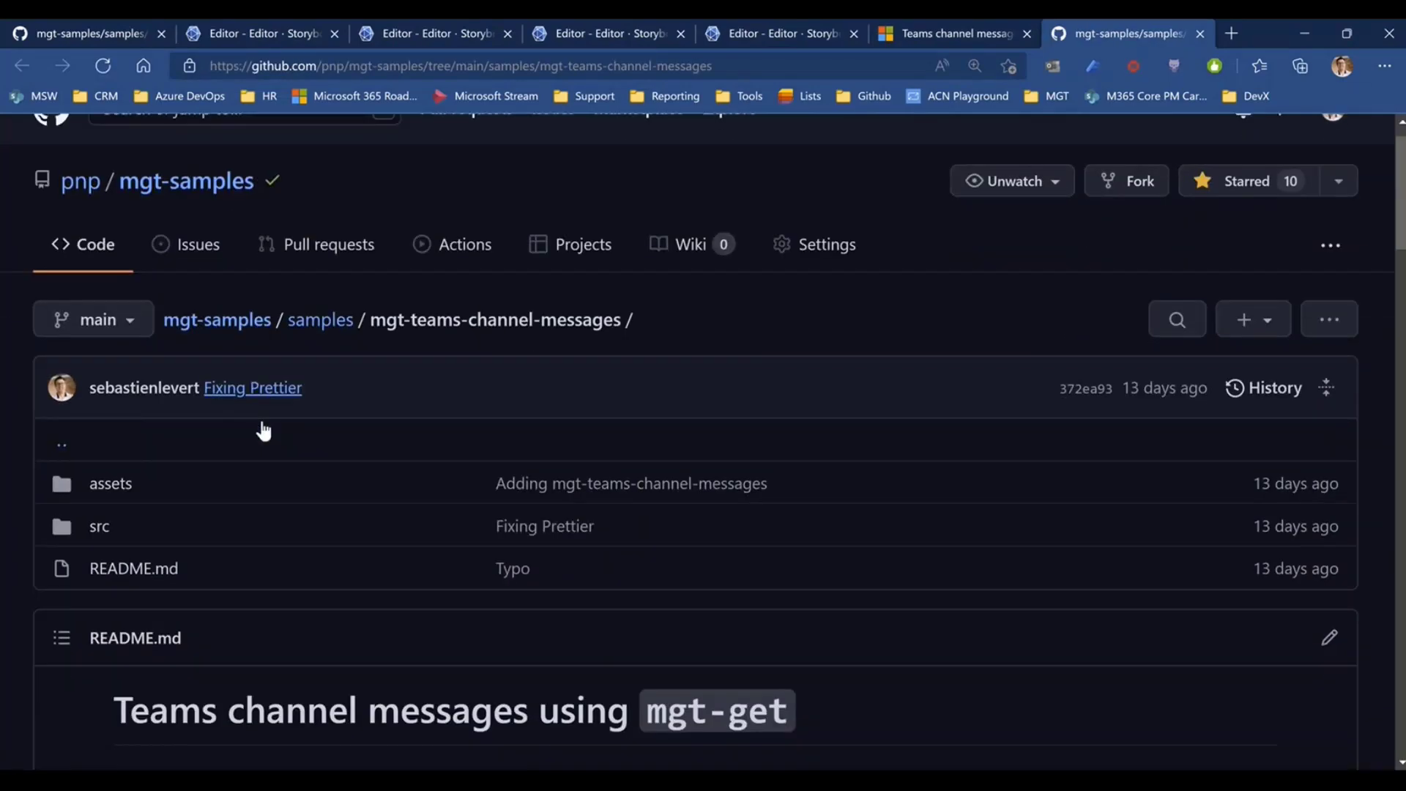
Open the mgt-teams-channel-messages README's Live Preview Playground link in a new tab
scroll("down", 3)
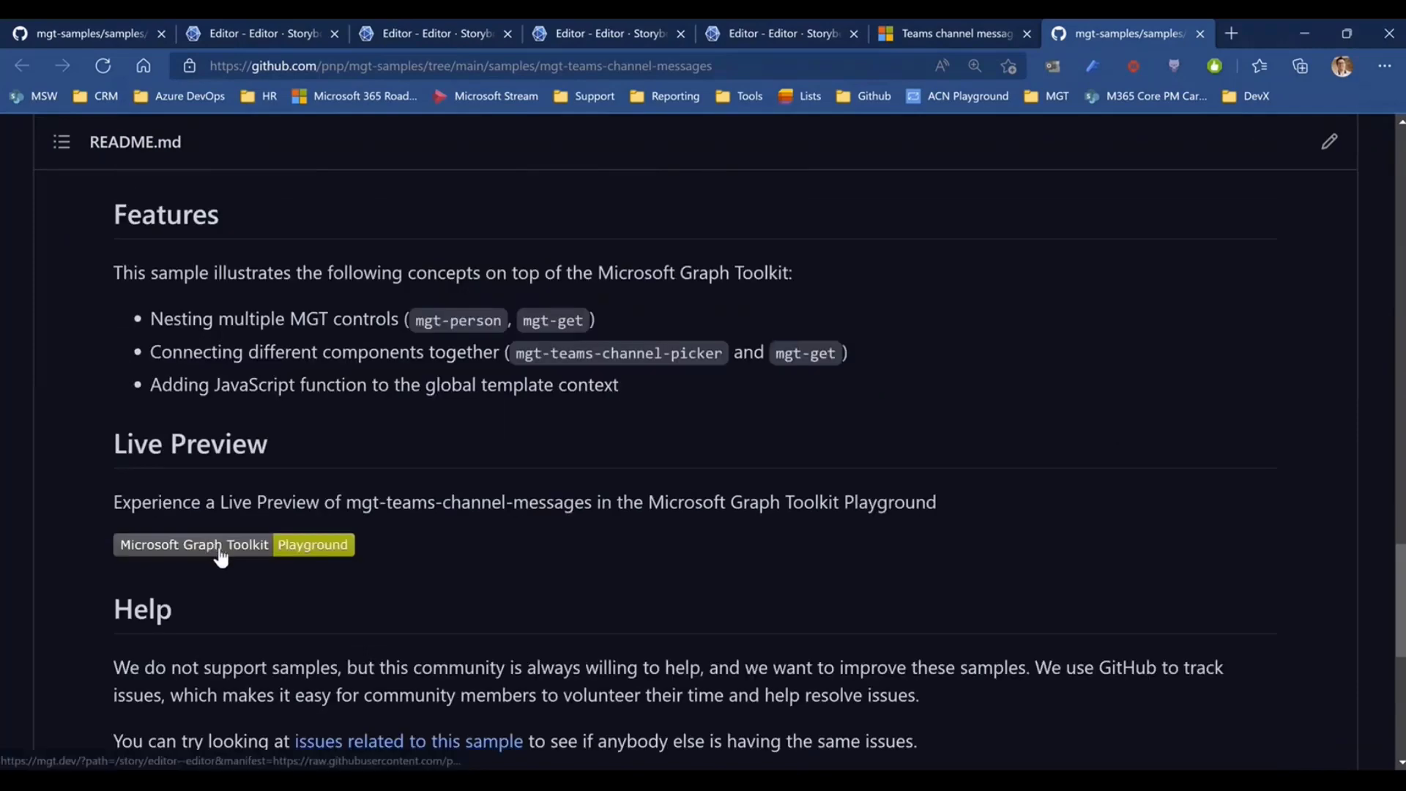
right_click(192, 544)
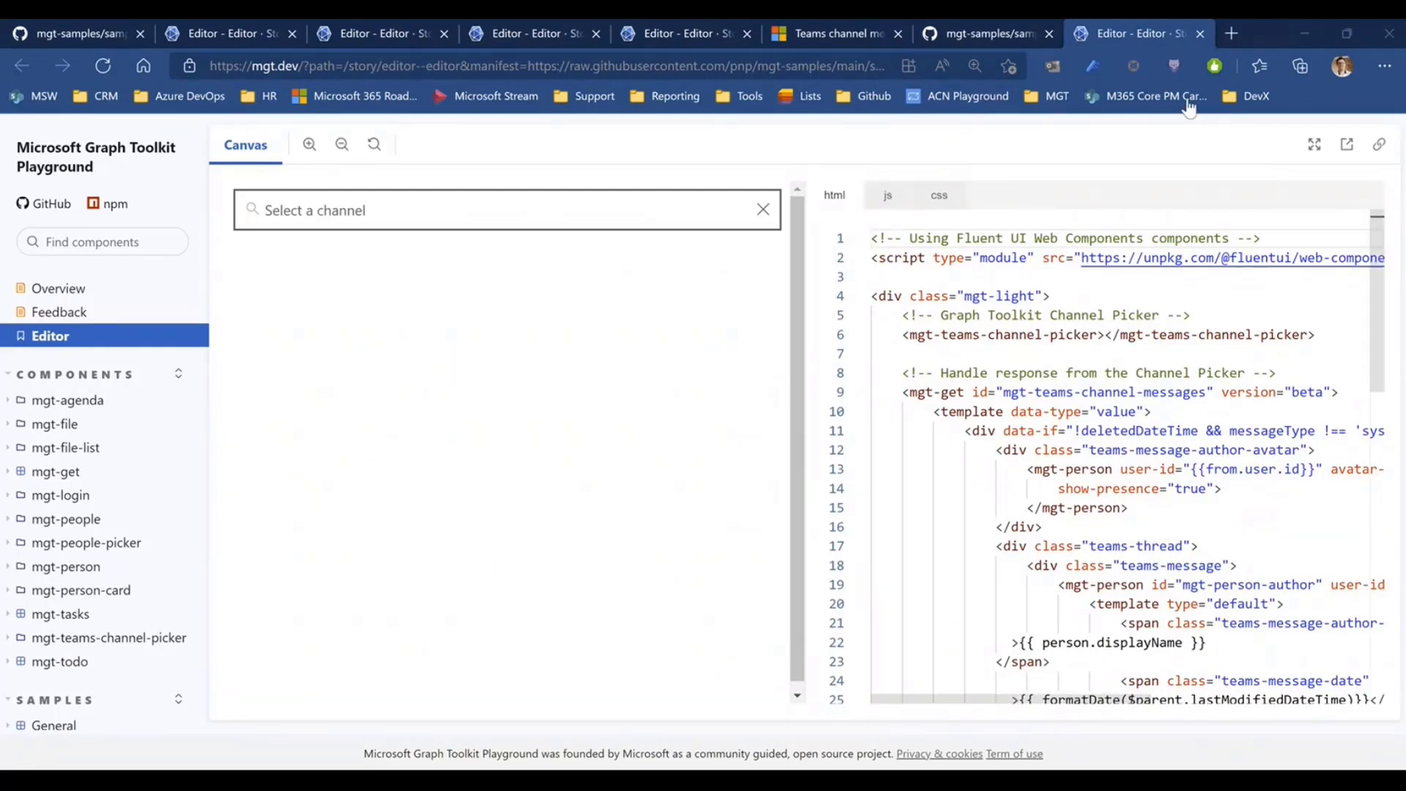
mouse_move(1255, 95)
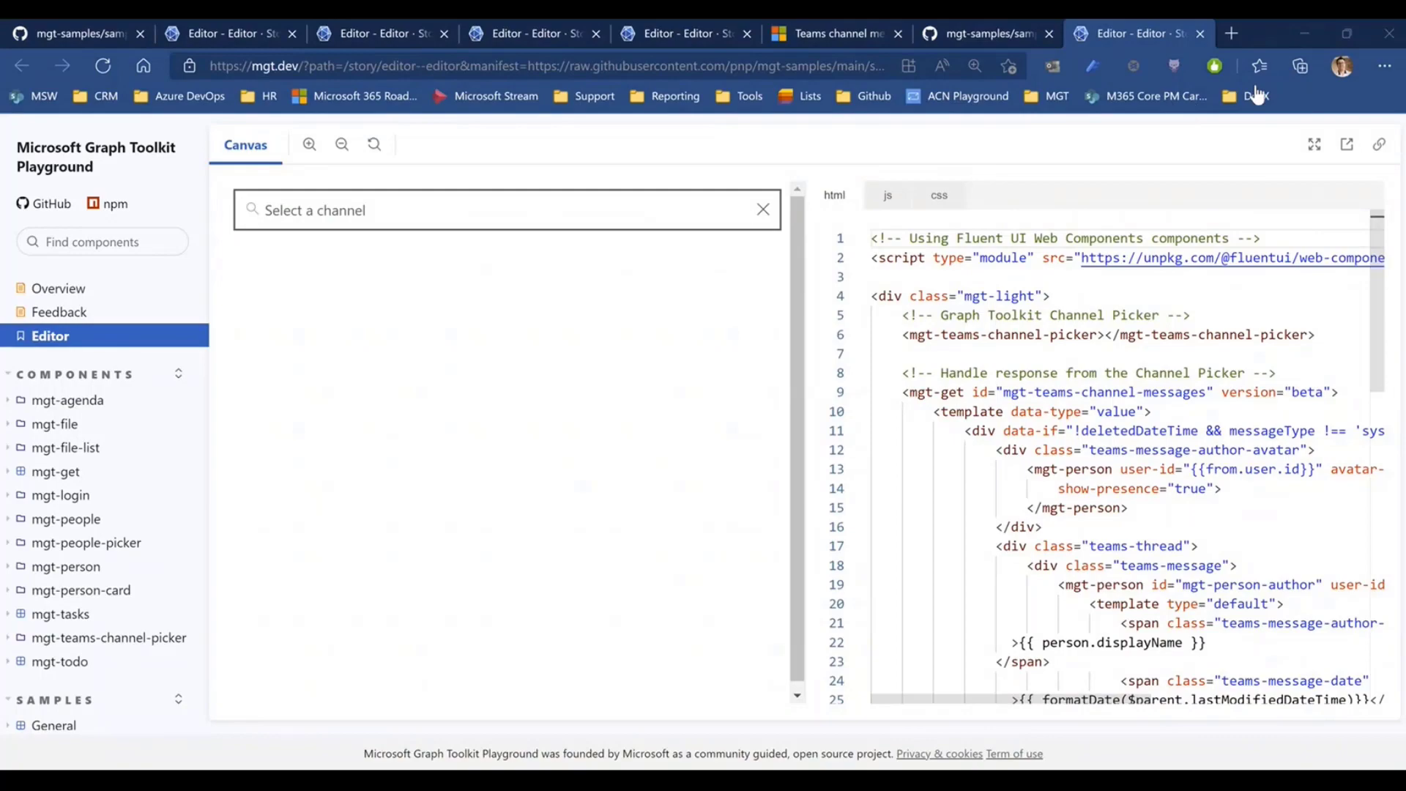